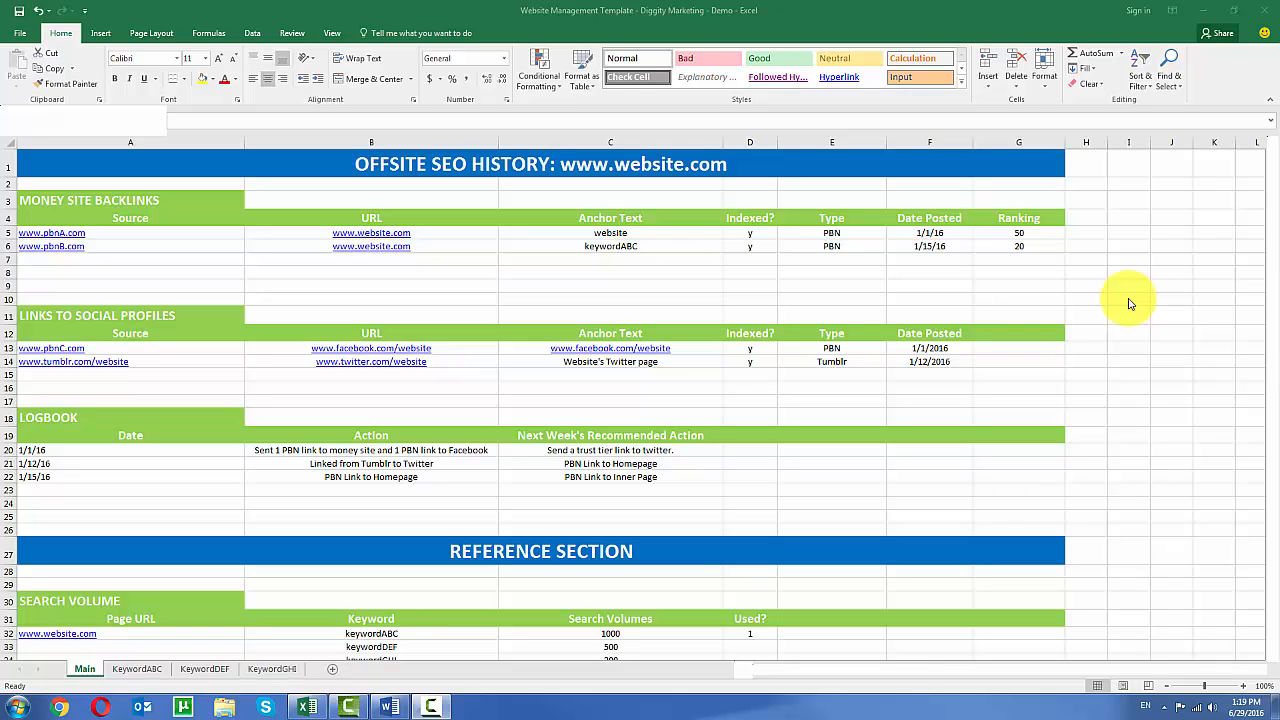
mouse_move(420, 168)
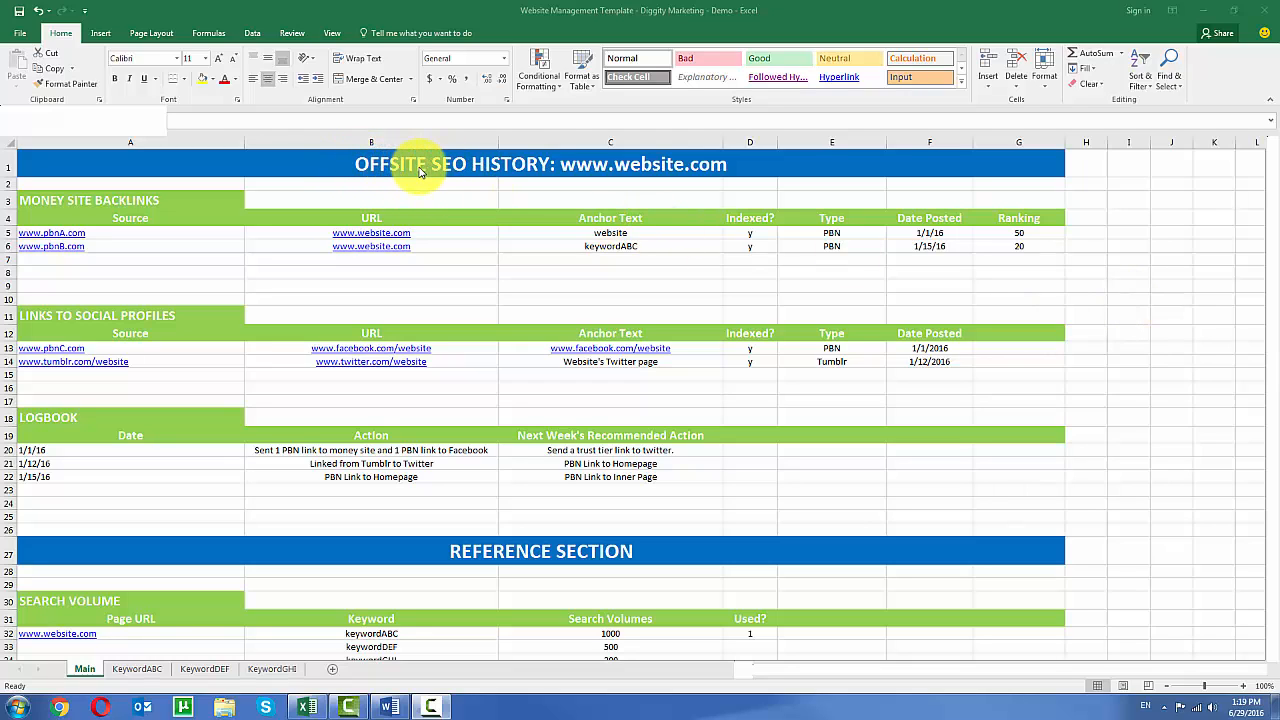
mouse_move(509, 168)
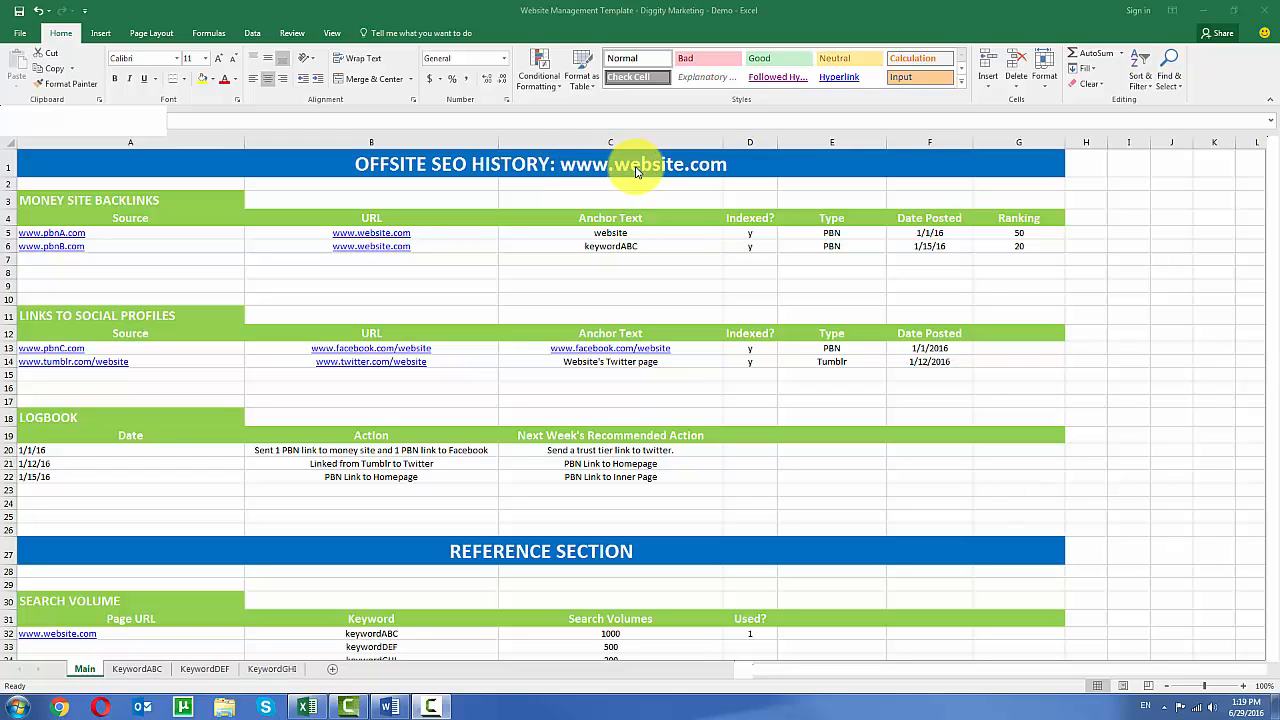
mouse_move(130, 200)
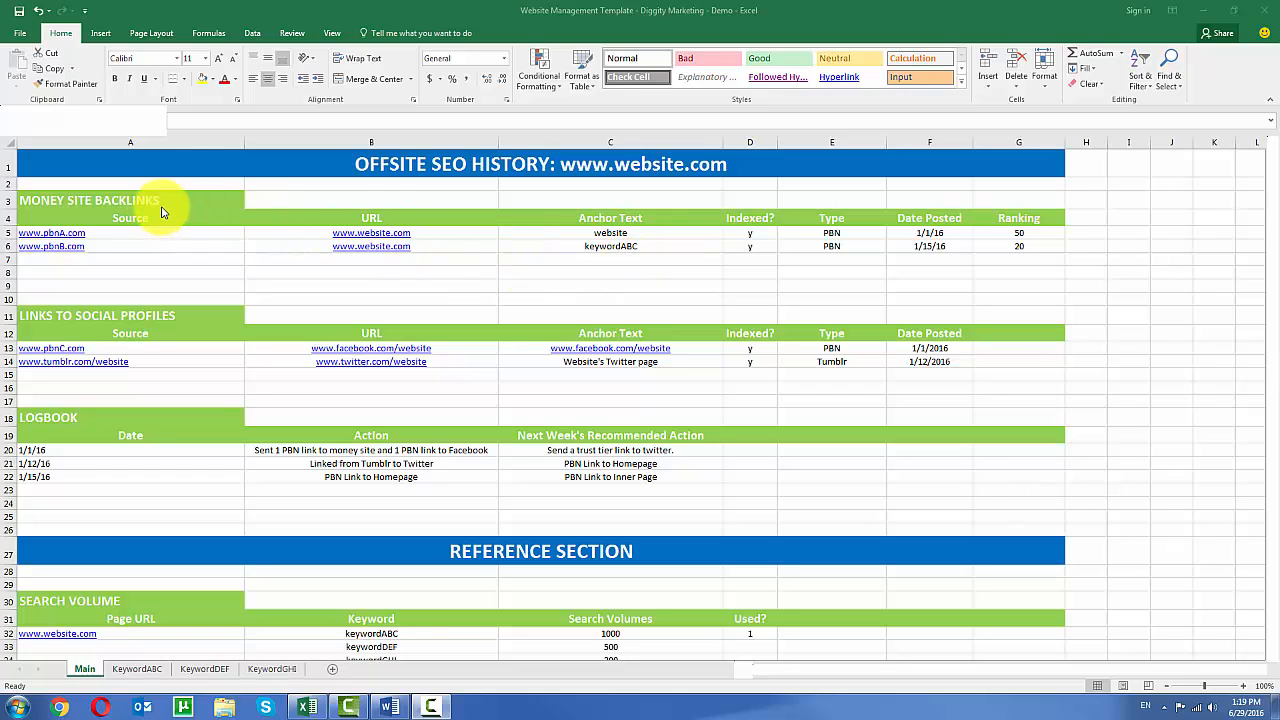
mouse_move(168, 205)
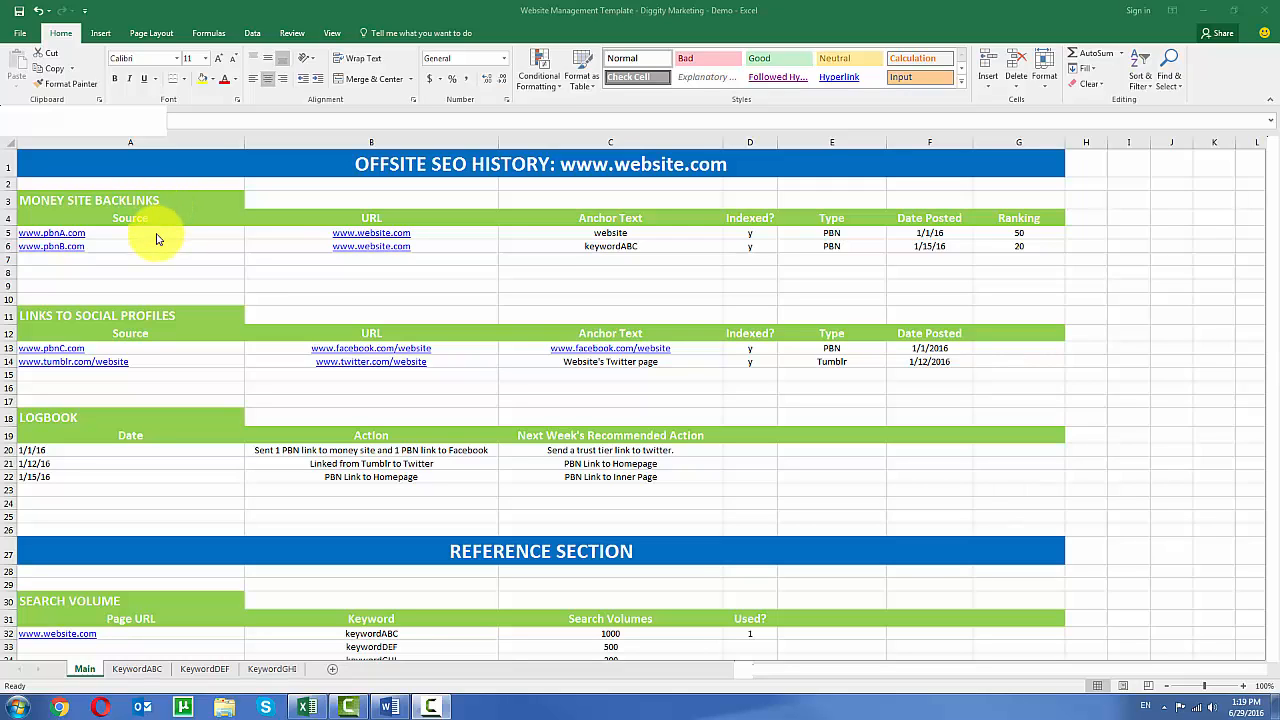
Point out the first backlink's source, URL, anchor text, indexing, PBN type, date and ranking 50
click(129, 232)
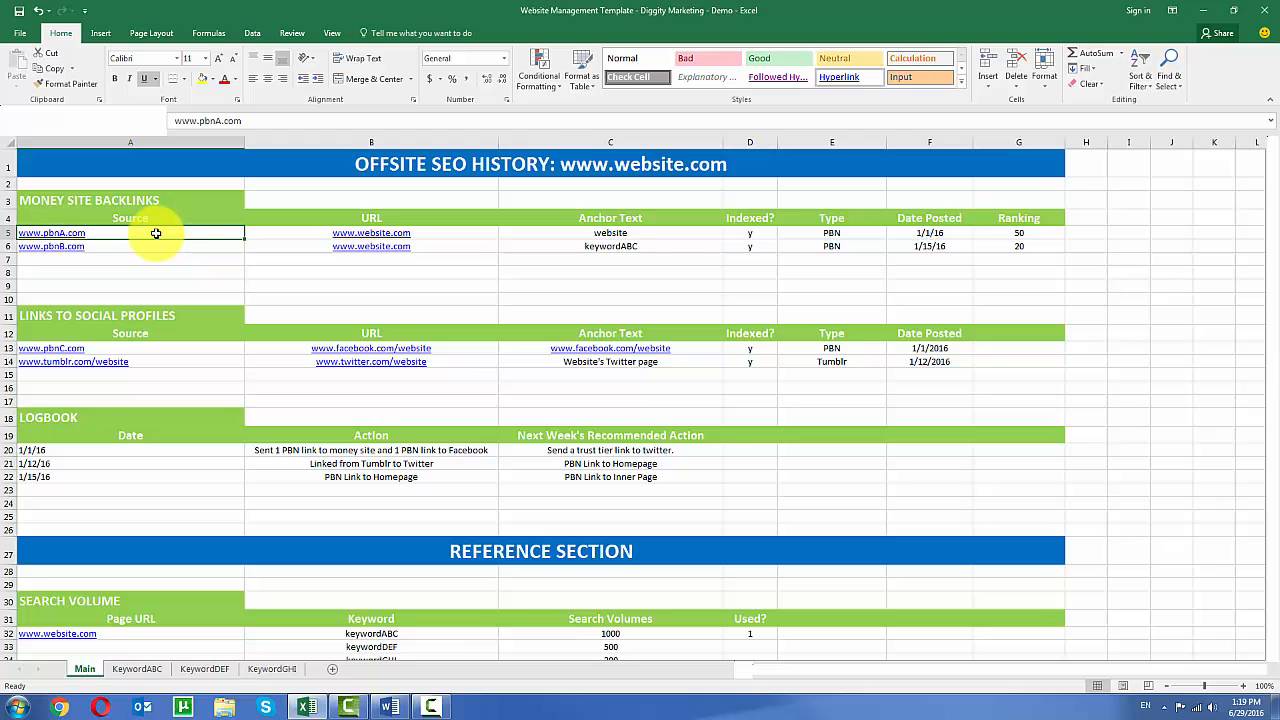
click(371, 232)
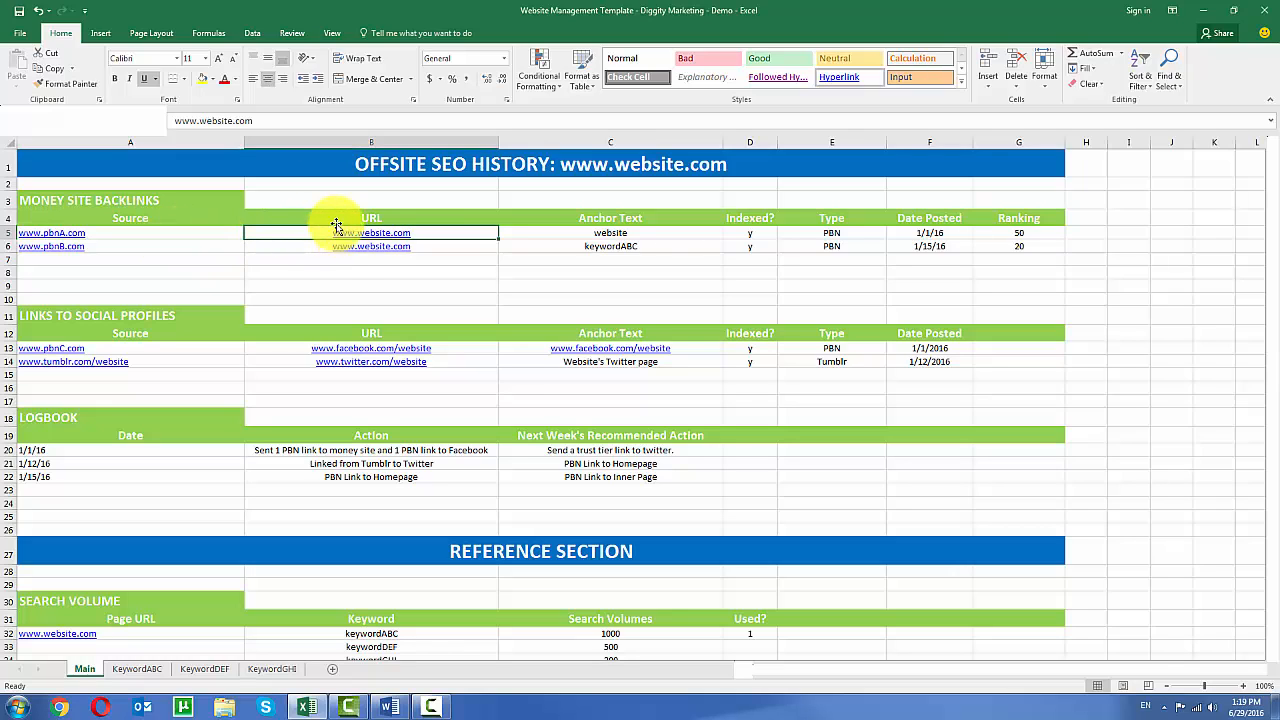
mouse_move(435, 232)
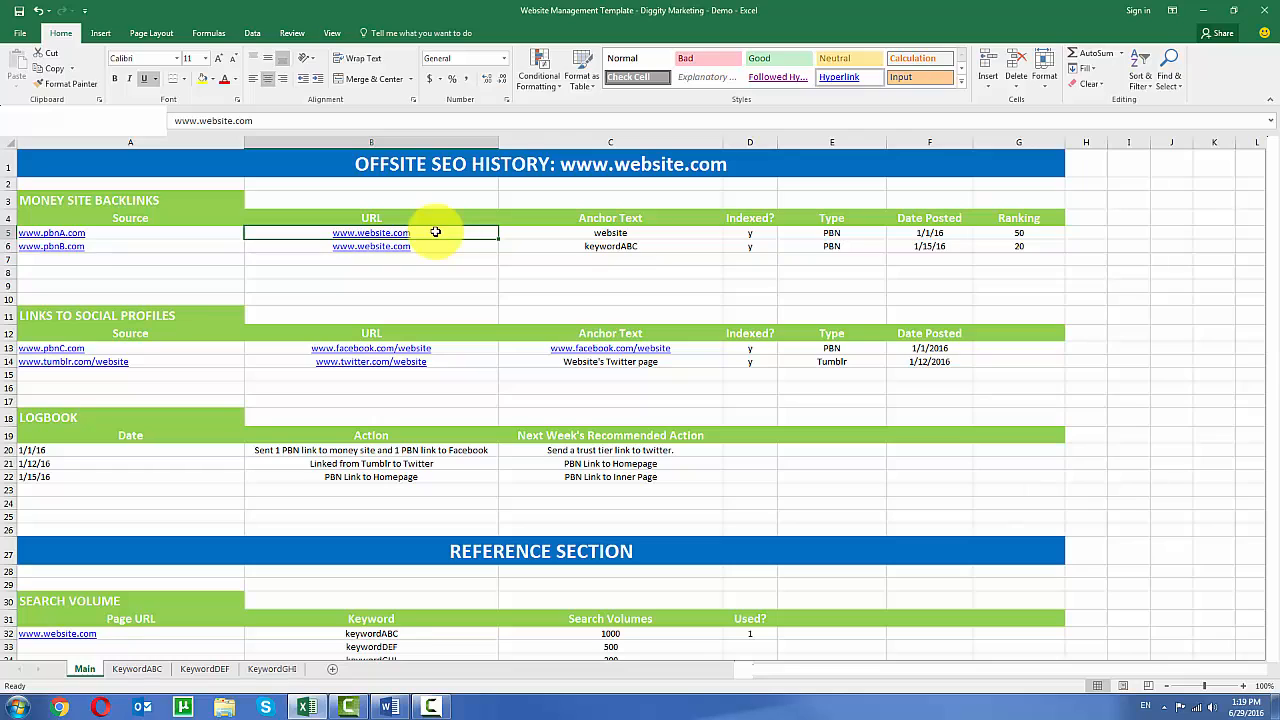
click(610, 218)
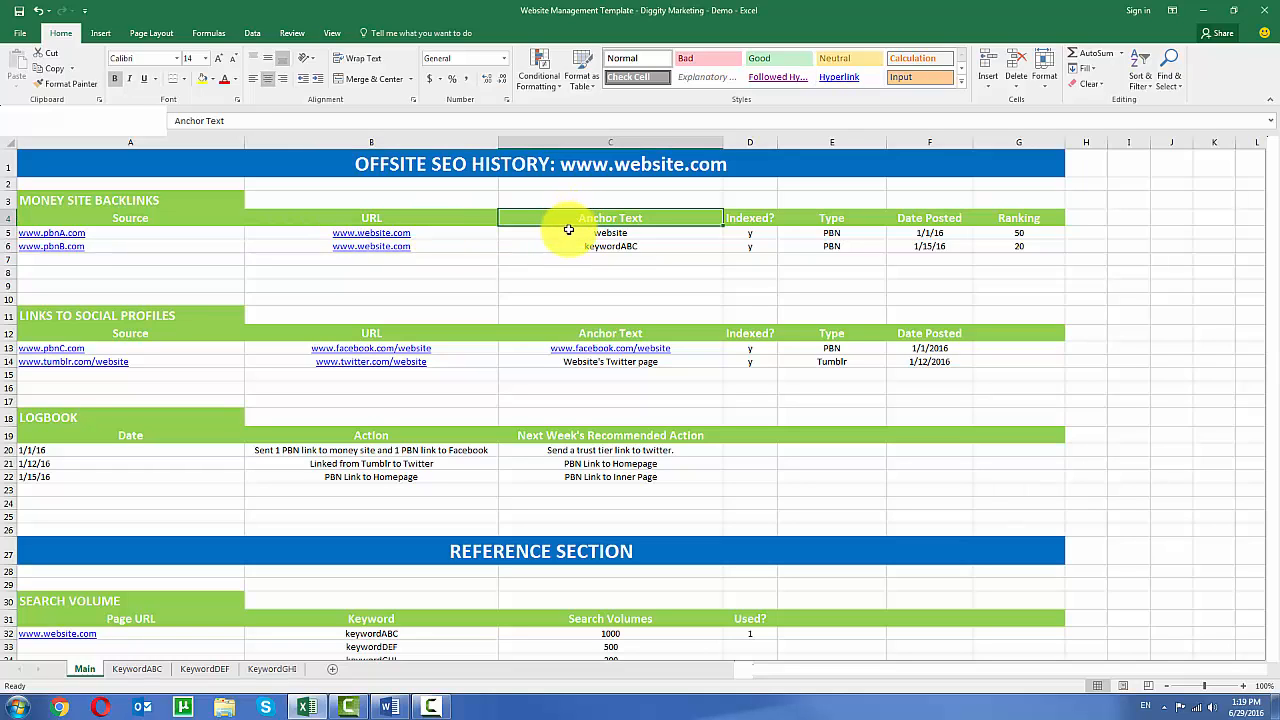
click(610, 232)
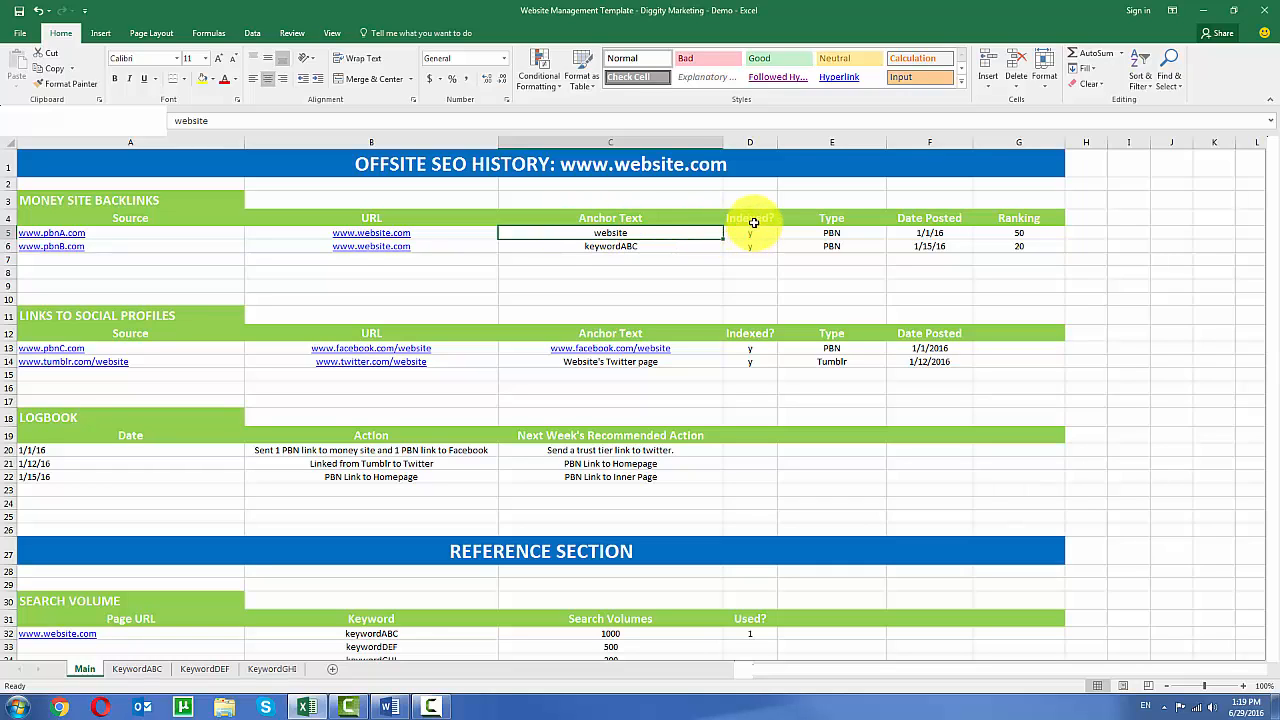
click(749, 232)
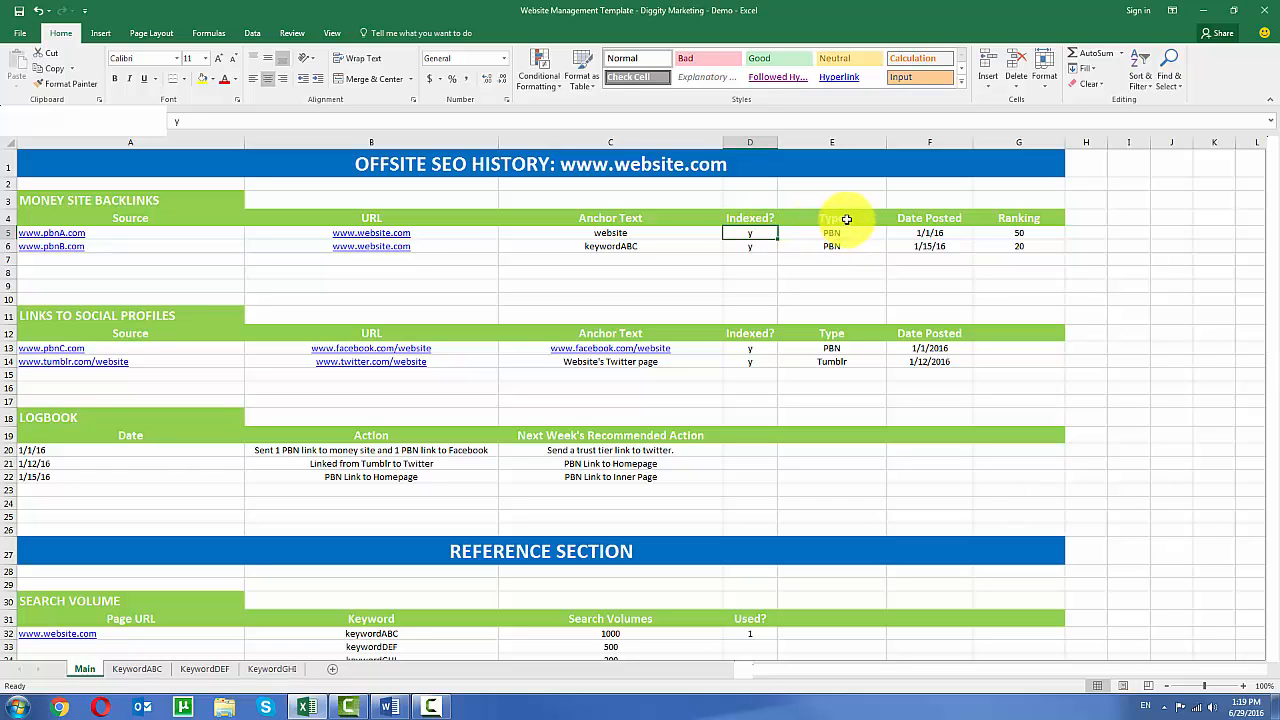
click(831, 232)
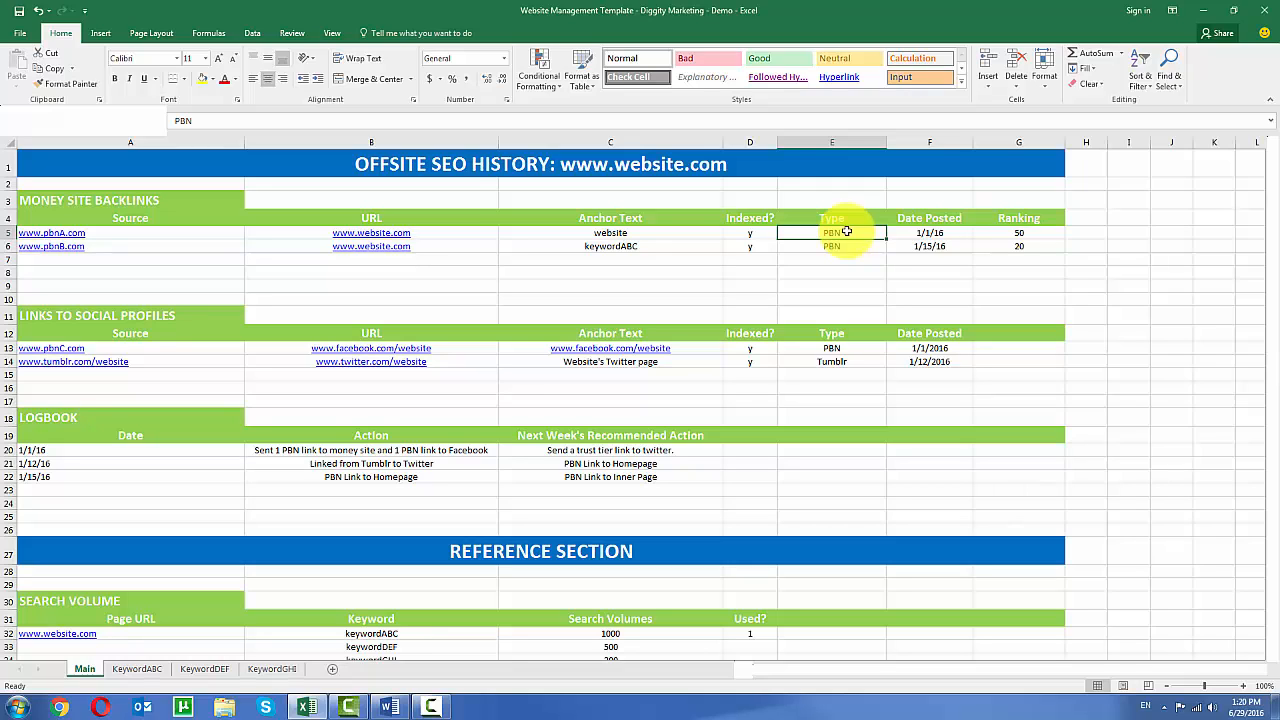
click(929, 232)
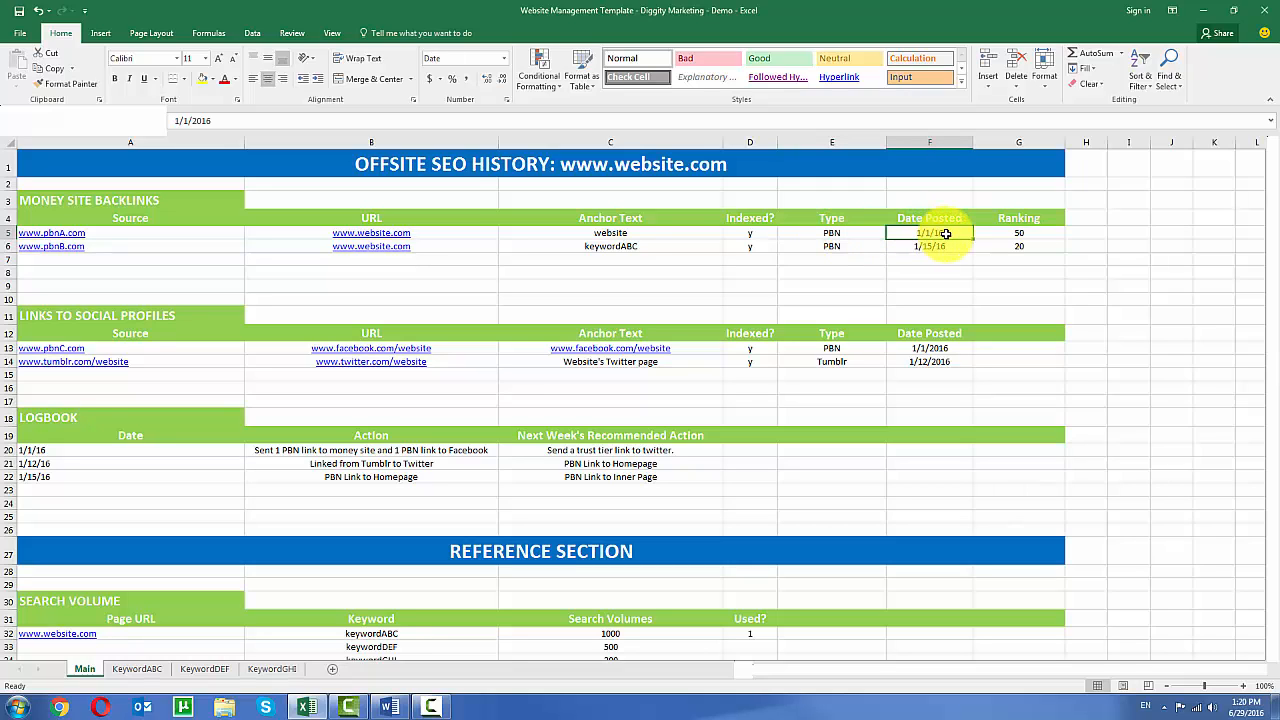
click(1018, 233)
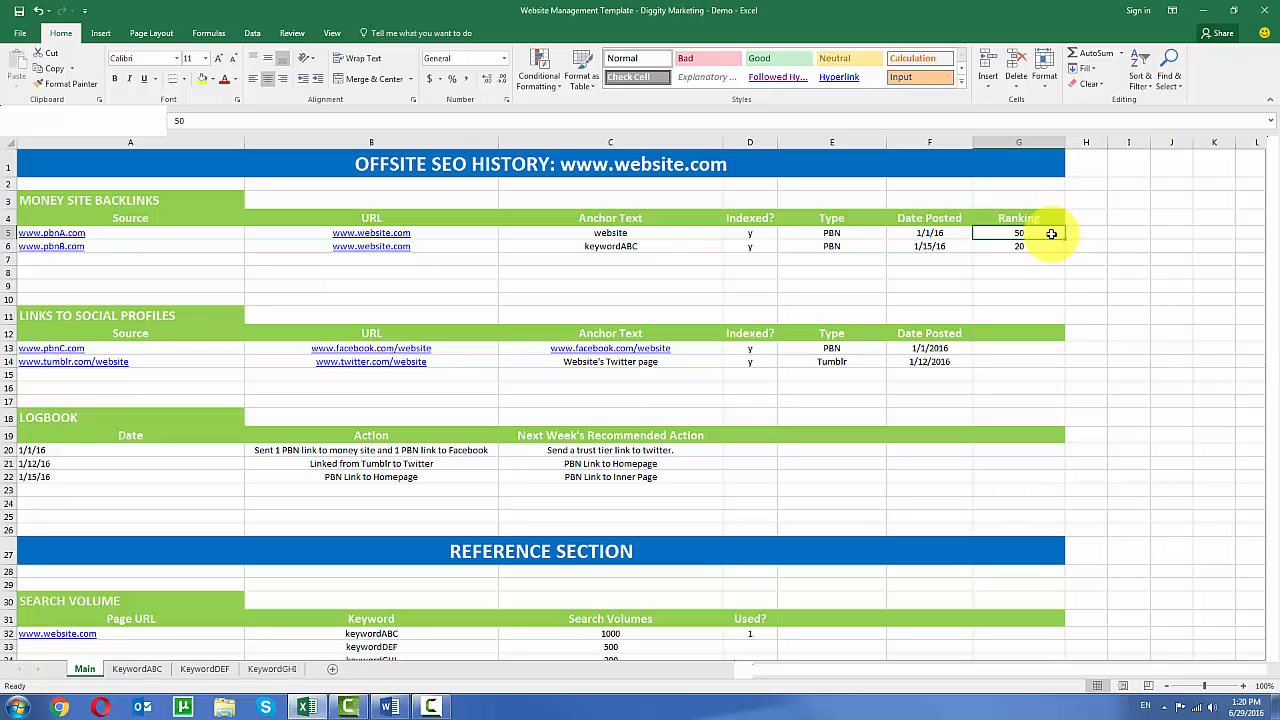
mouse_move(217, 306)
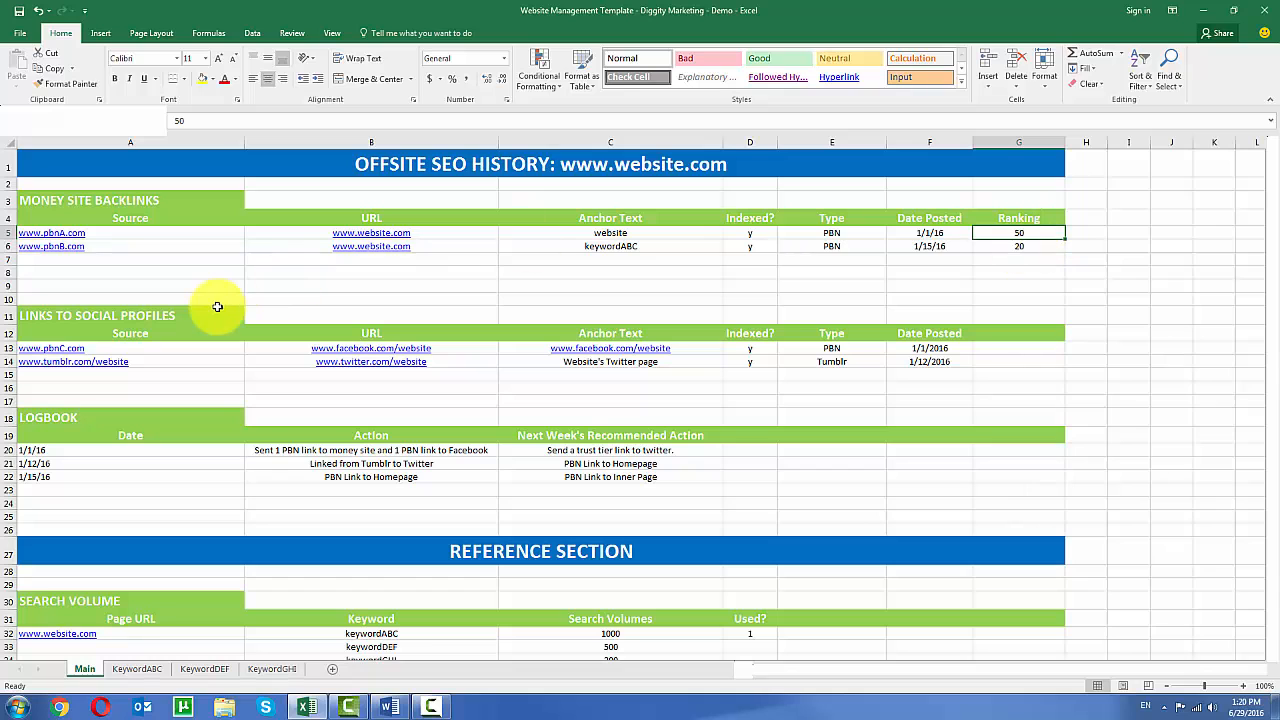
Walk through the social profiles section: source, Facebook URL, link type and posting date
scroll(down, 3)
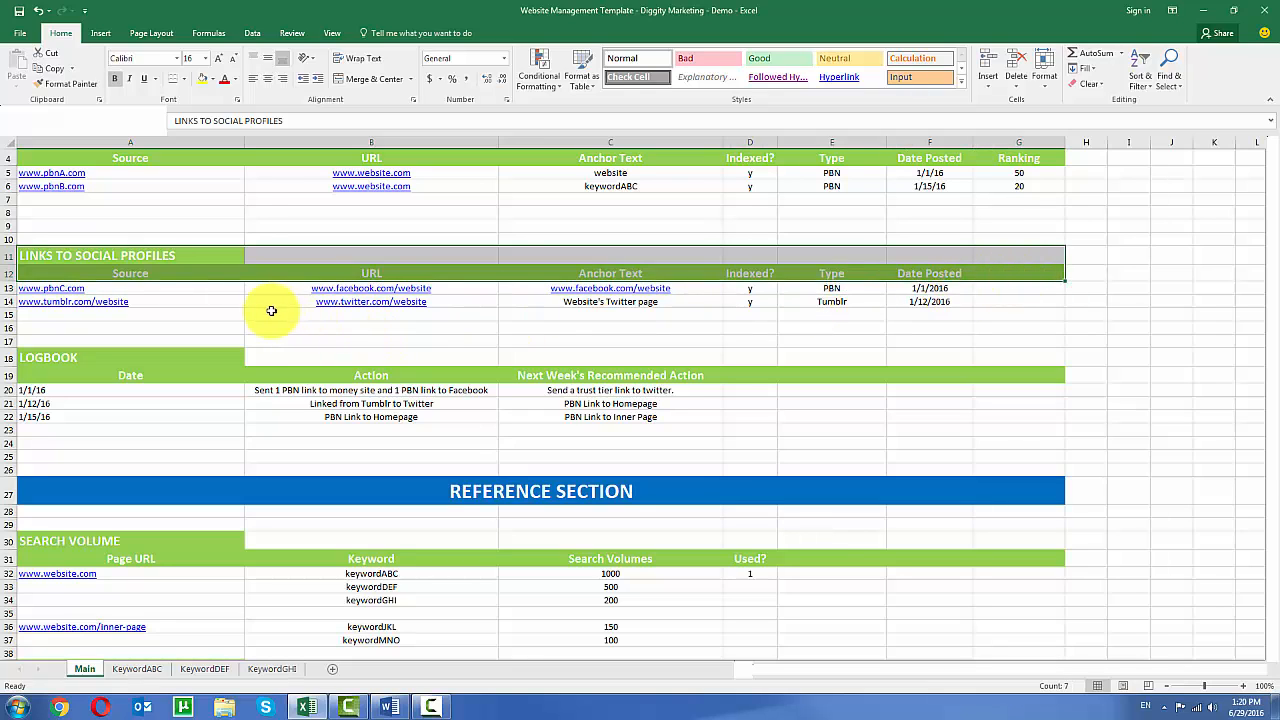
click(371, 314)
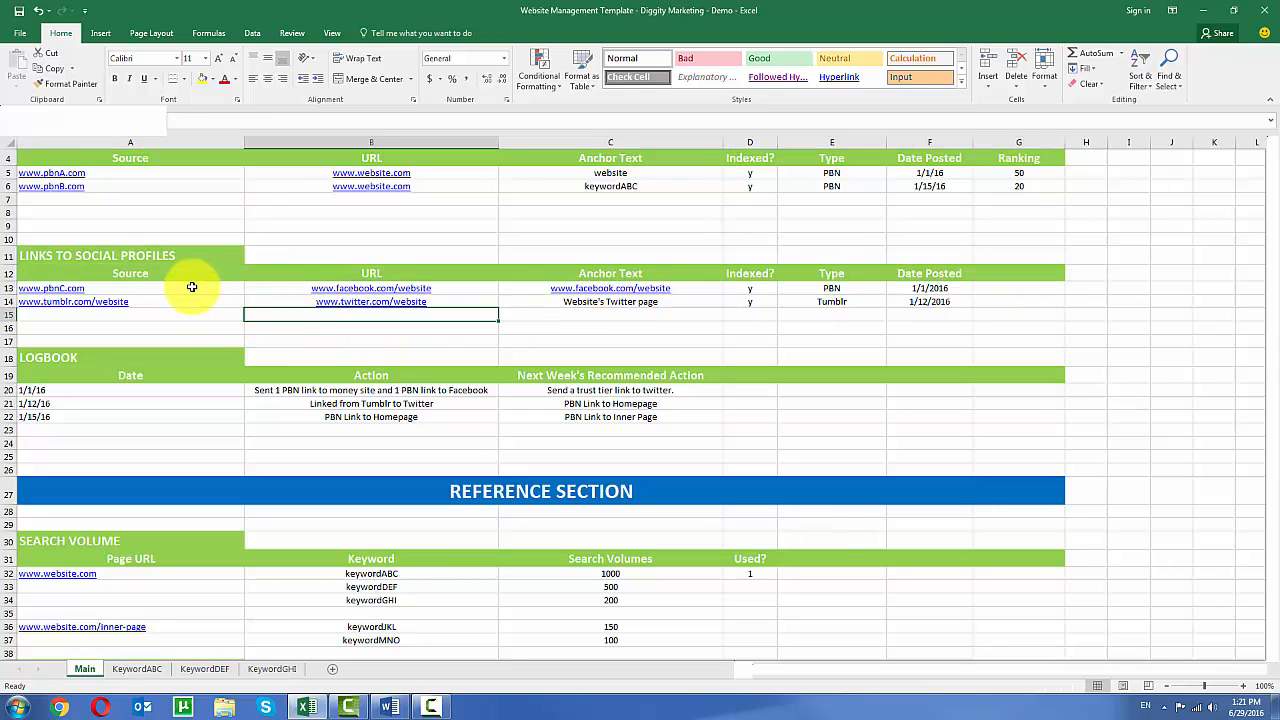
mouse_move(287, 288)
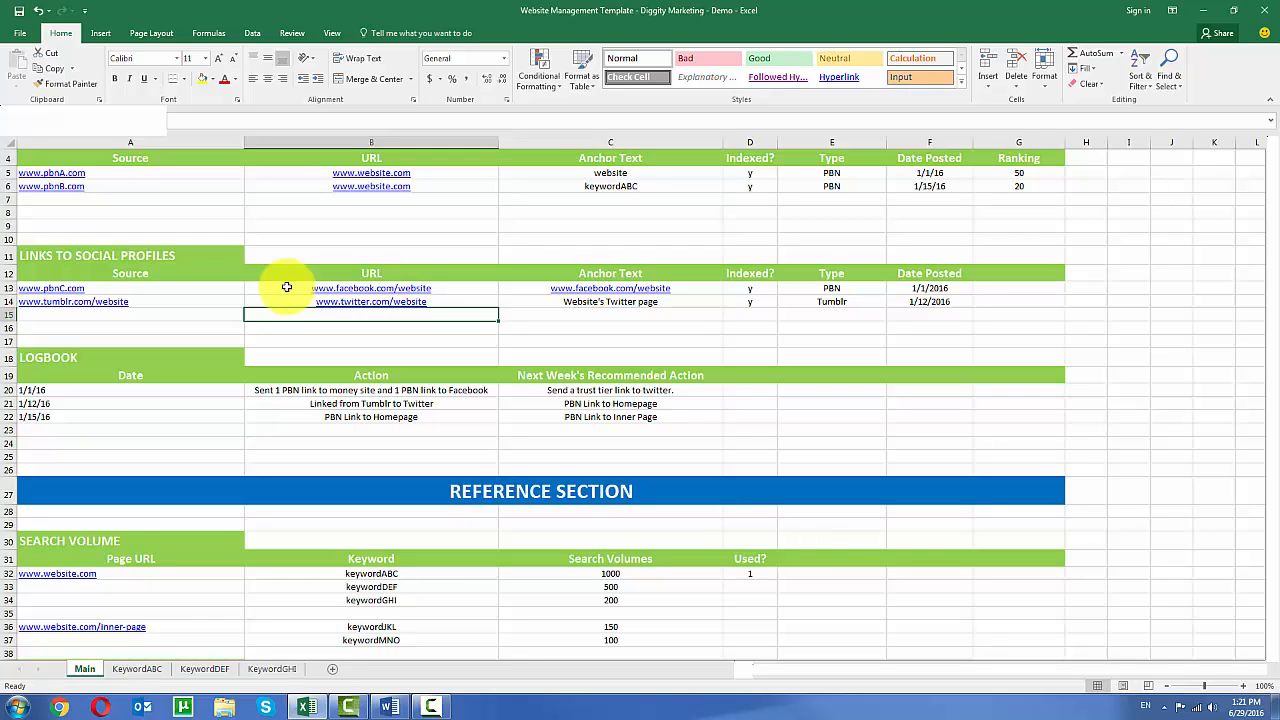
click(130, 288)
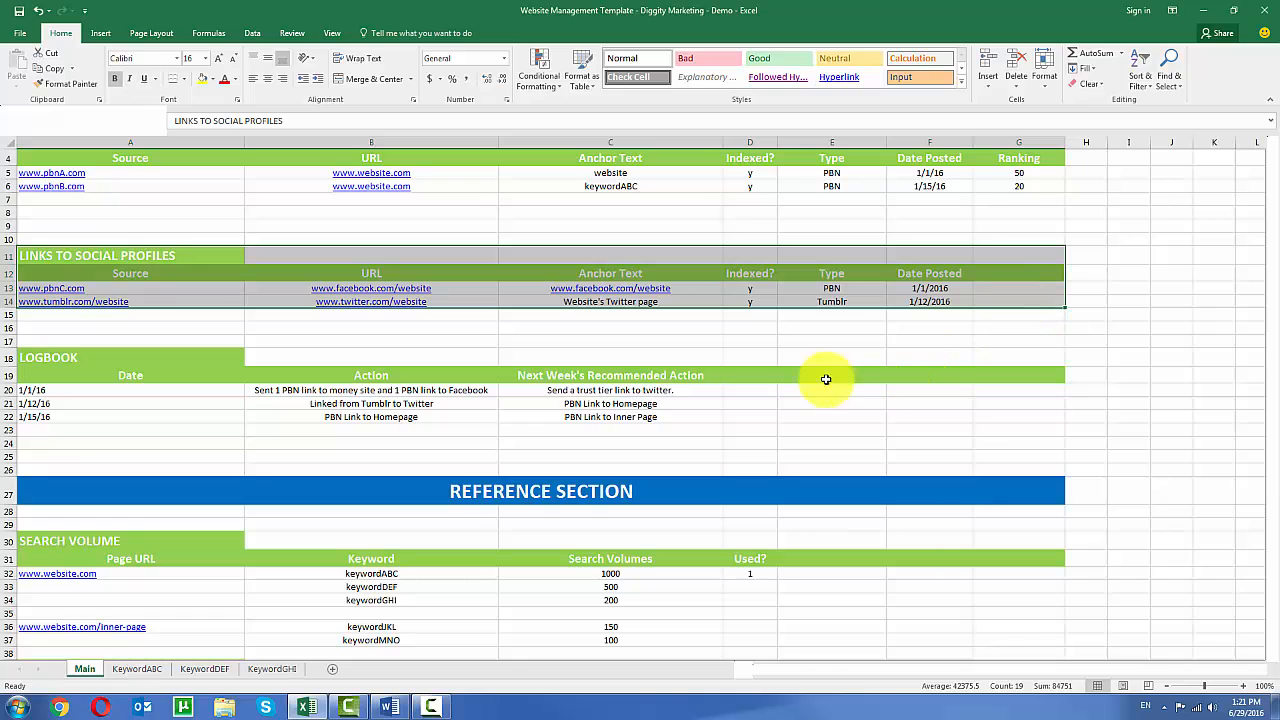
click(130, 288)
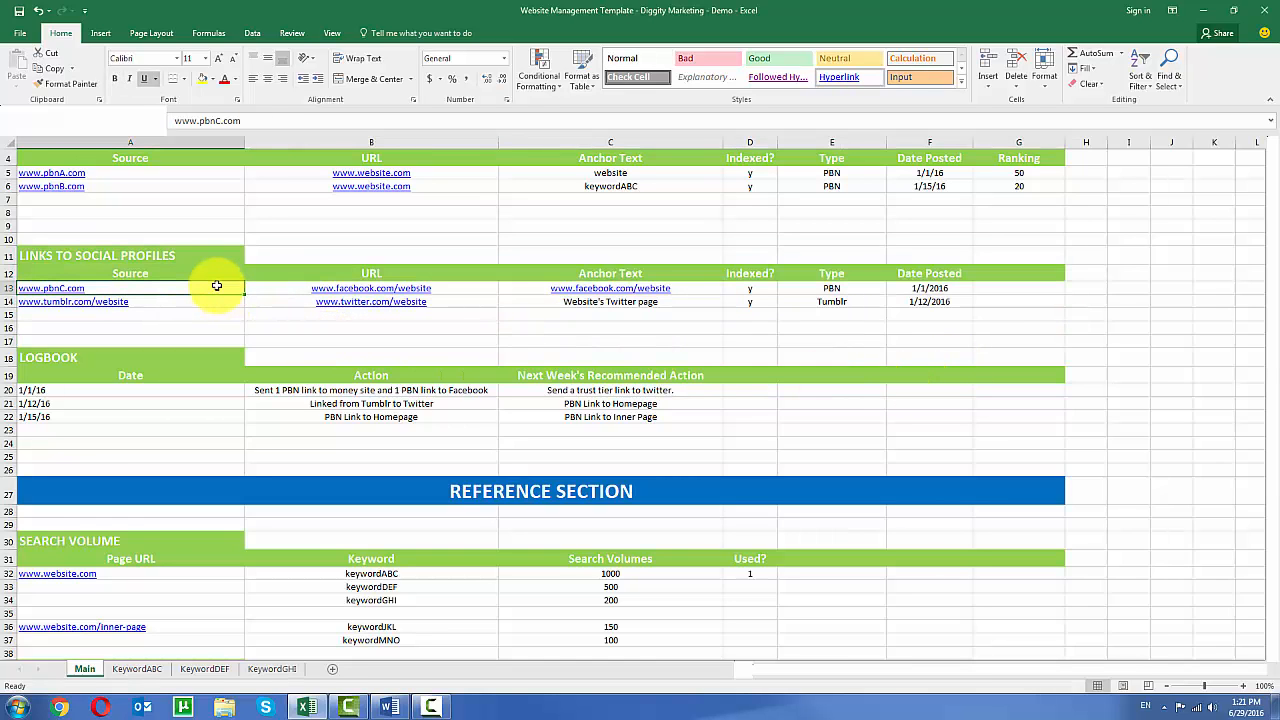
click(371, 288)
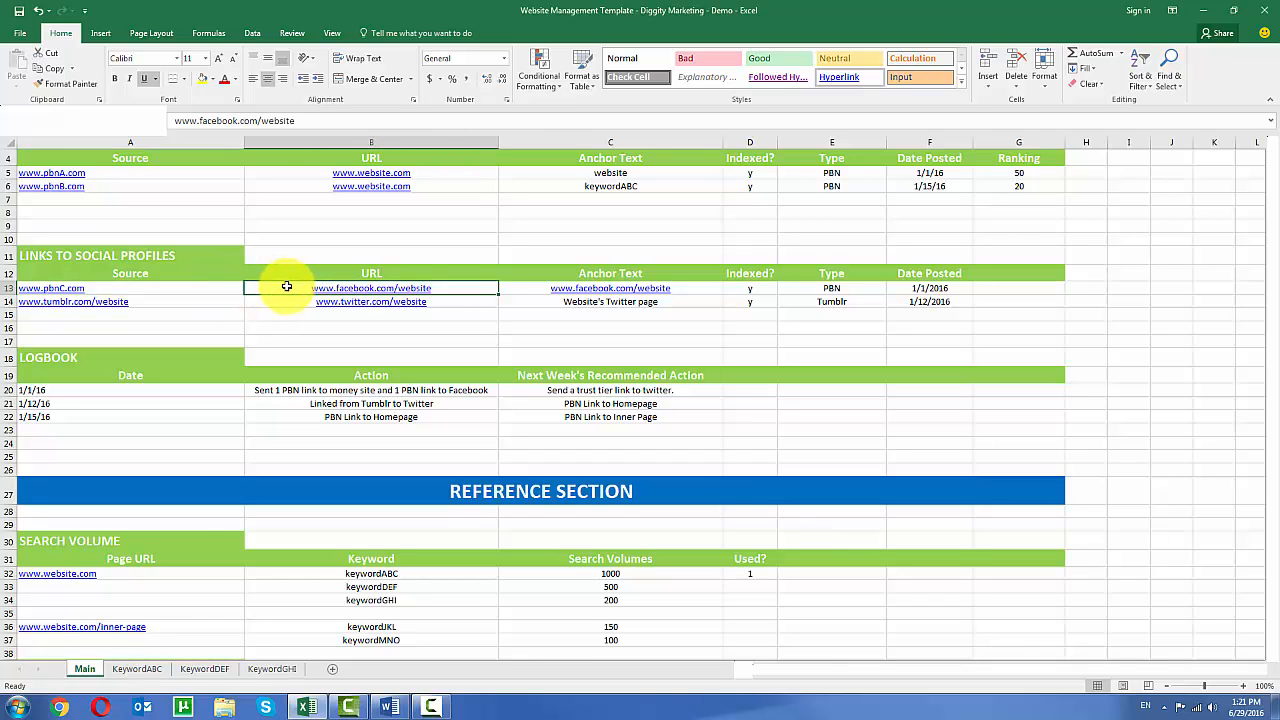
click(749, 288)
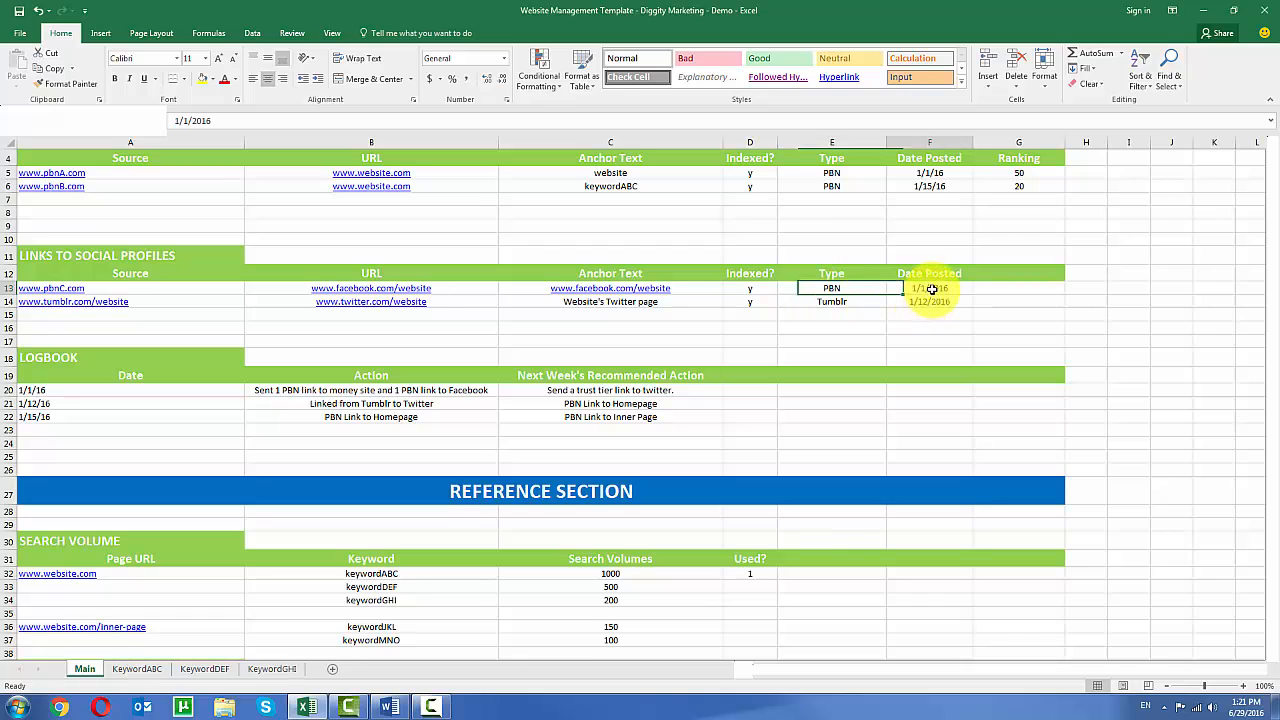
click(929, 288)
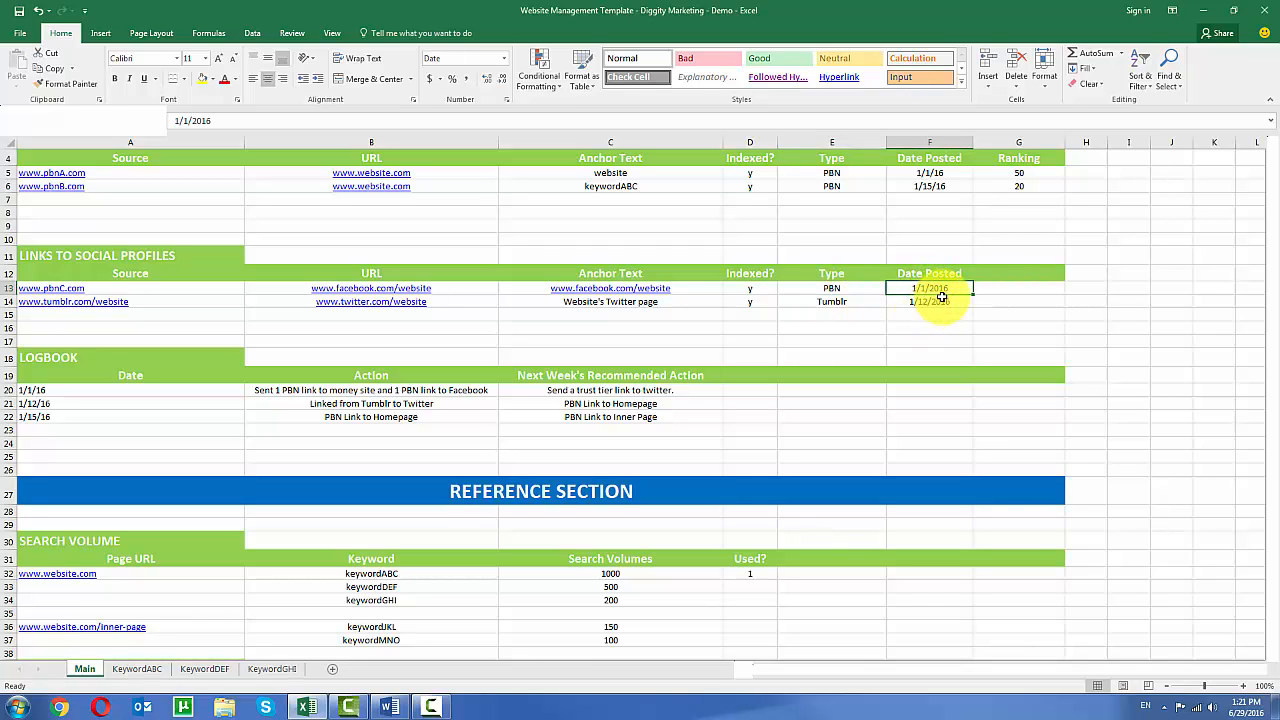
click(1018, 288)
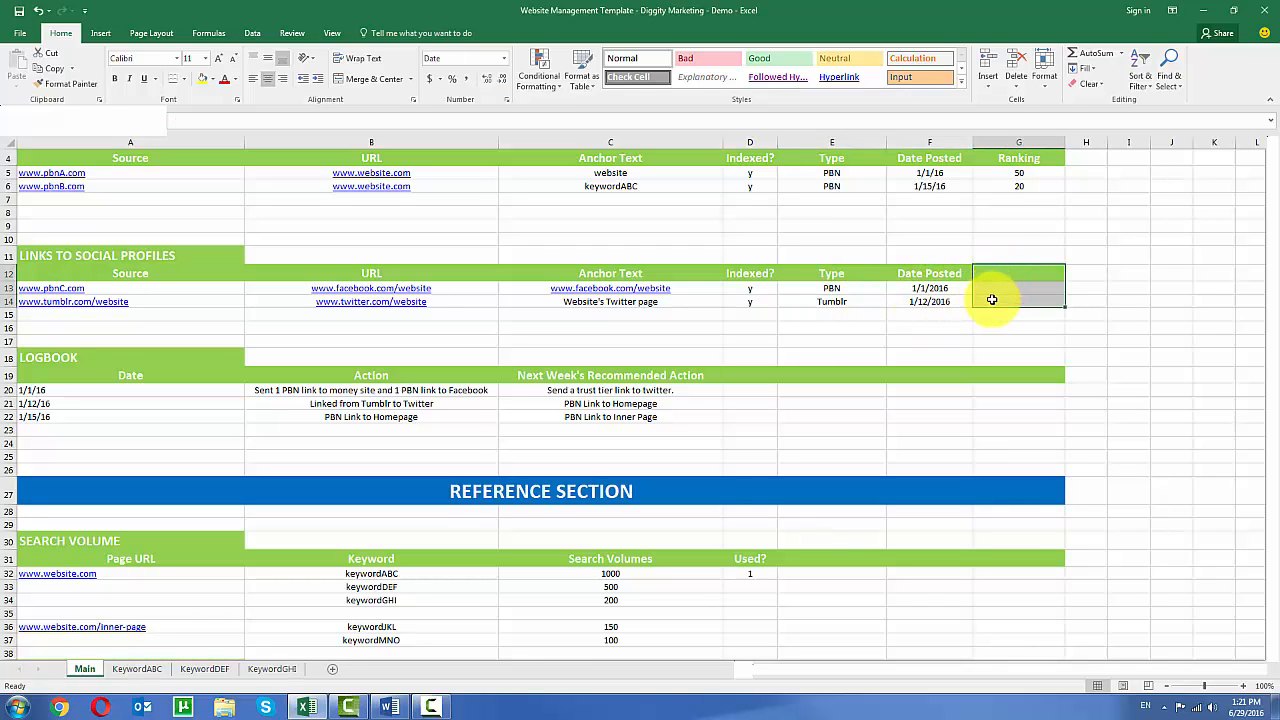
click(1018, 288)
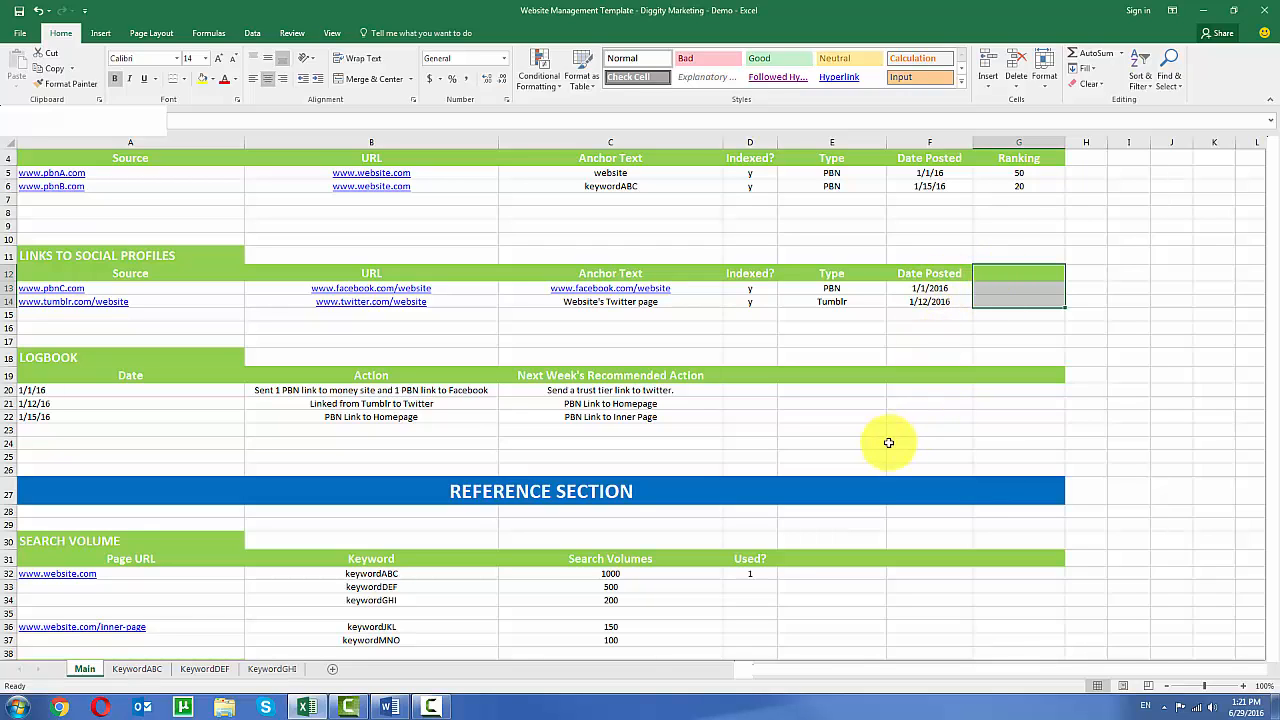
Highlight the Logbook date, Next Week's Recommended Action heading, Twitter URL and Logbook section
scroll(down, 3)
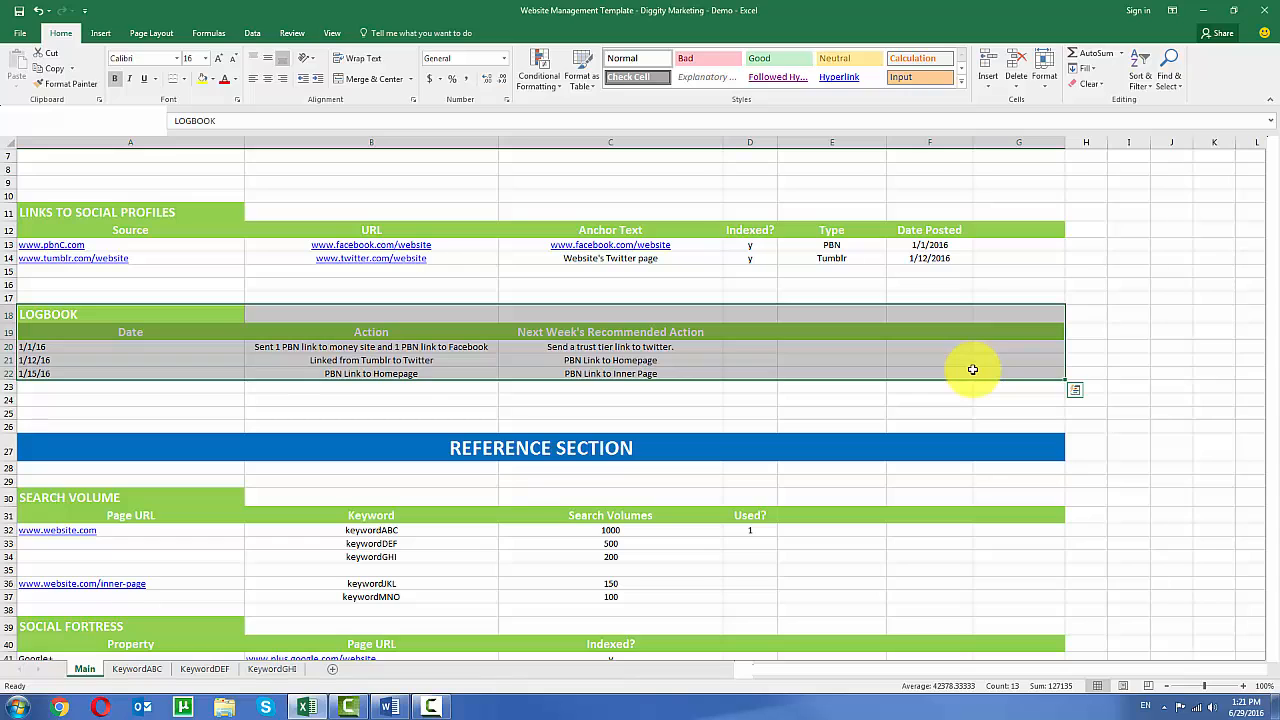
click(130, 346)
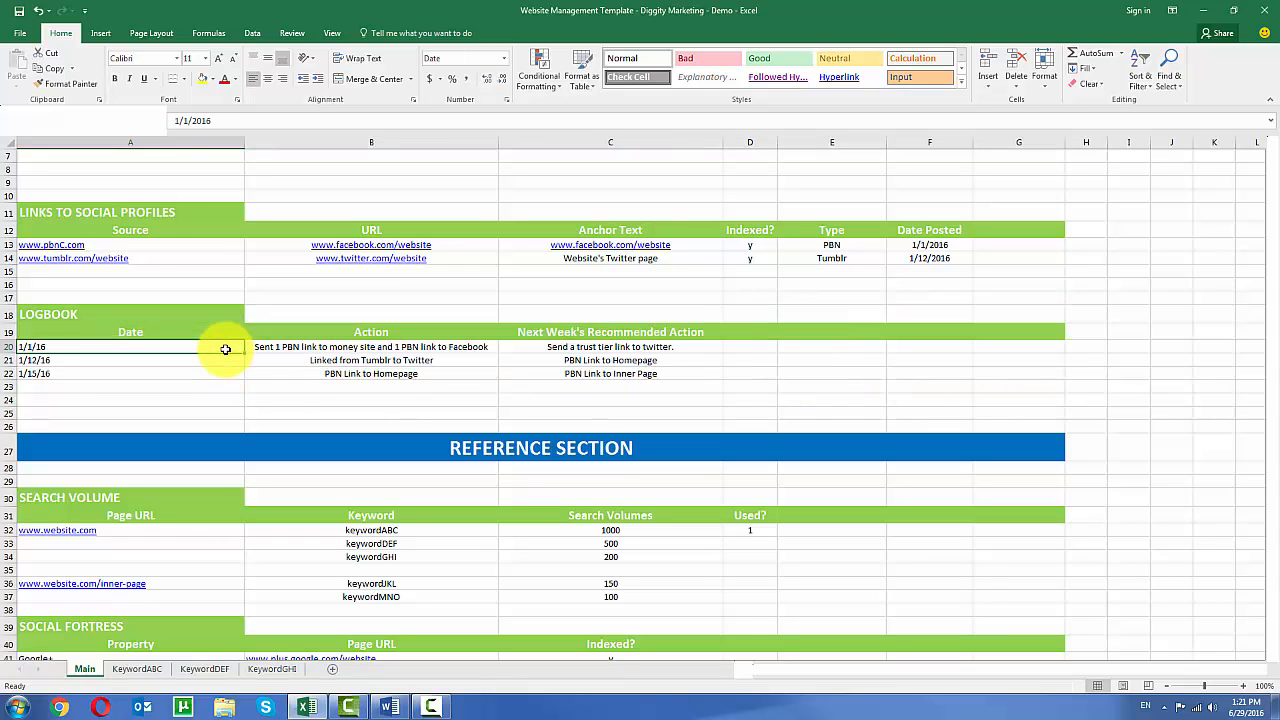
mouse_move(215, 356)
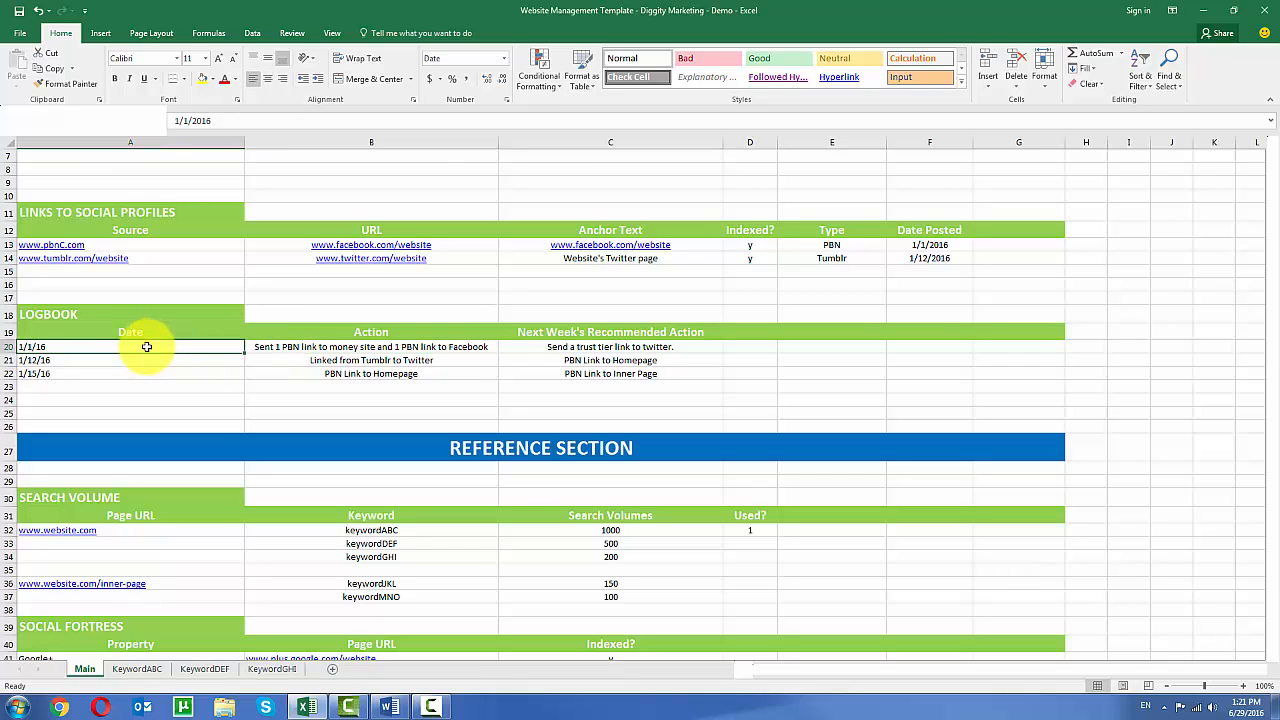
scroll(up, 3)
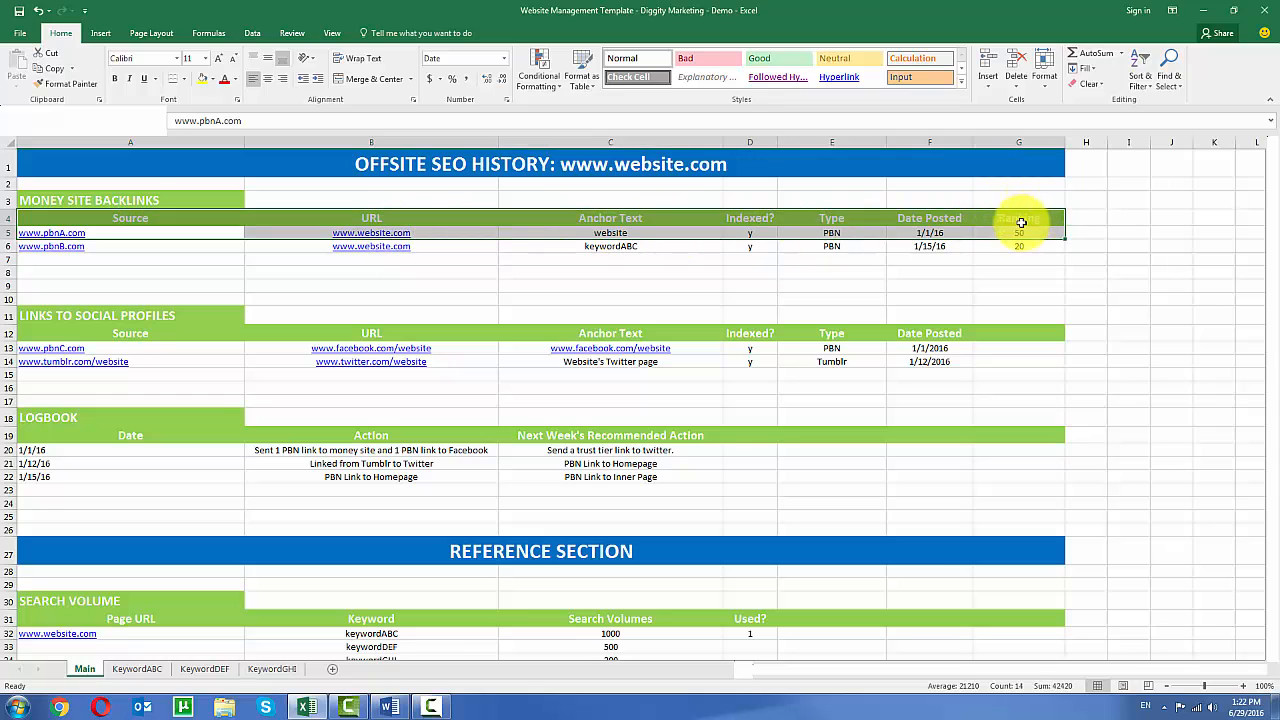
click(371, 450)
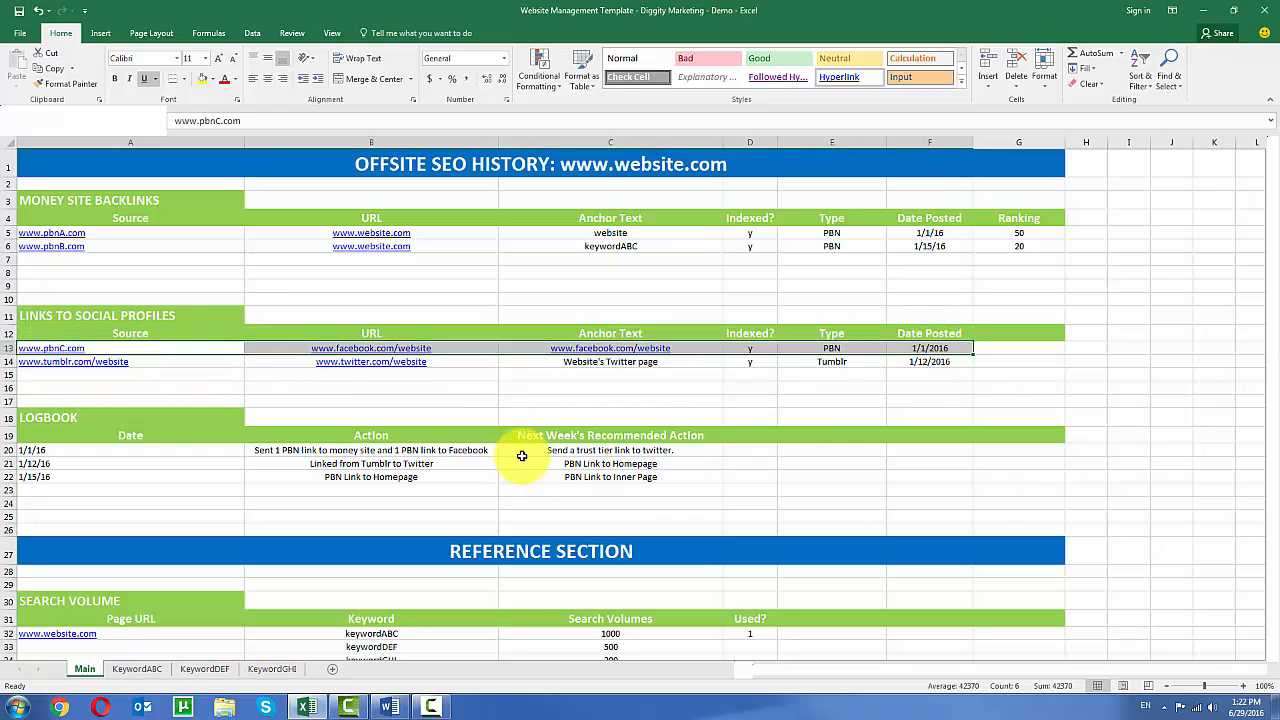
click(610, 435)
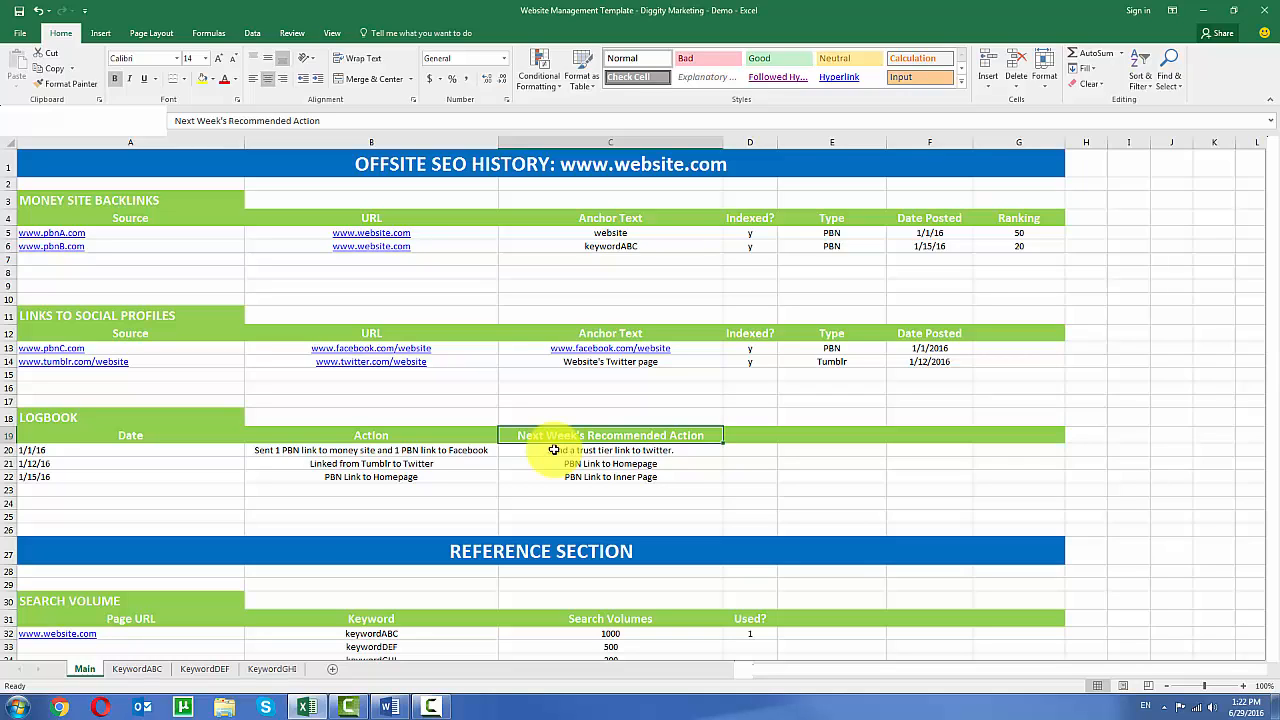
click(610, 450)
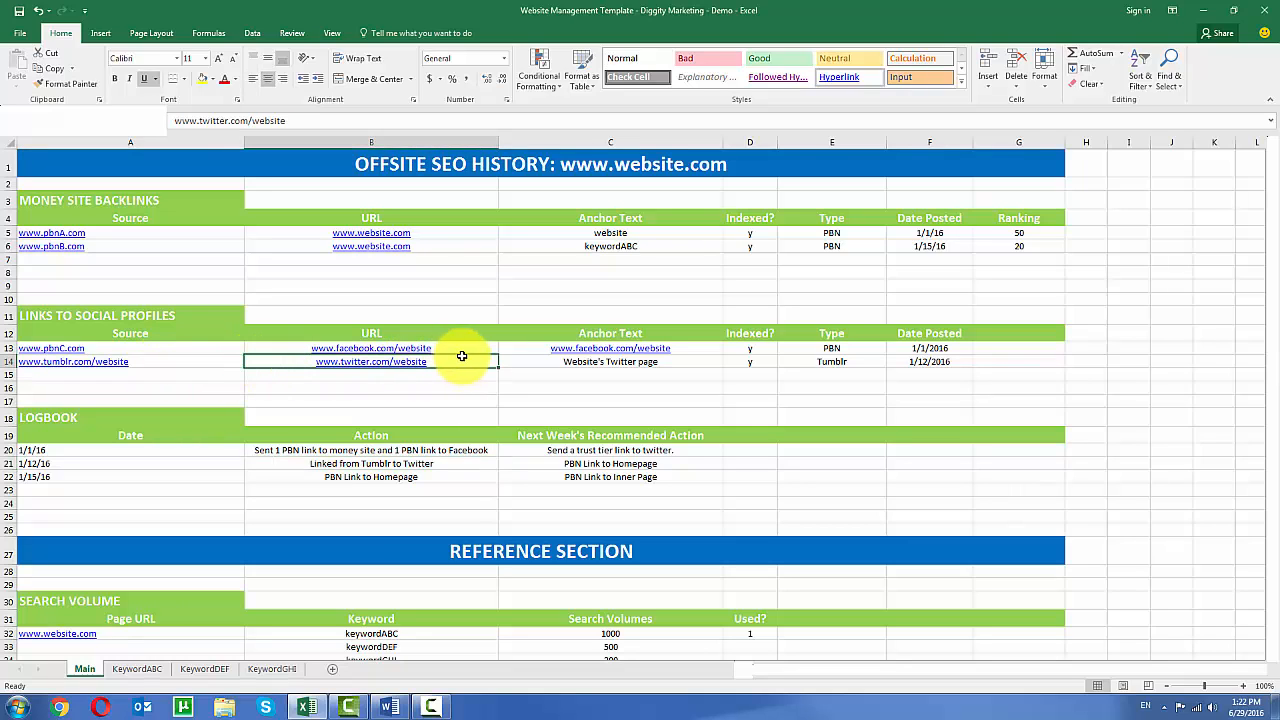
click(610, 361)
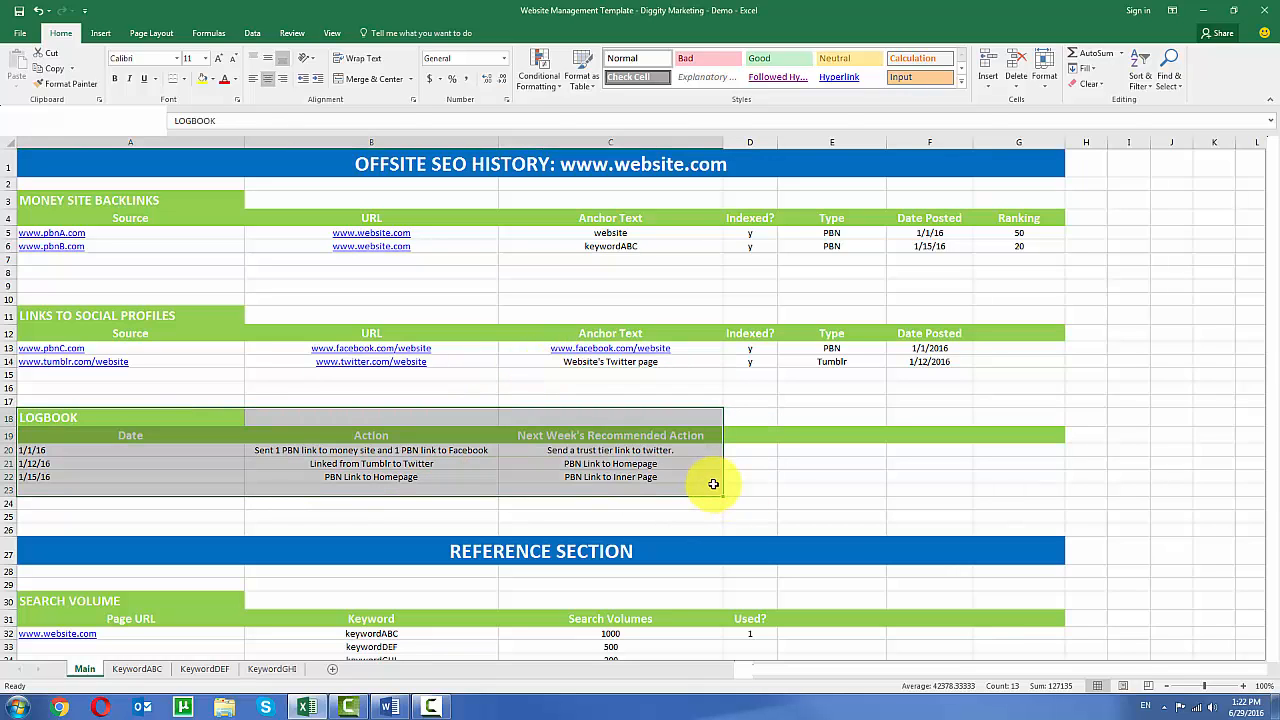
click(618, 513)
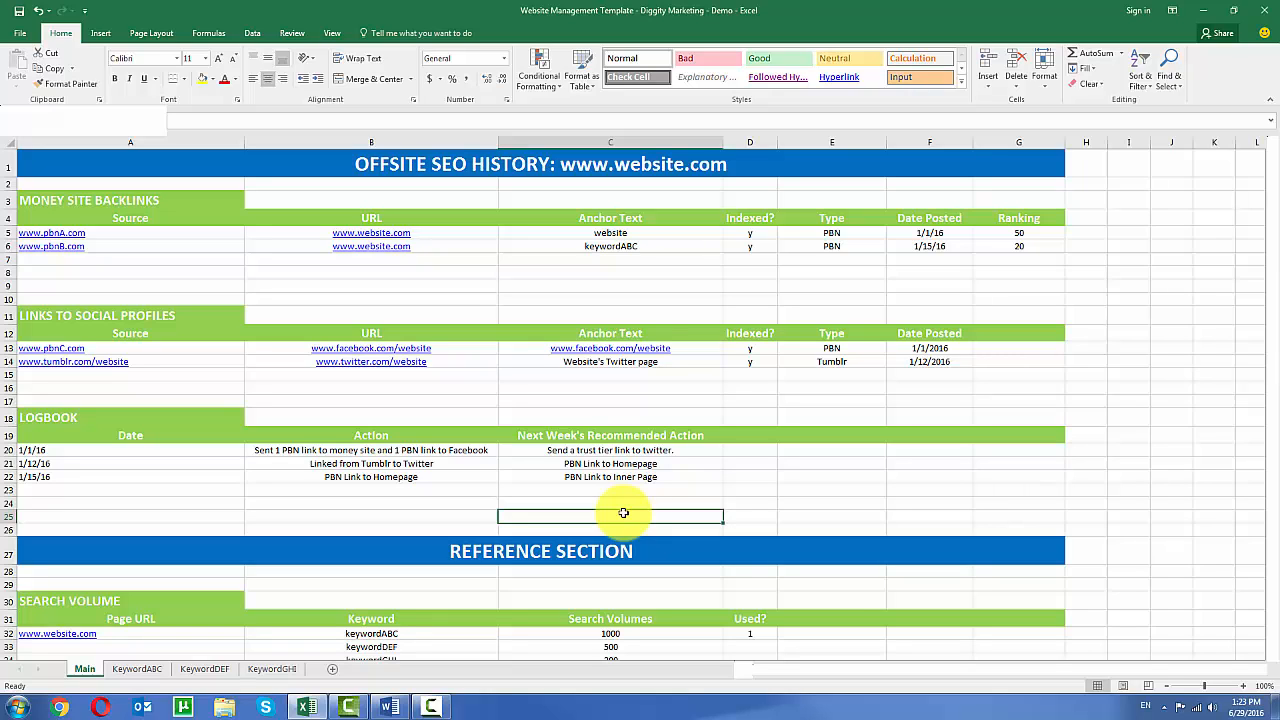
mouse_move(187, 419)
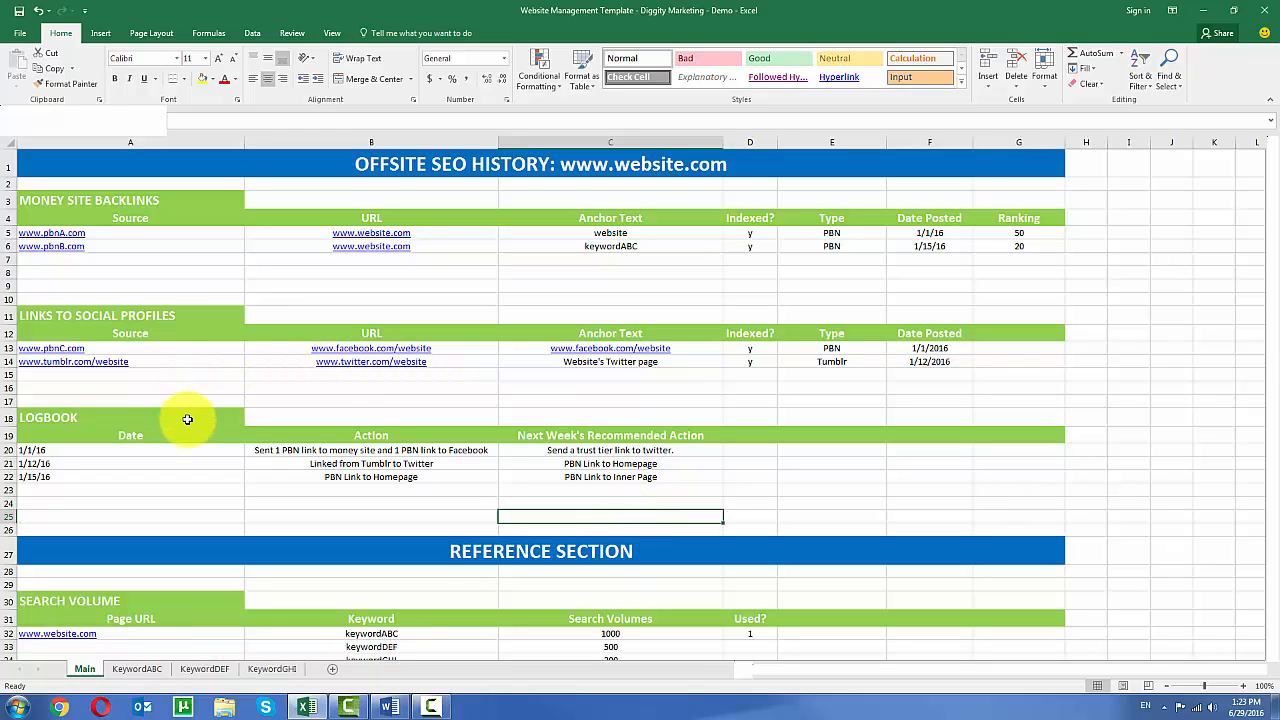
mouse_move(662, 477)
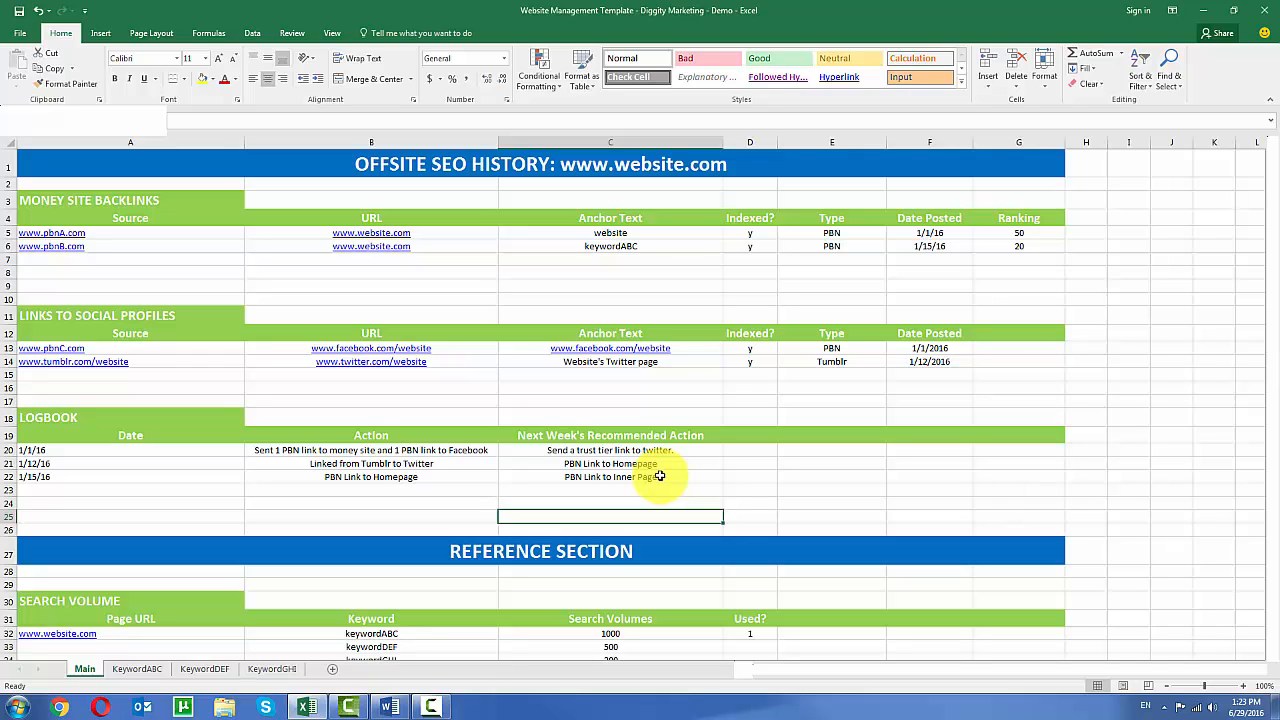
mouse_move(218, 417)
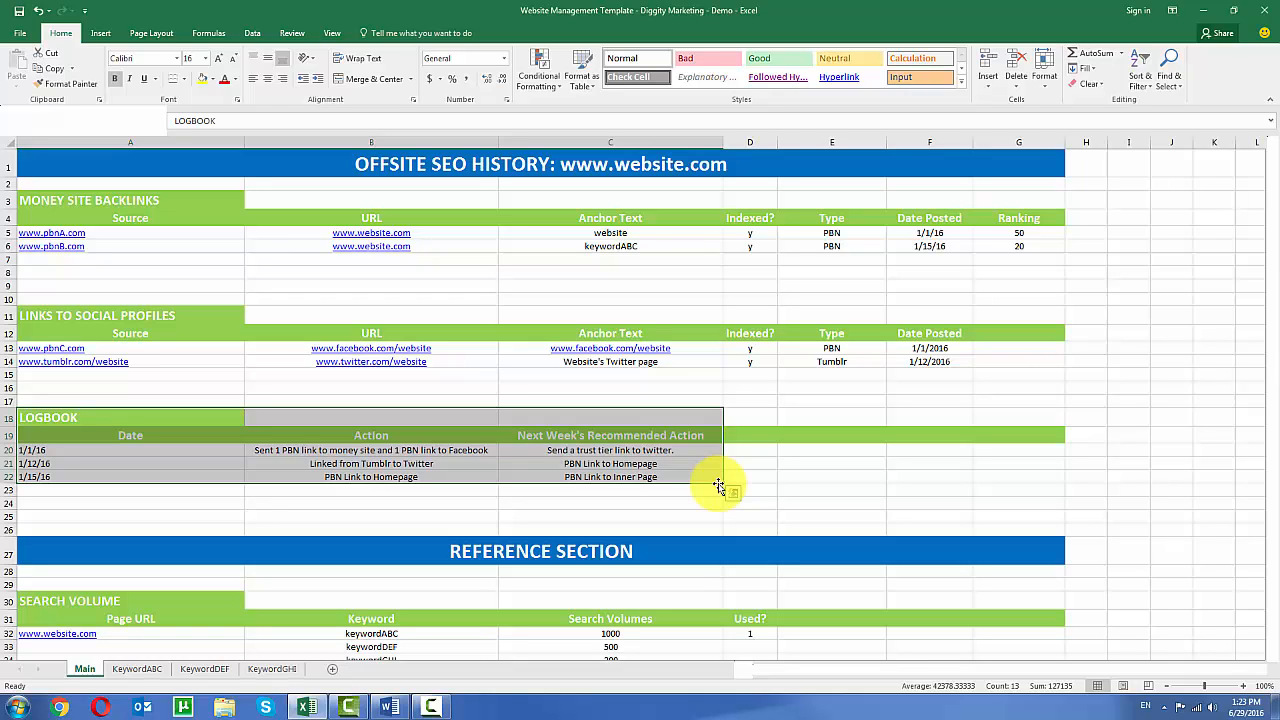
Revisit the first backlink's target URL and anchor text, then scroll down to the Reference Section
click(371, 503)
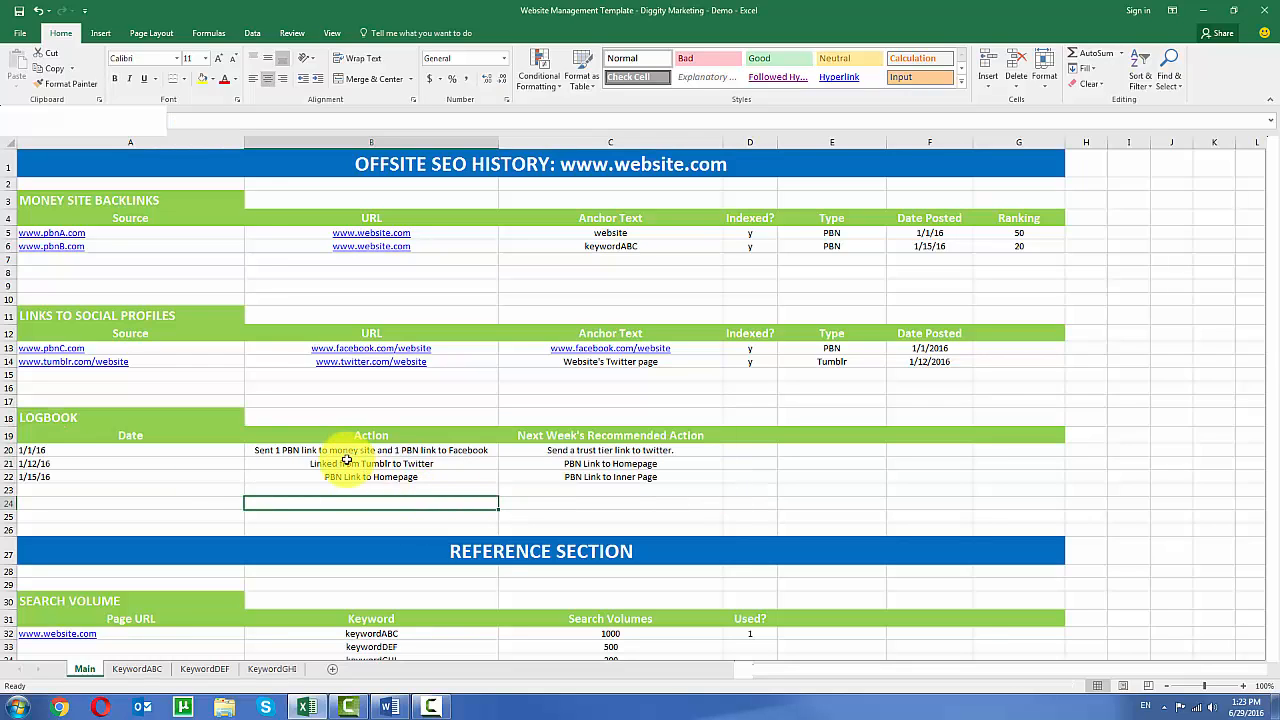
click(345, 450)
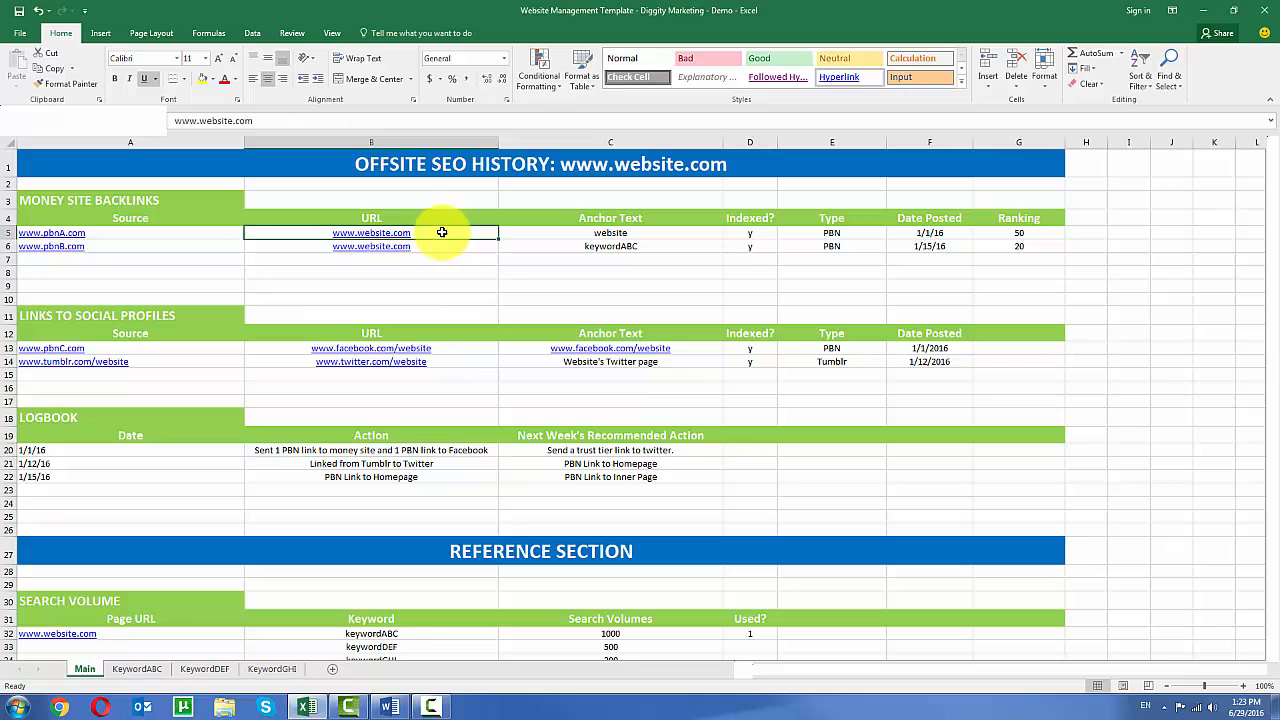
mouse_move(239, 240)
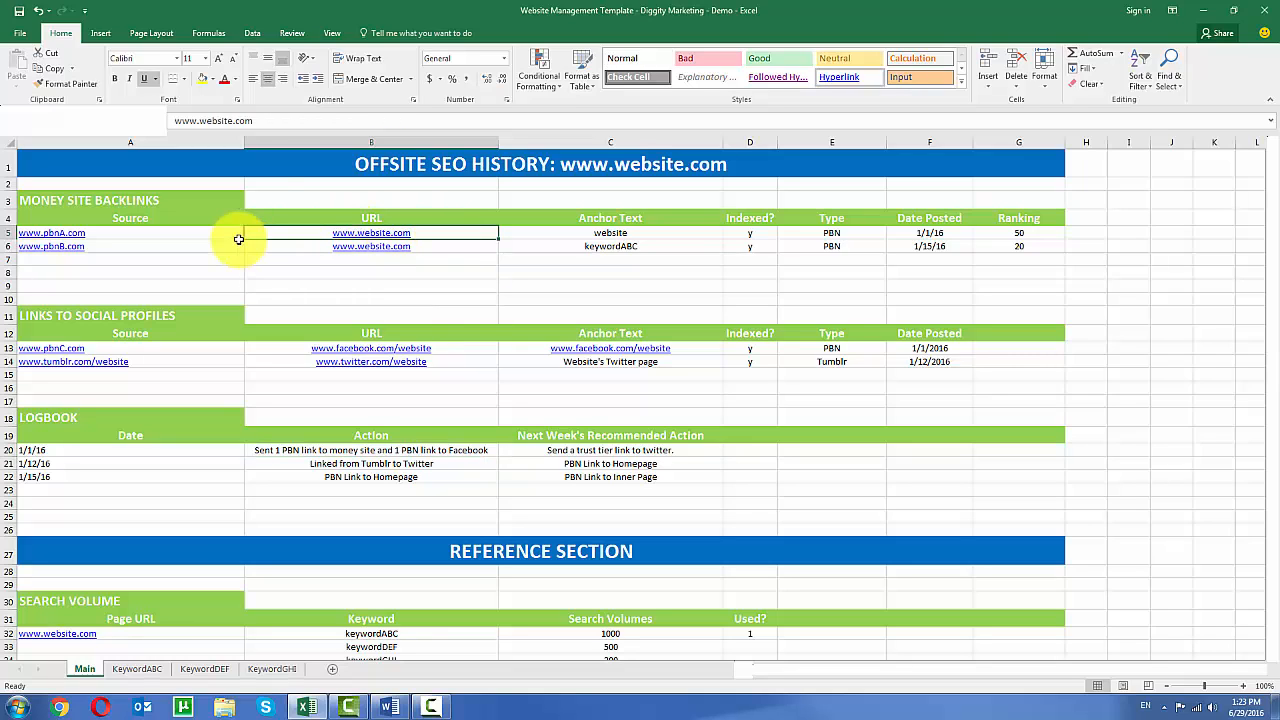
click(610, 232)
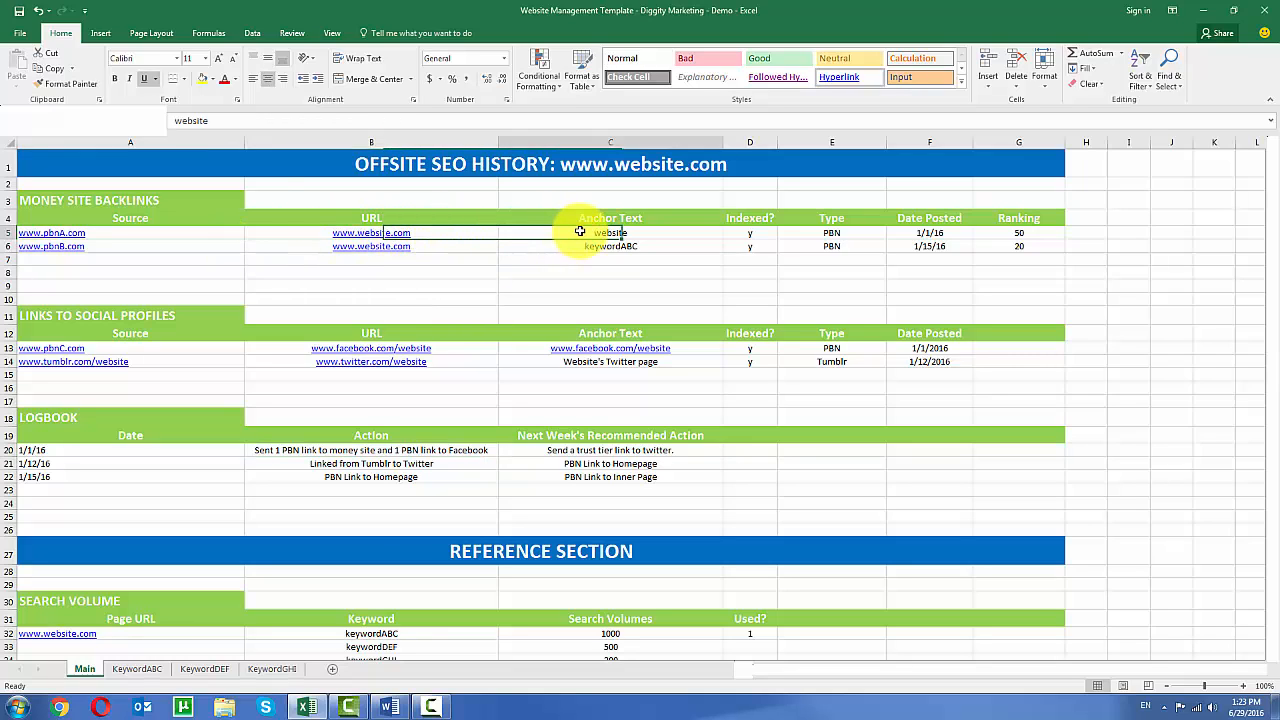
click(610, 232)
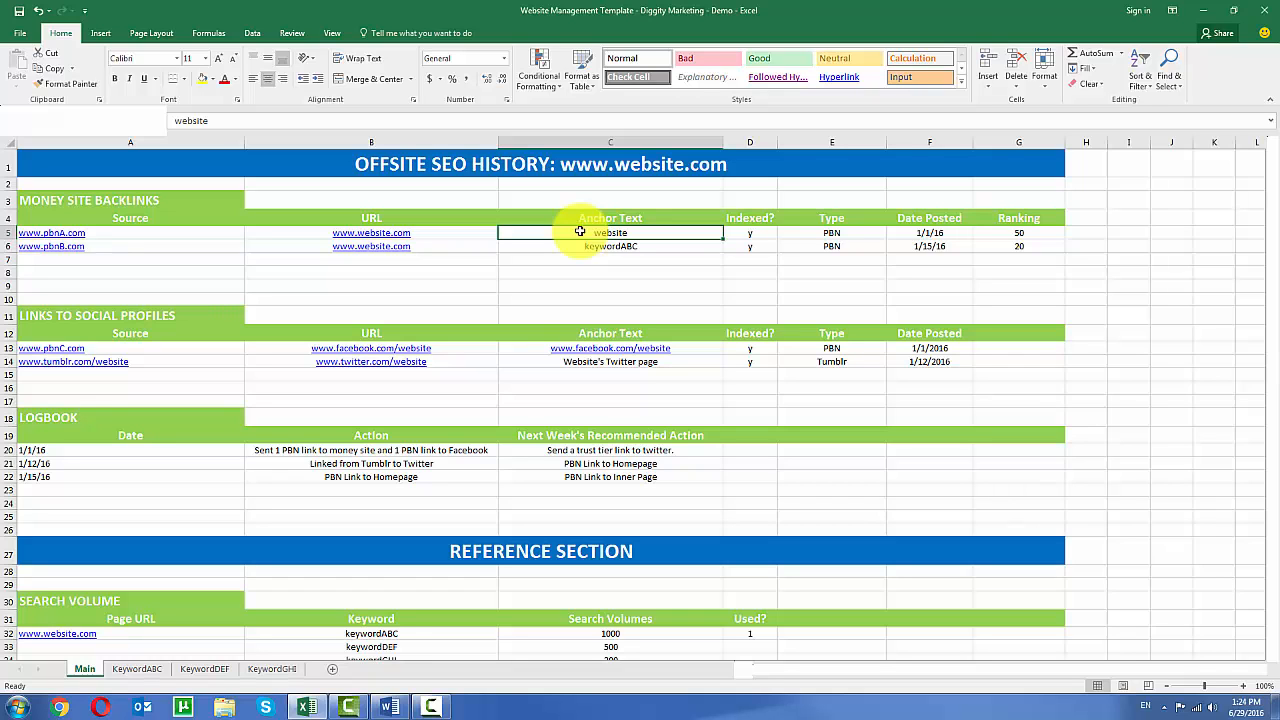
scroll(down, 3)
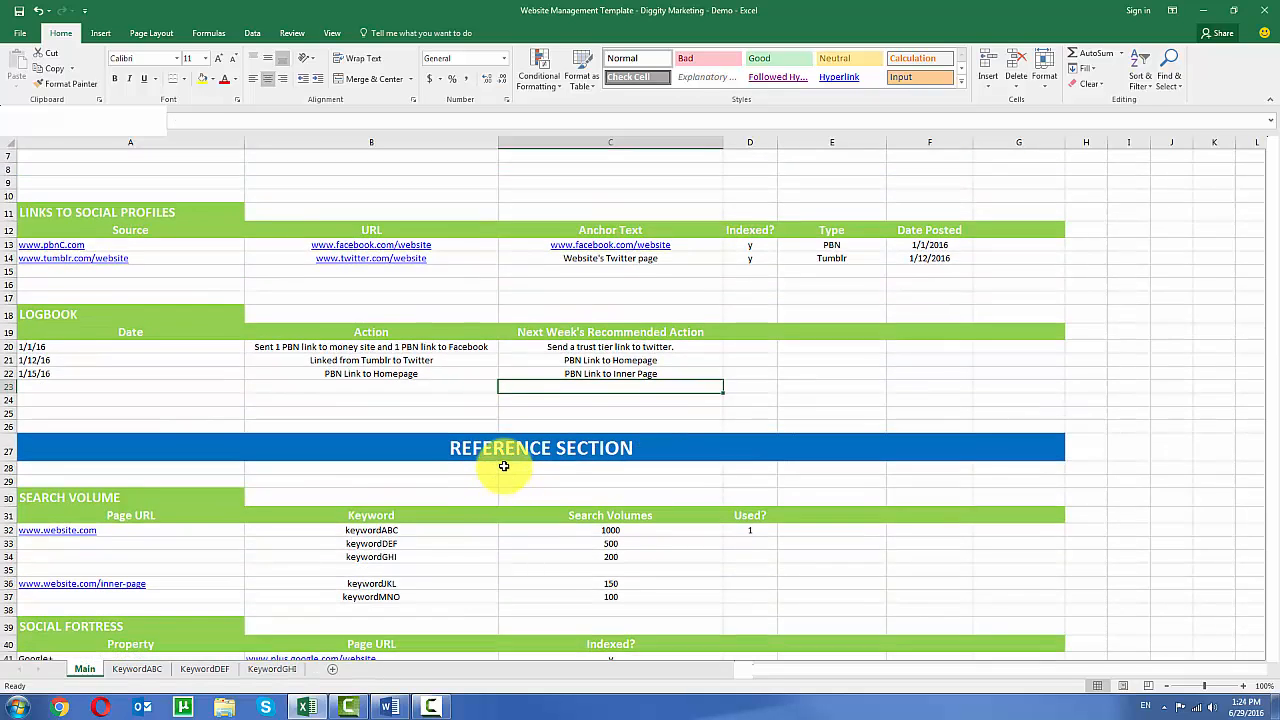
scroll(down, 3)
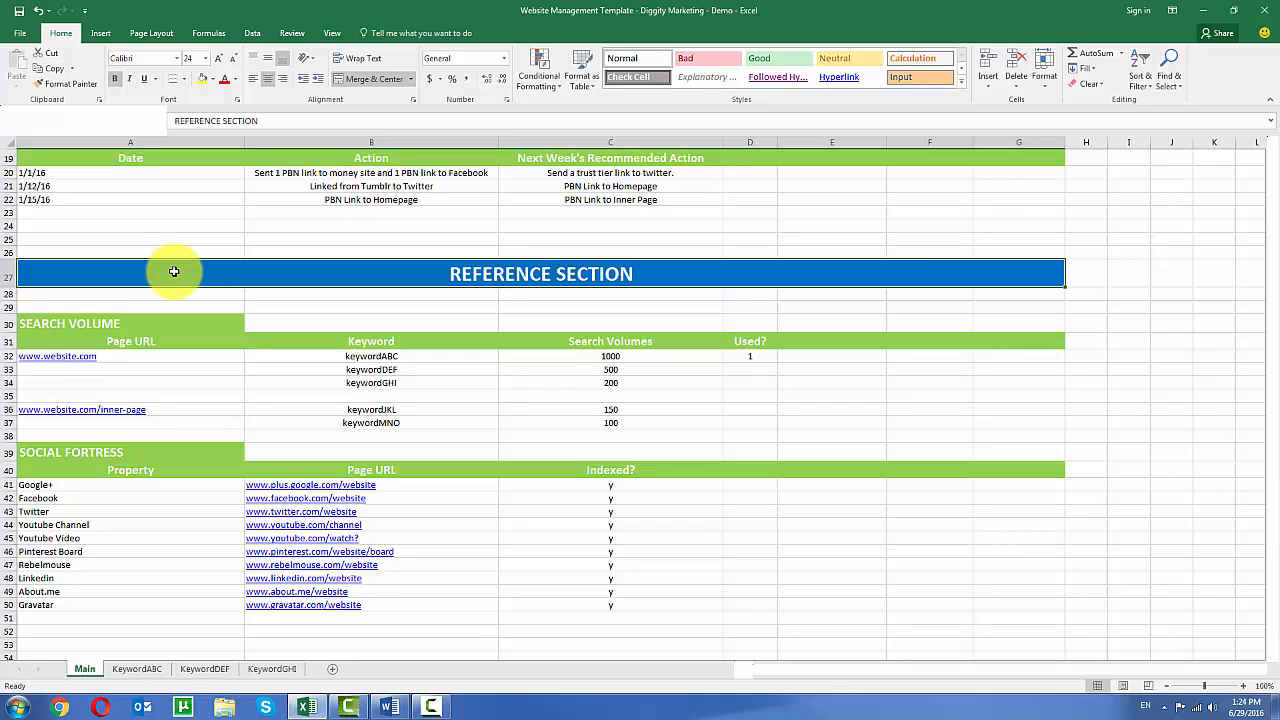
mouse_move(130, 343)
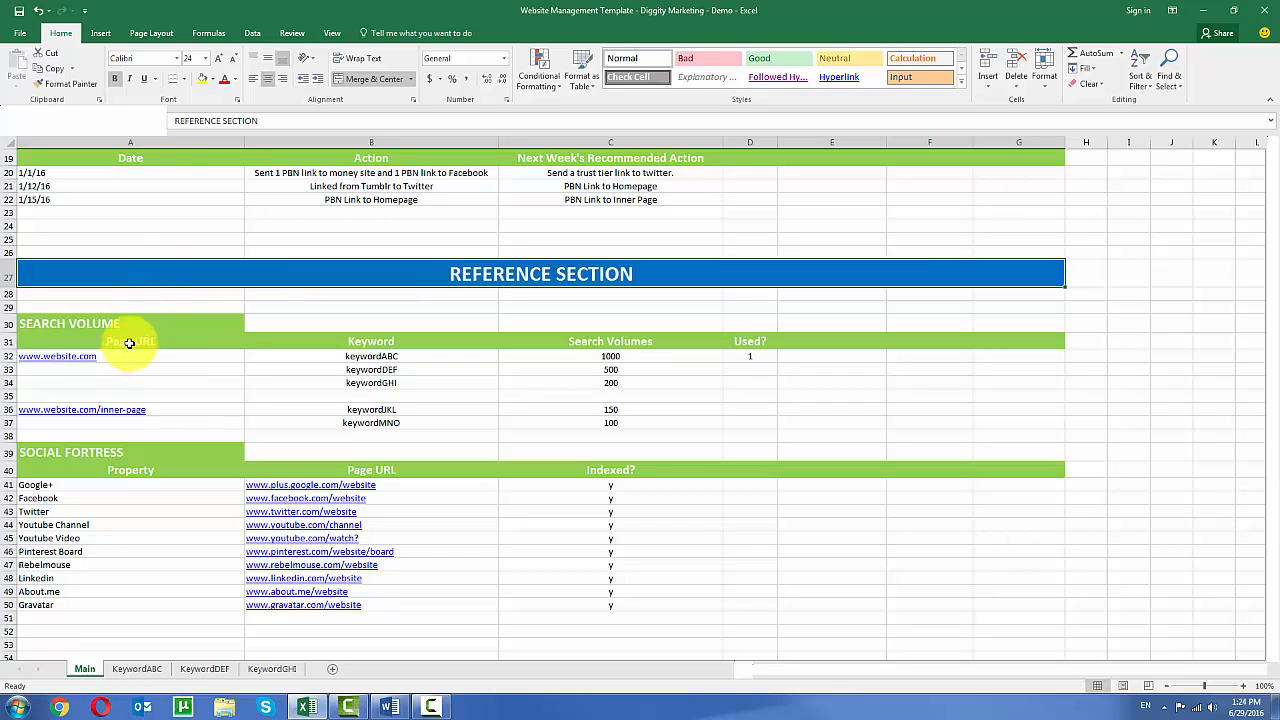
click(57, 356)
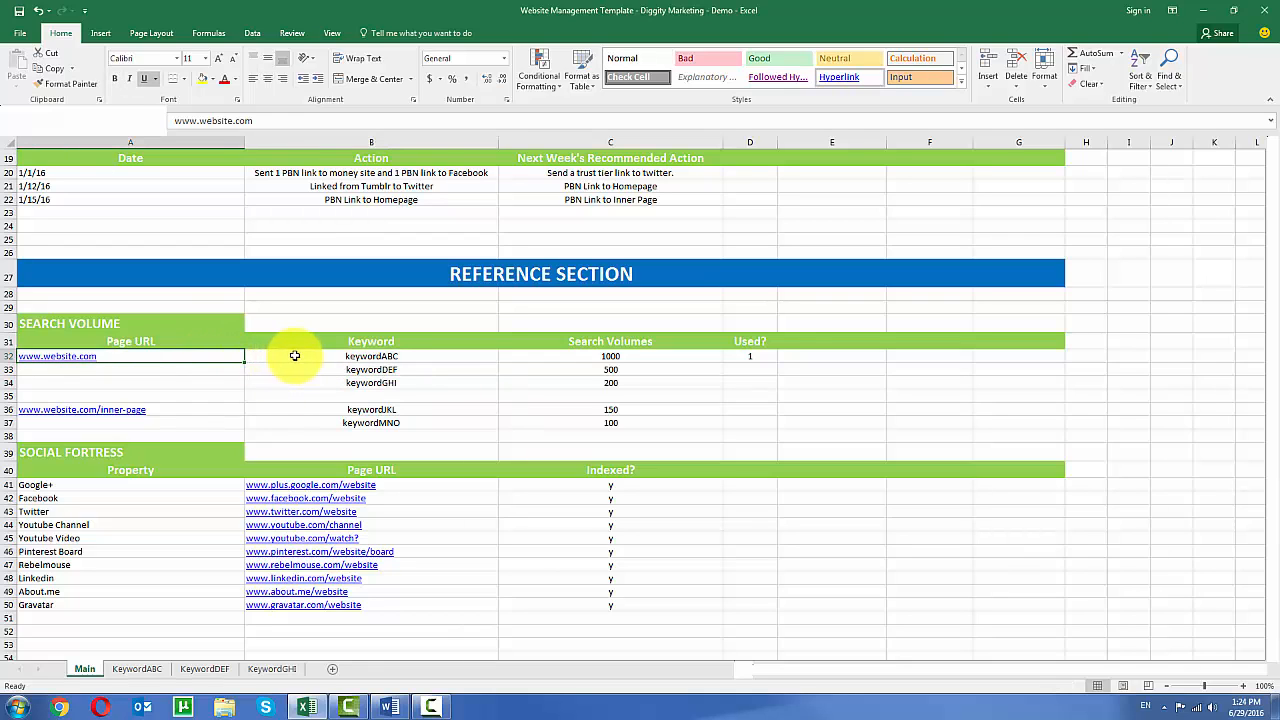
click(371, 356)
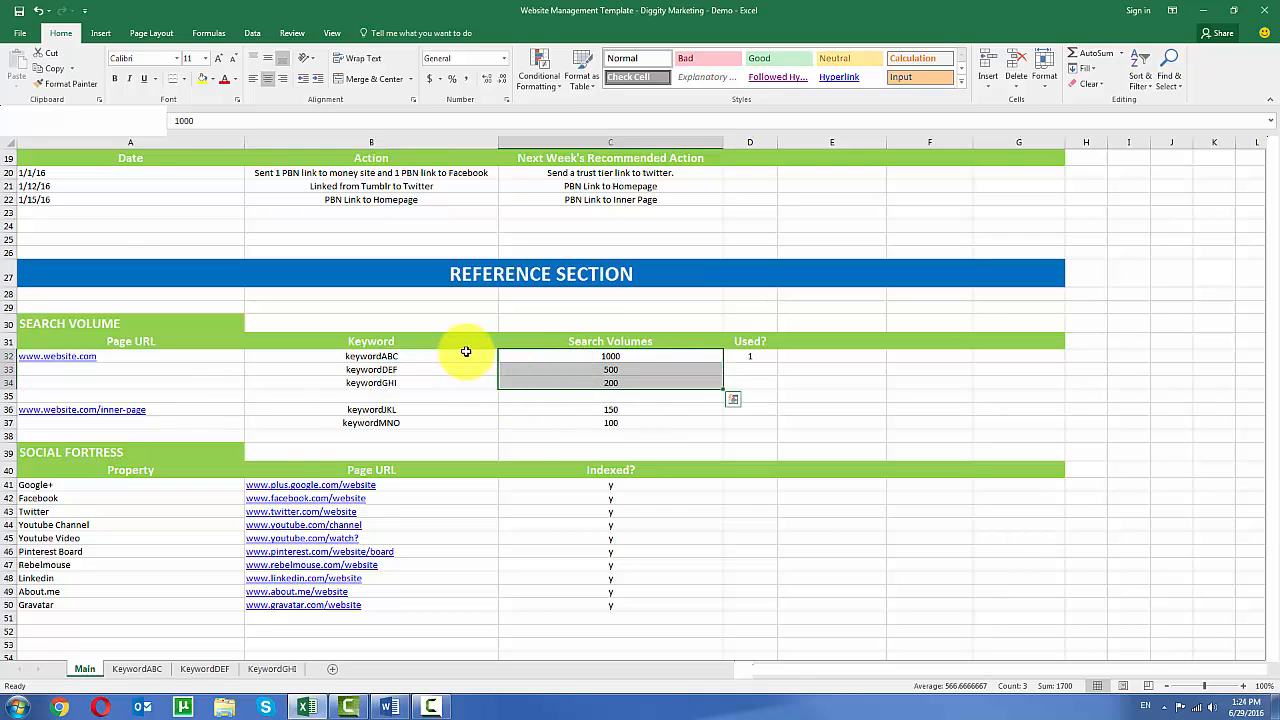
click(749, 341)
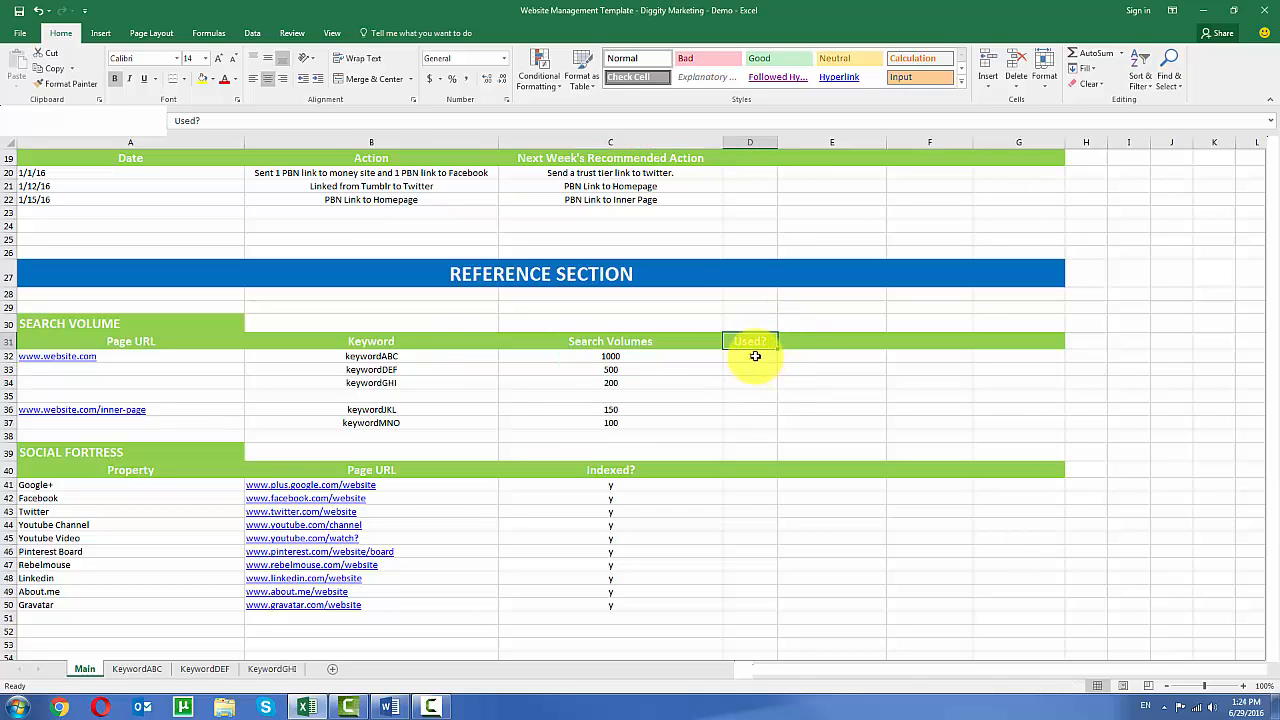
mouse_move(750, 366)
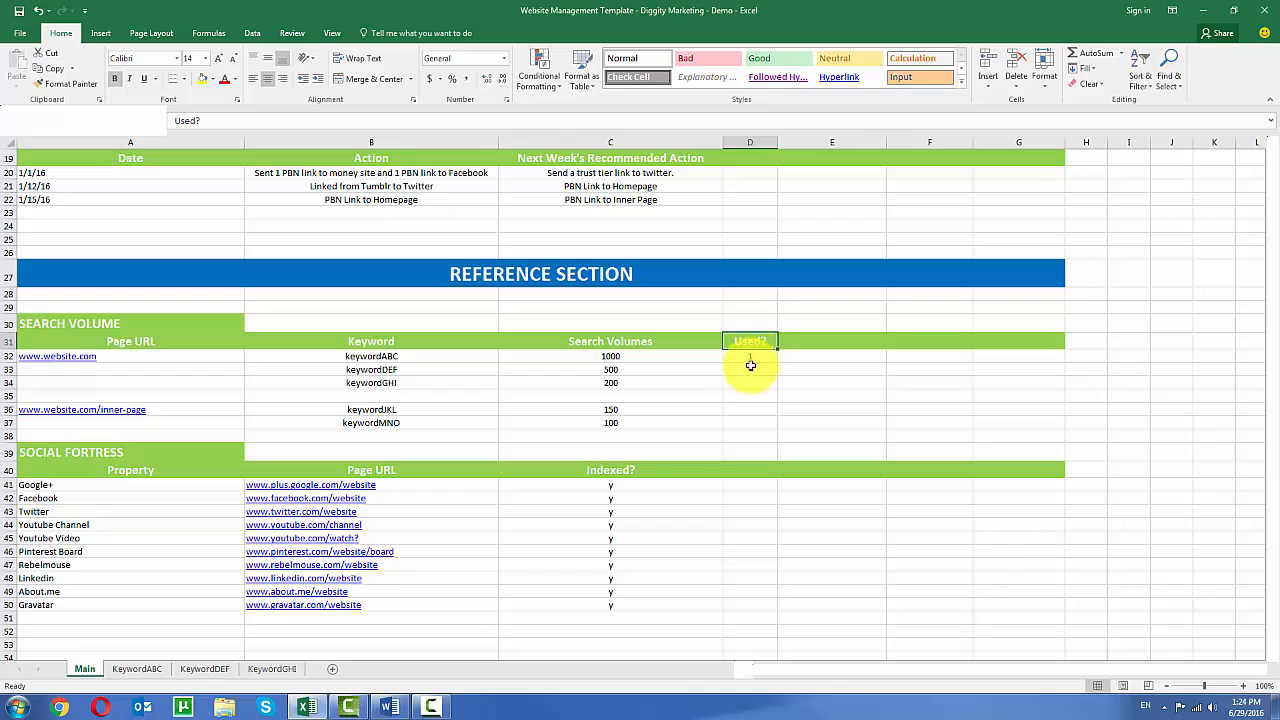
mouse_move(755, 360)
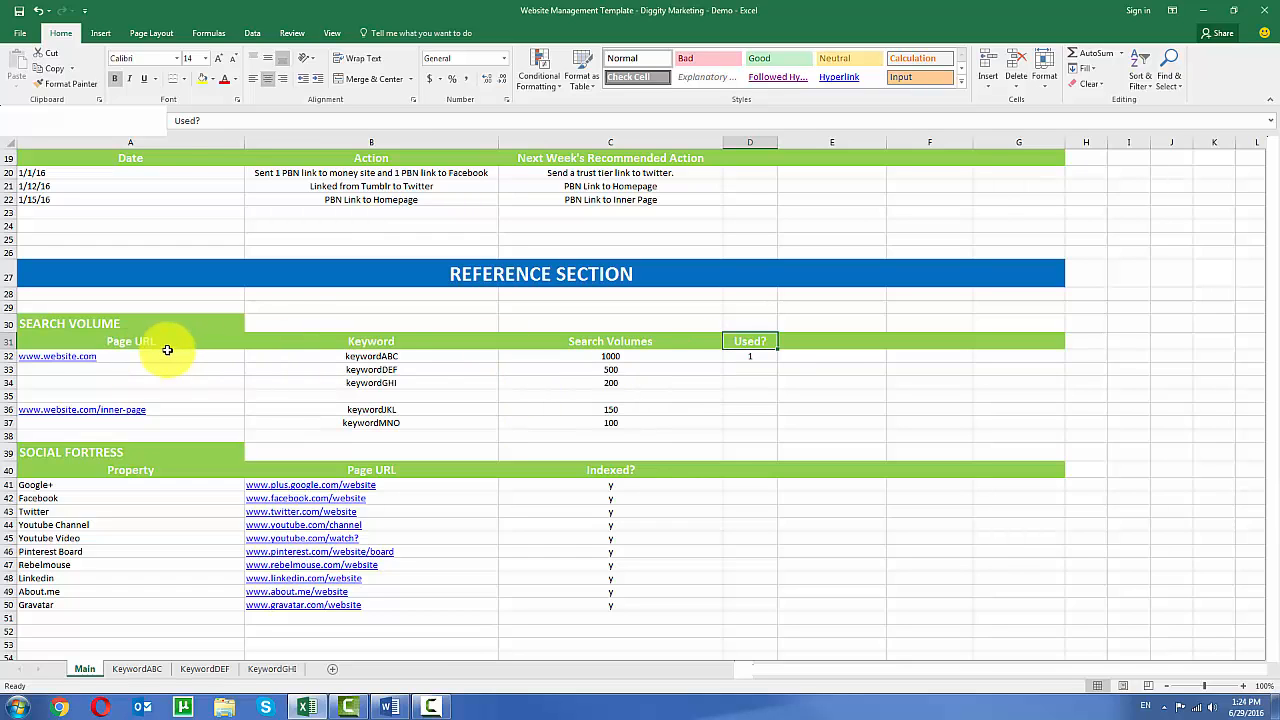
mouse_move(443, 358)
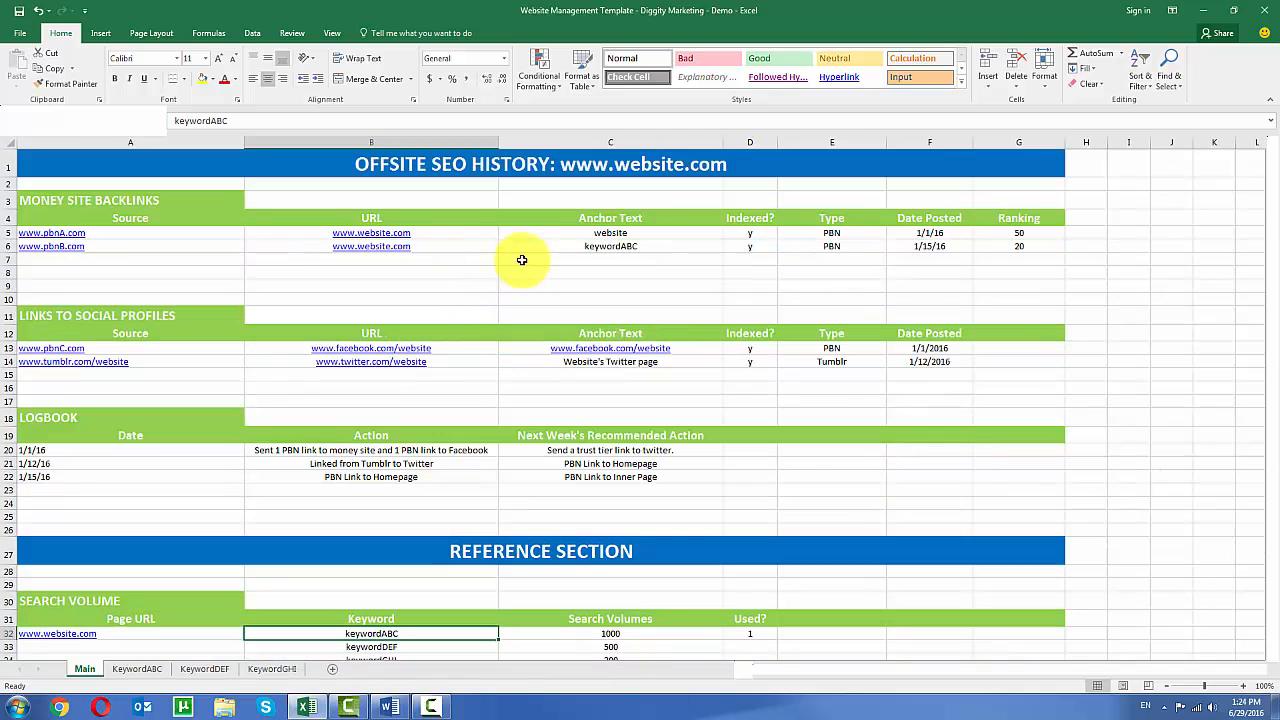
click(929, 246)
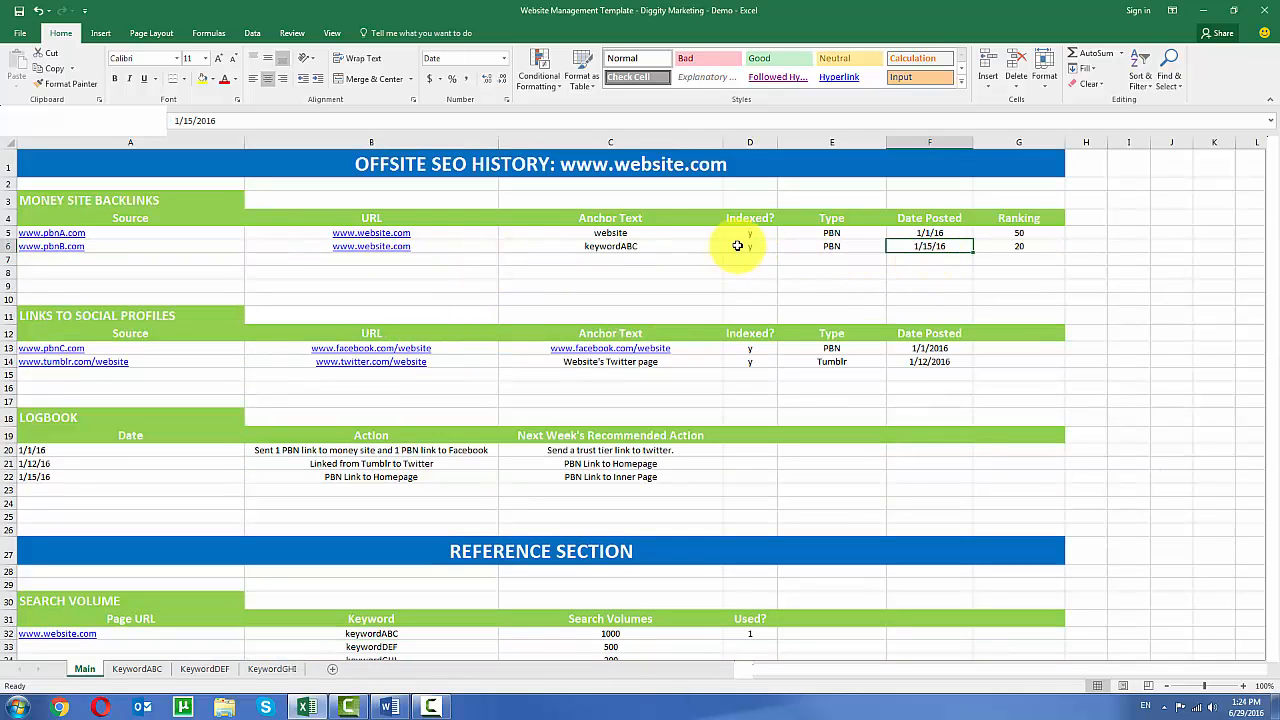
click(157, 247)
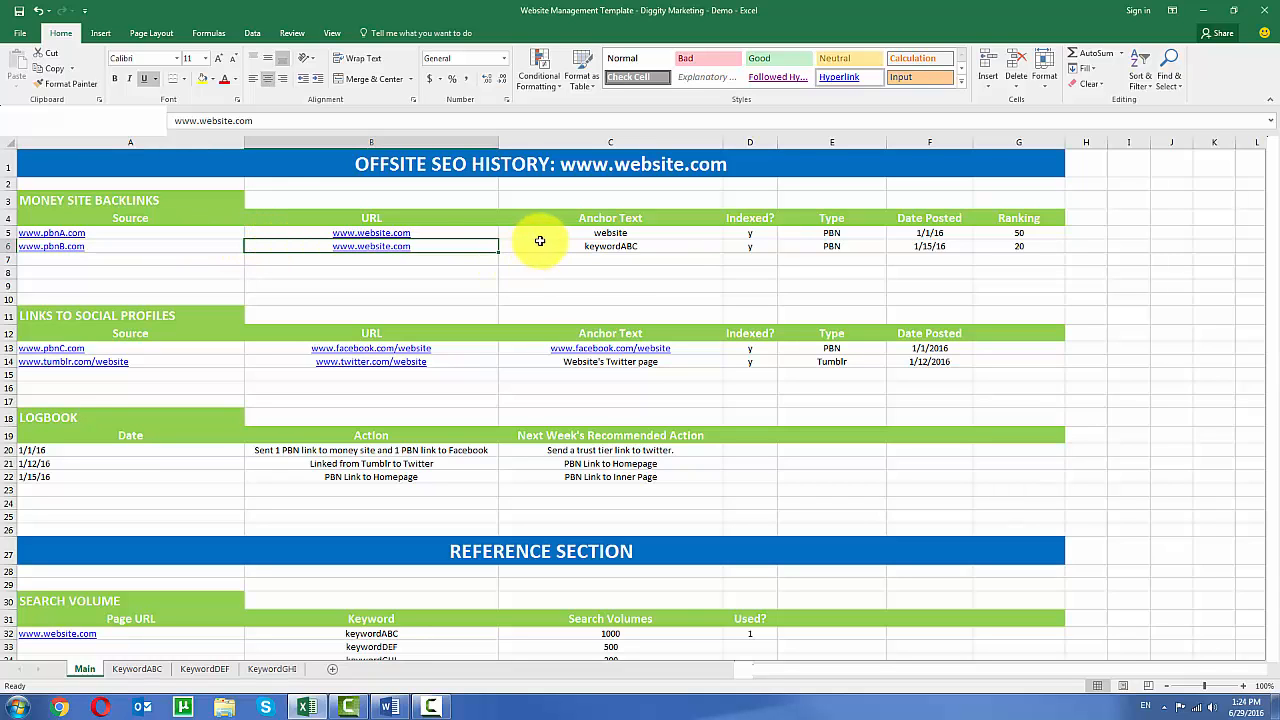
click(610, 246)
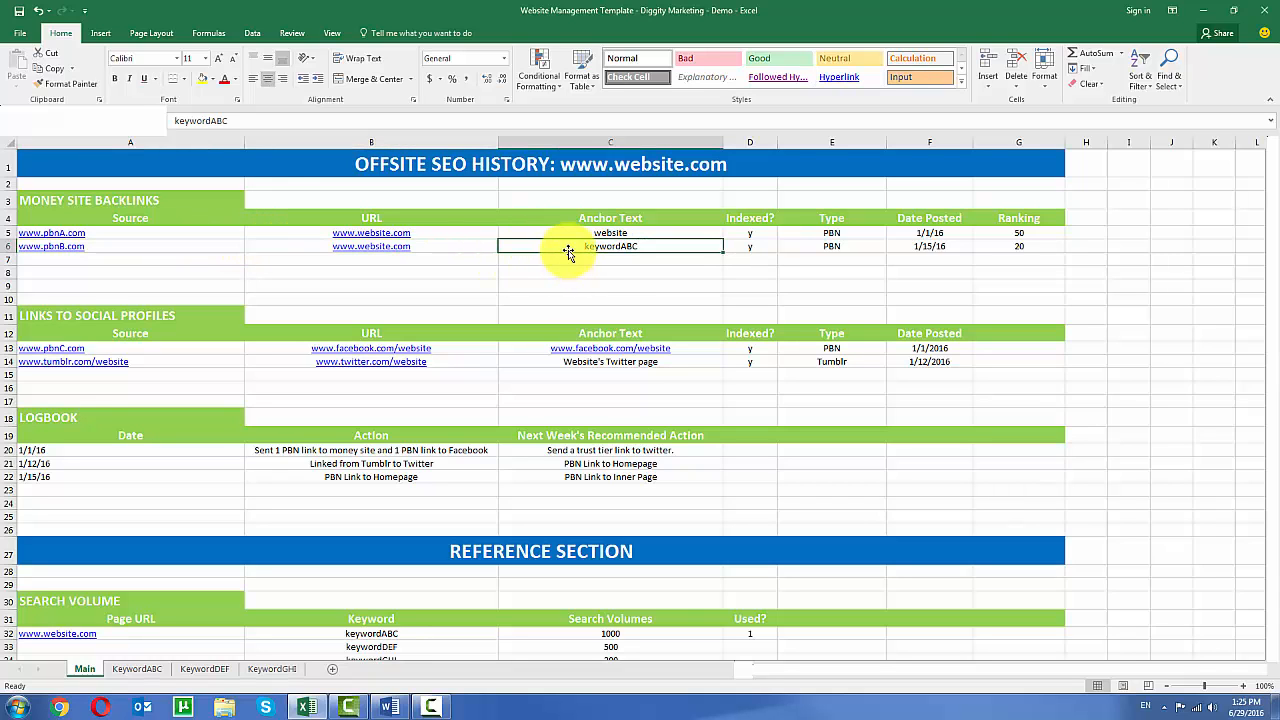
scroll(down, 3)
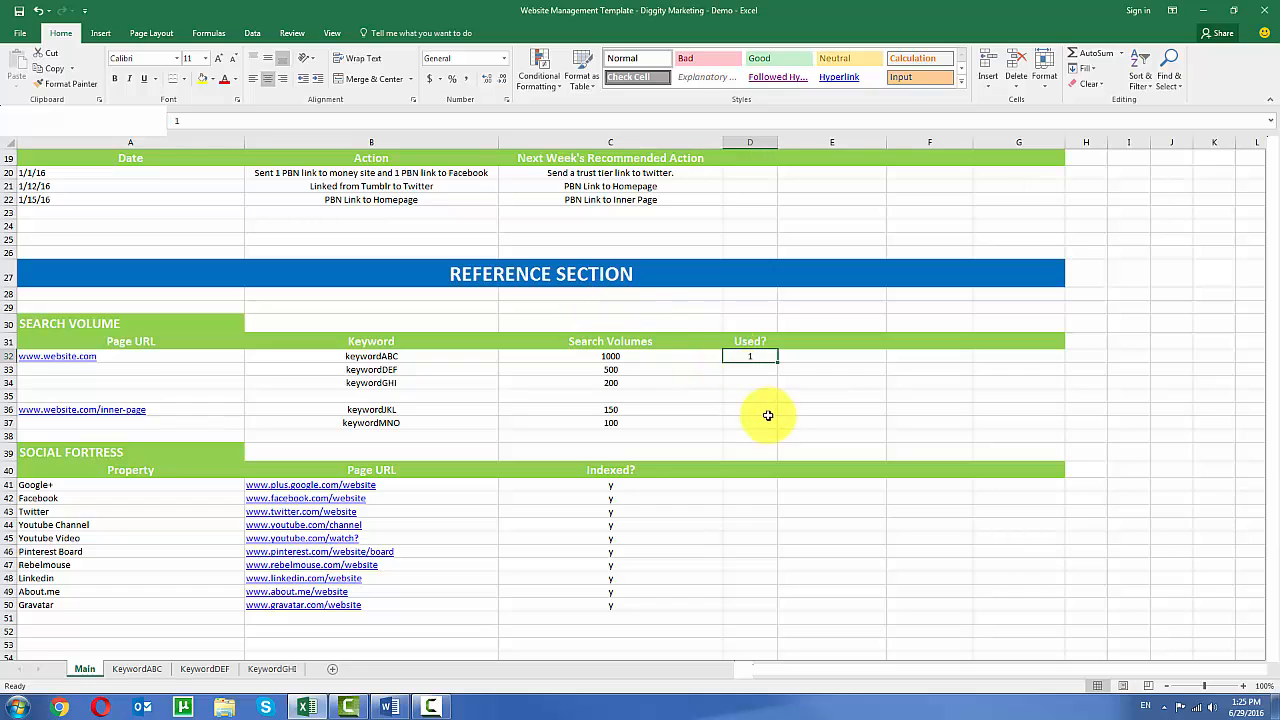
scroll(down, 3)
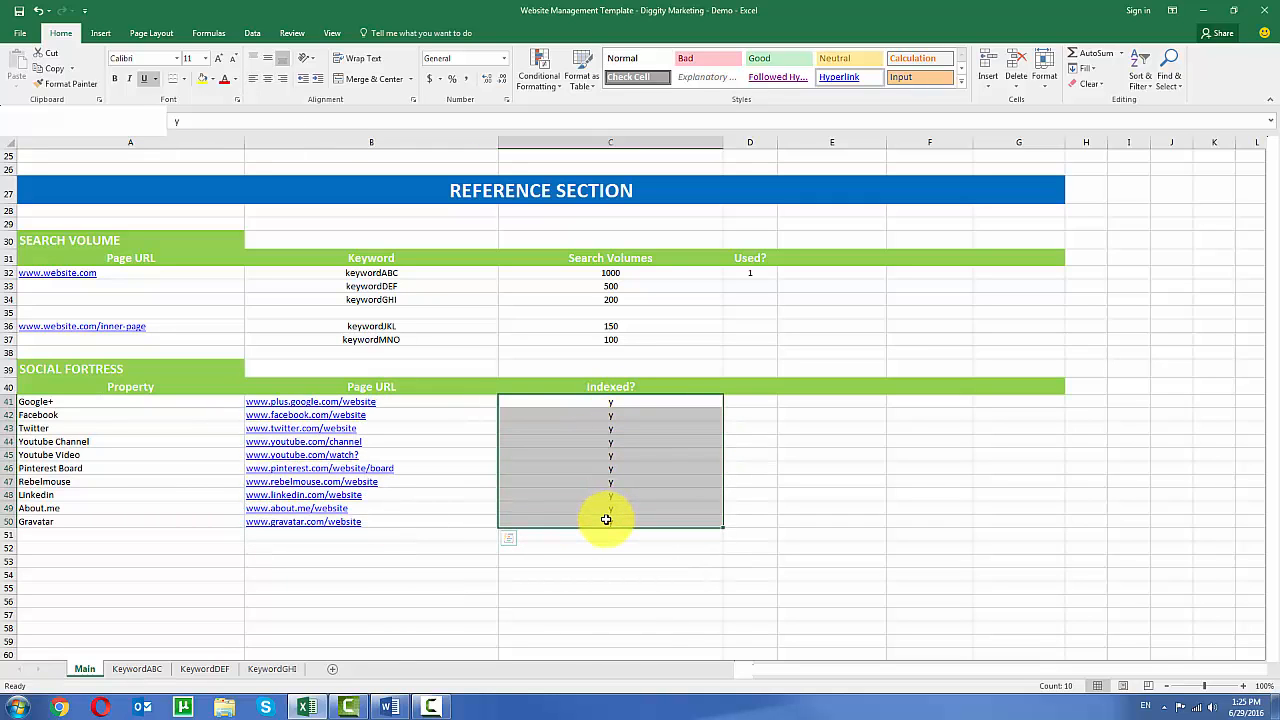
scroll(up, 3)
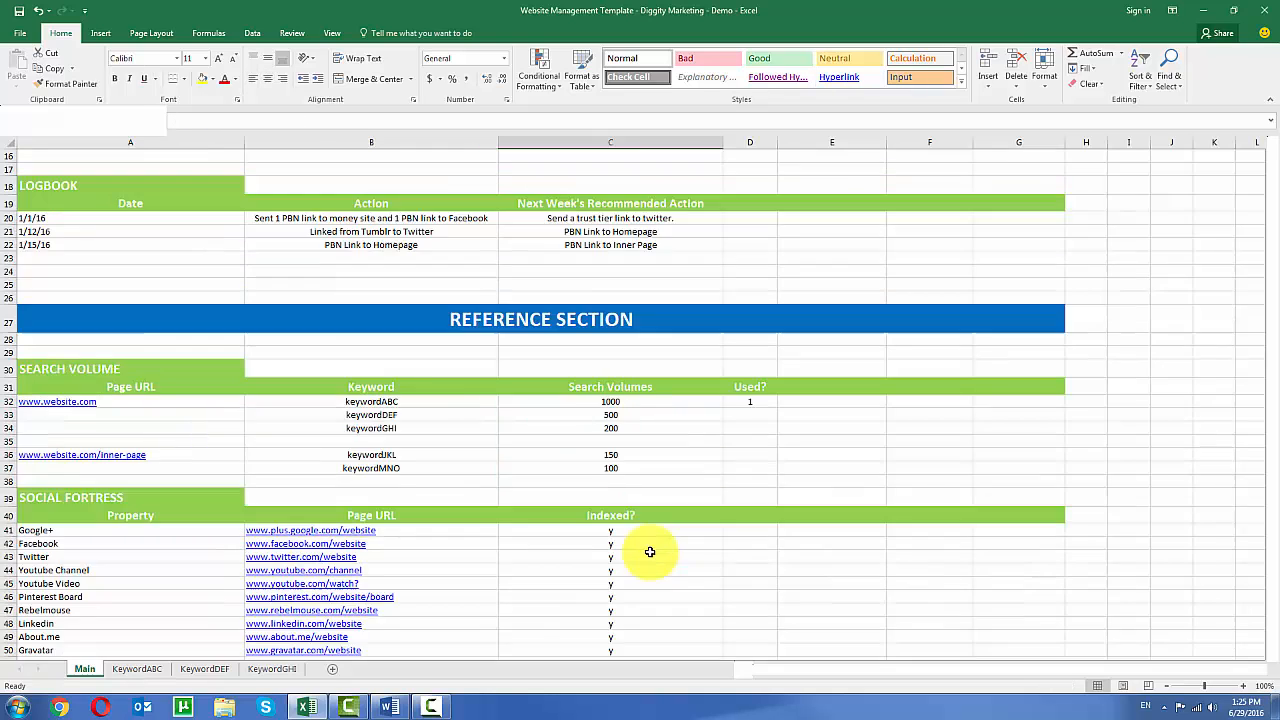
scroll(up, 3)
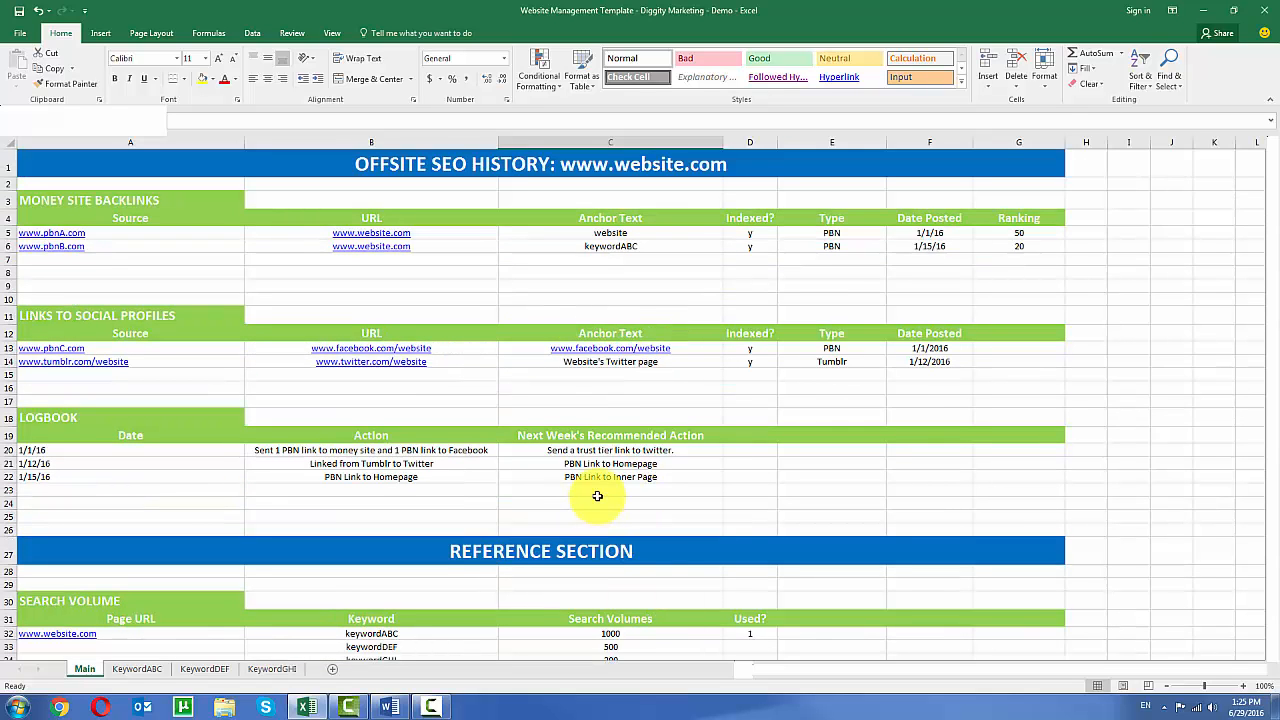
mouse_move(340, 555)
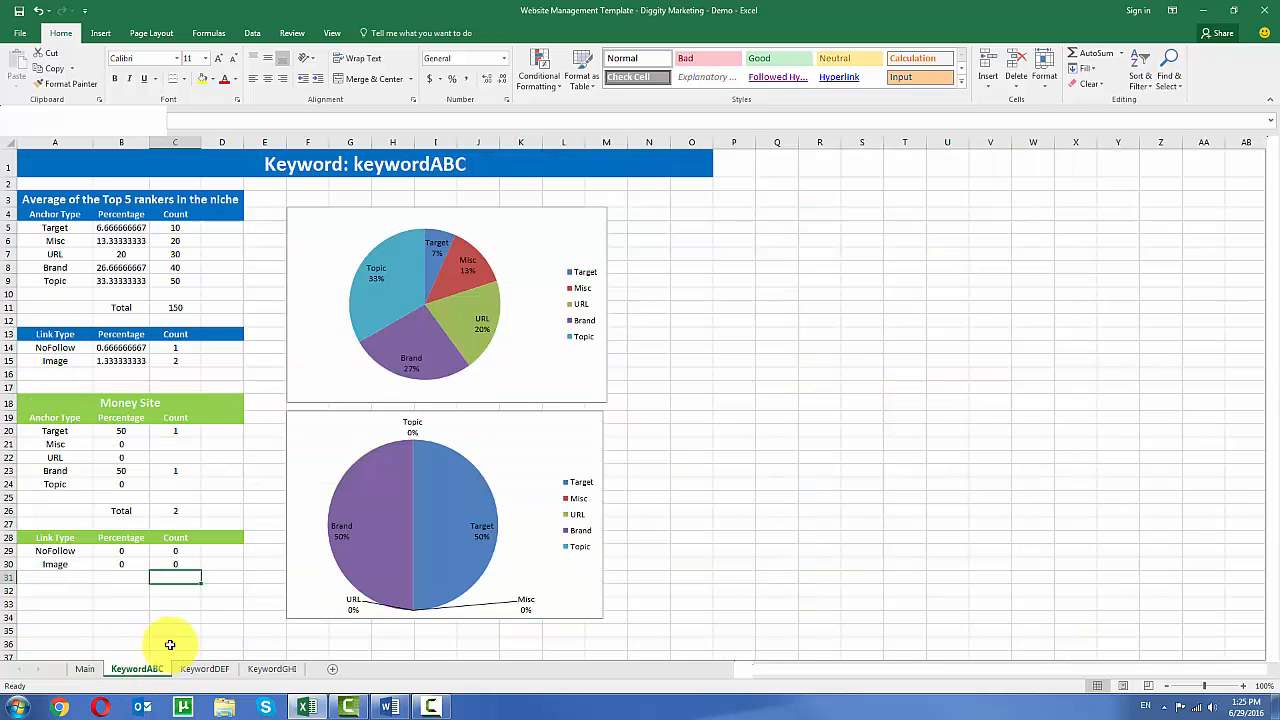
mouse_move(196, 601)
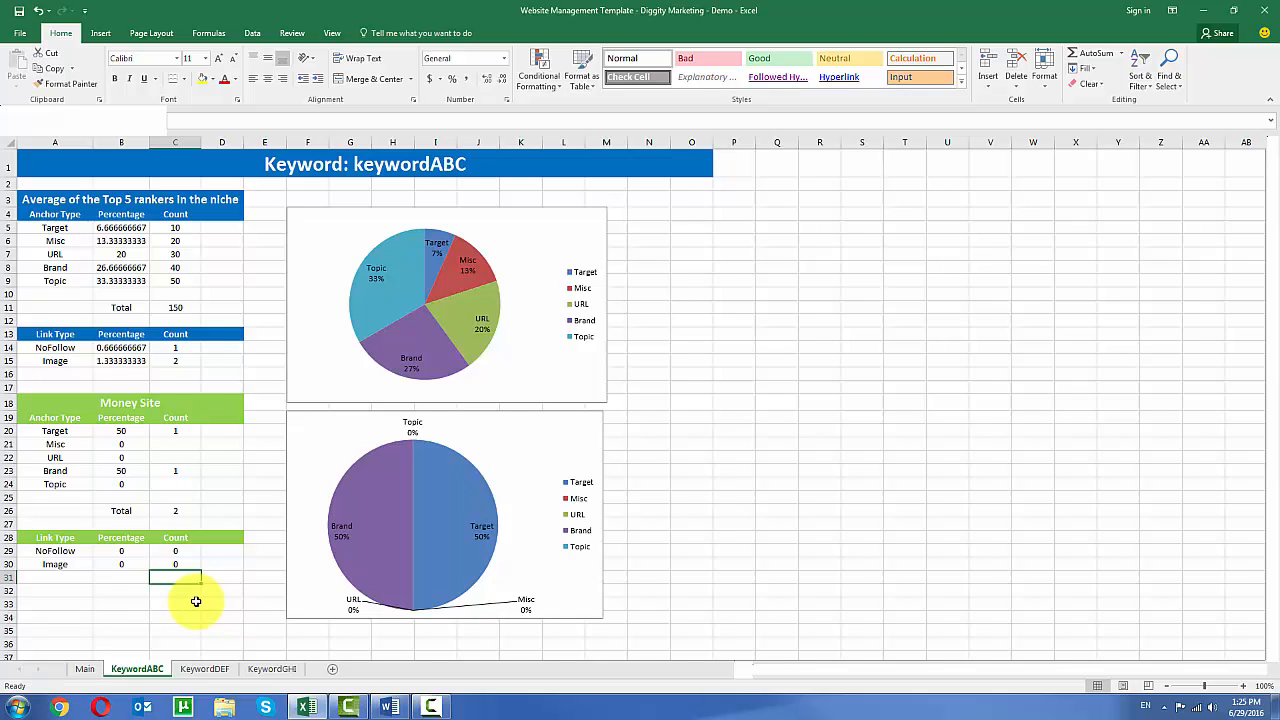
mouse_move(282, 319)
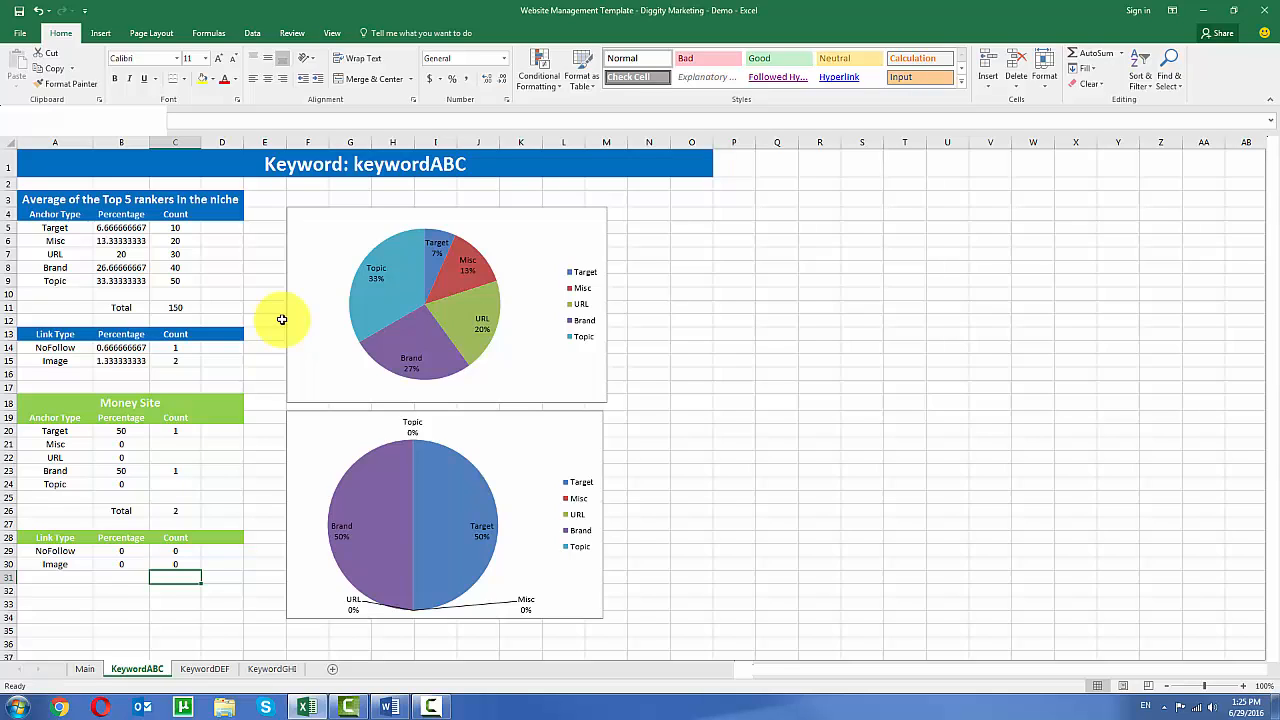
mouse_move(232, 220)
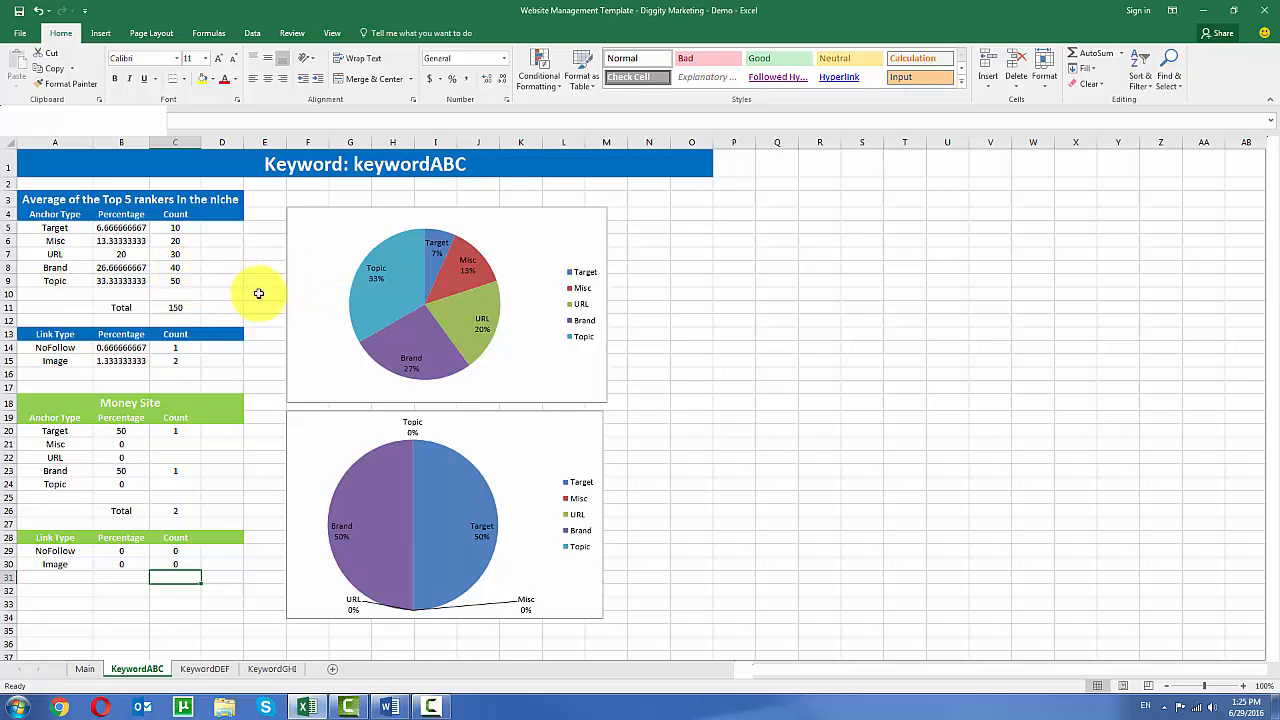
click(85, 668)
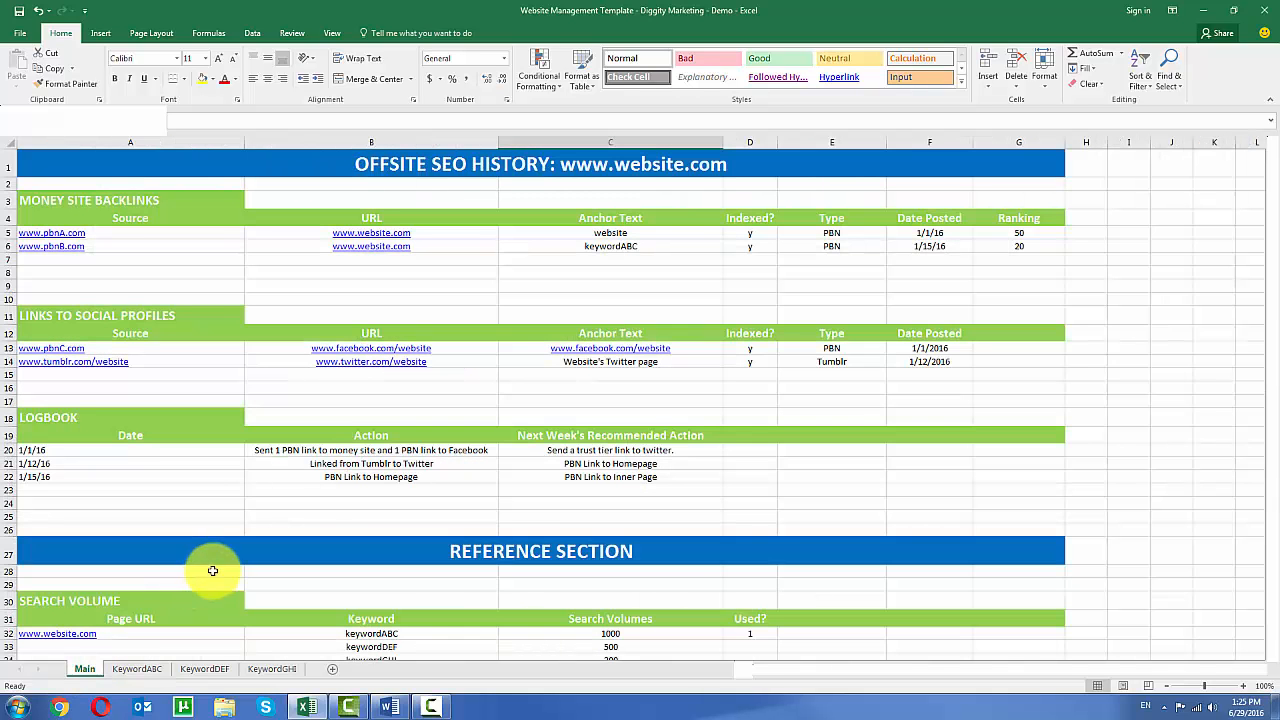
mouse_move(597, 233)
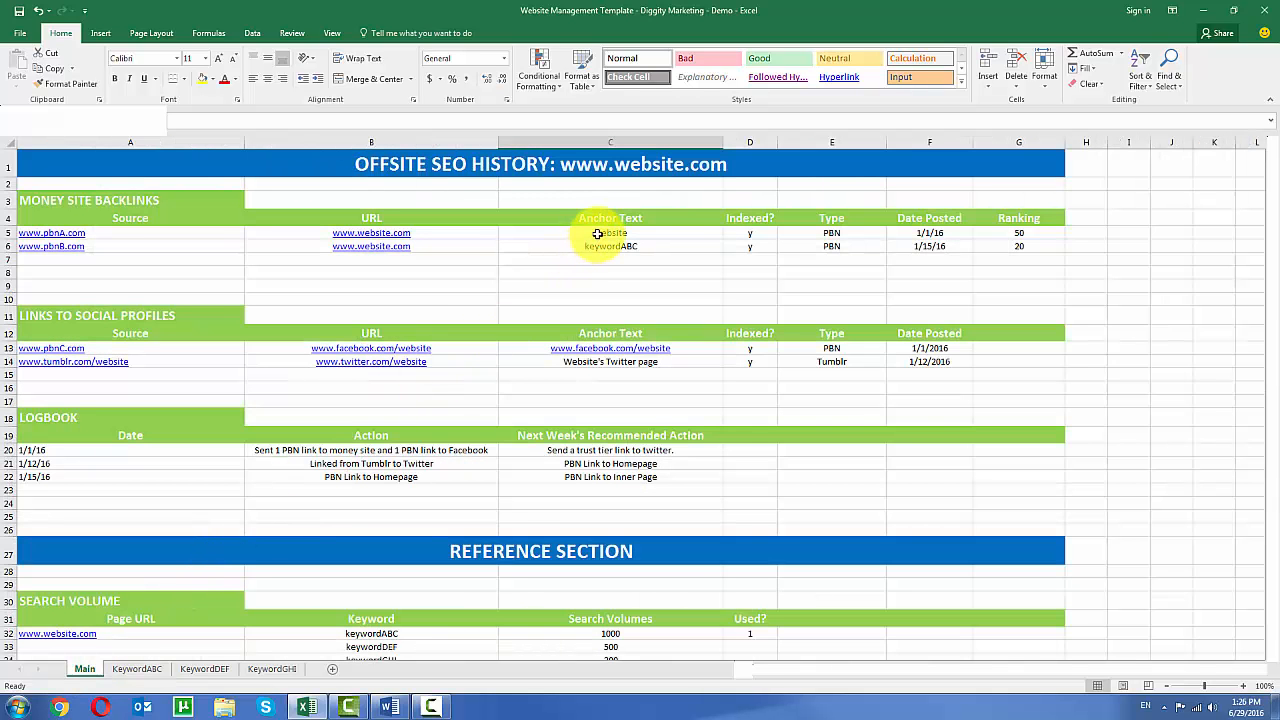
click(610, 246)
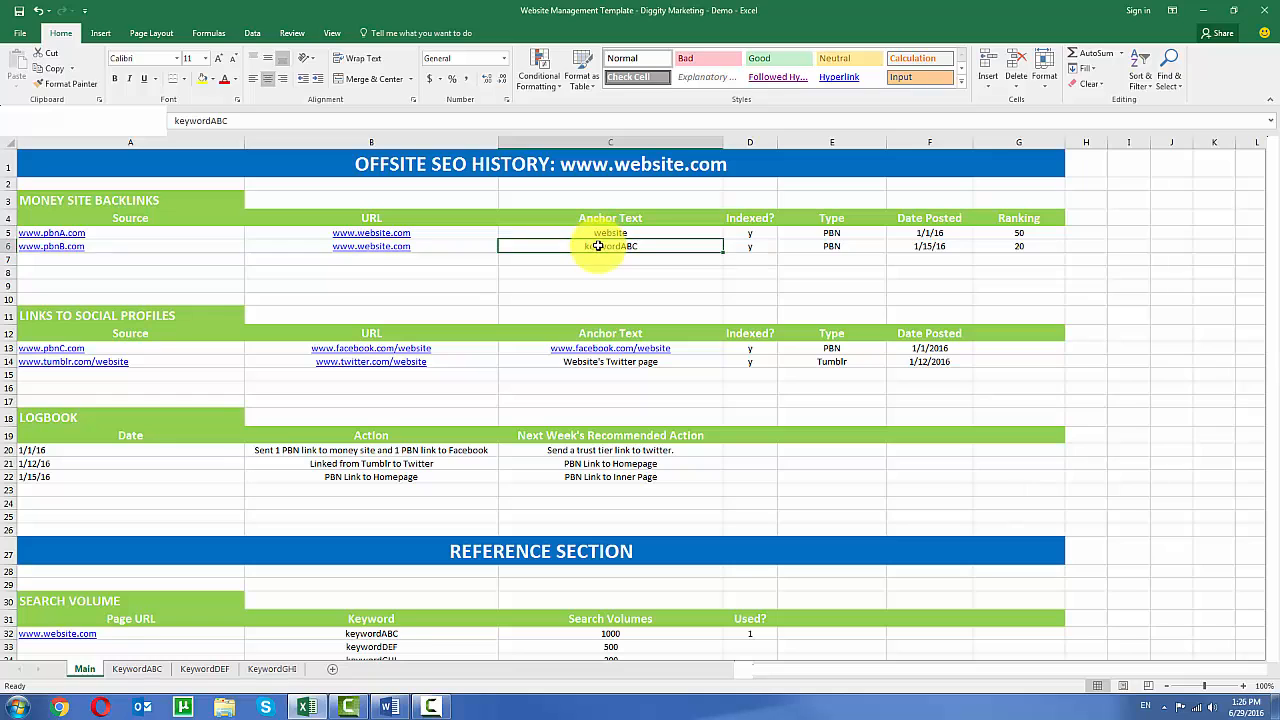
click(610, 232)
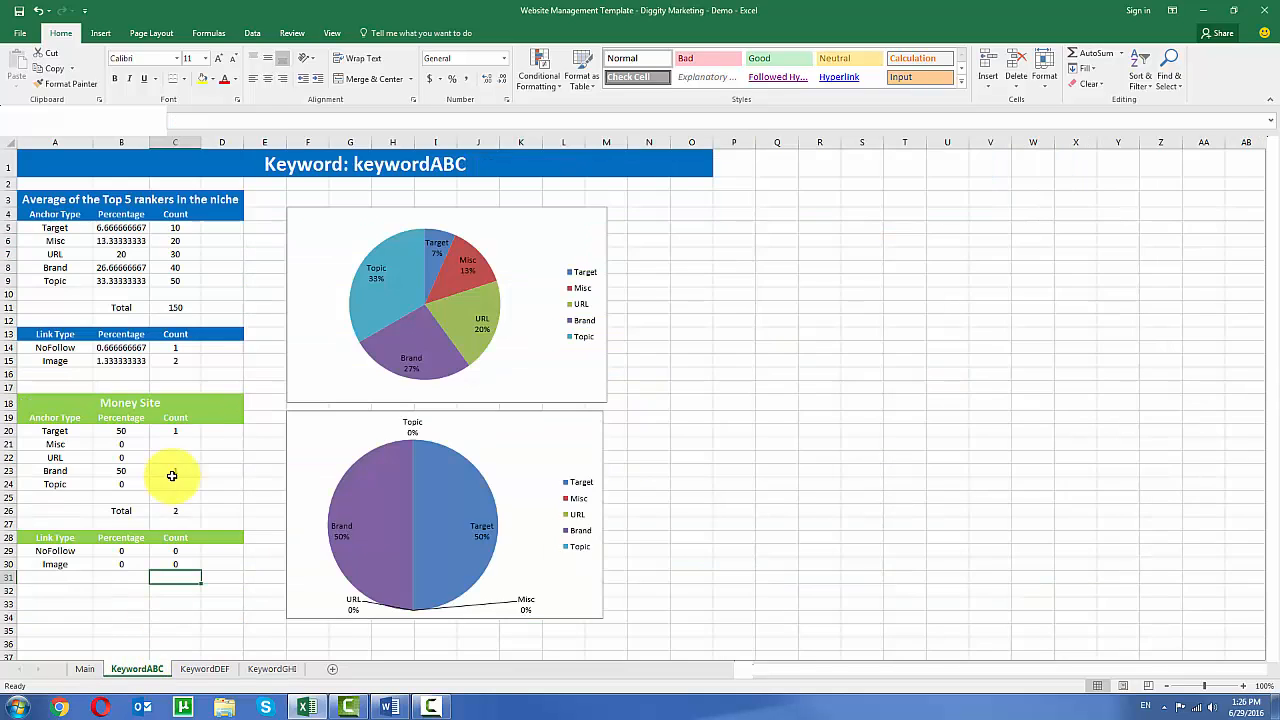
click(175, 430)
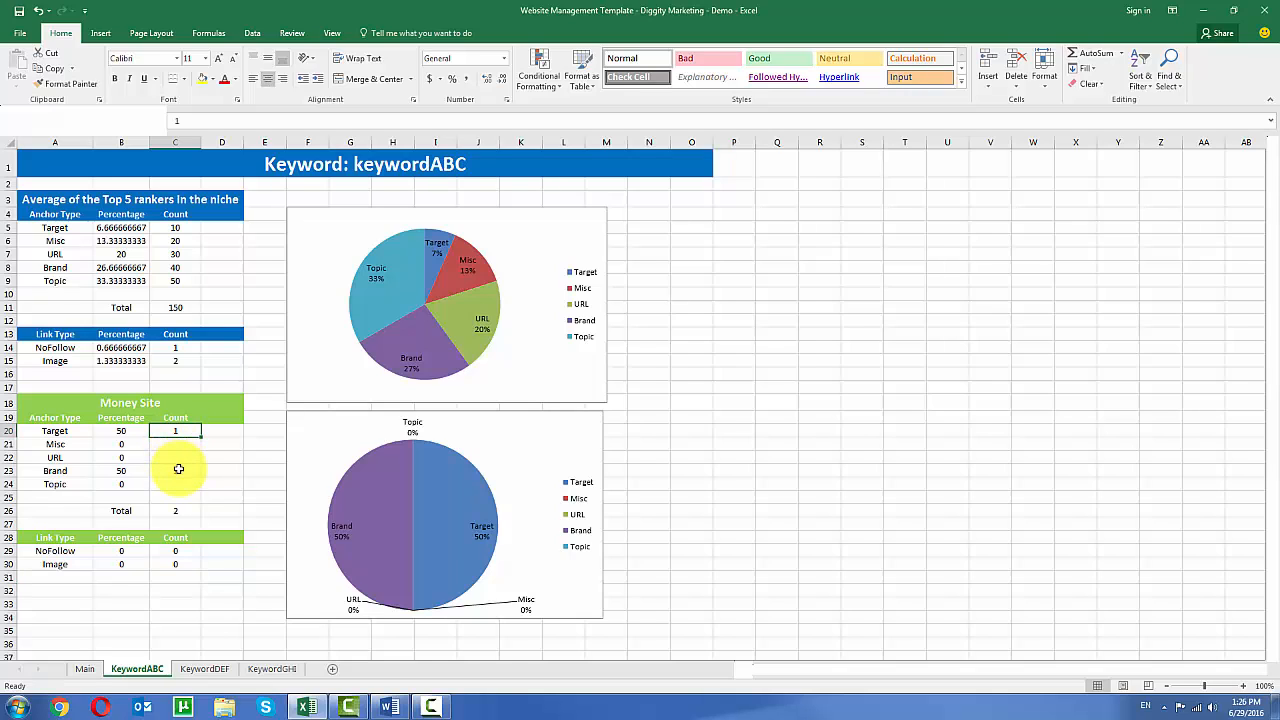
click(175, 470)
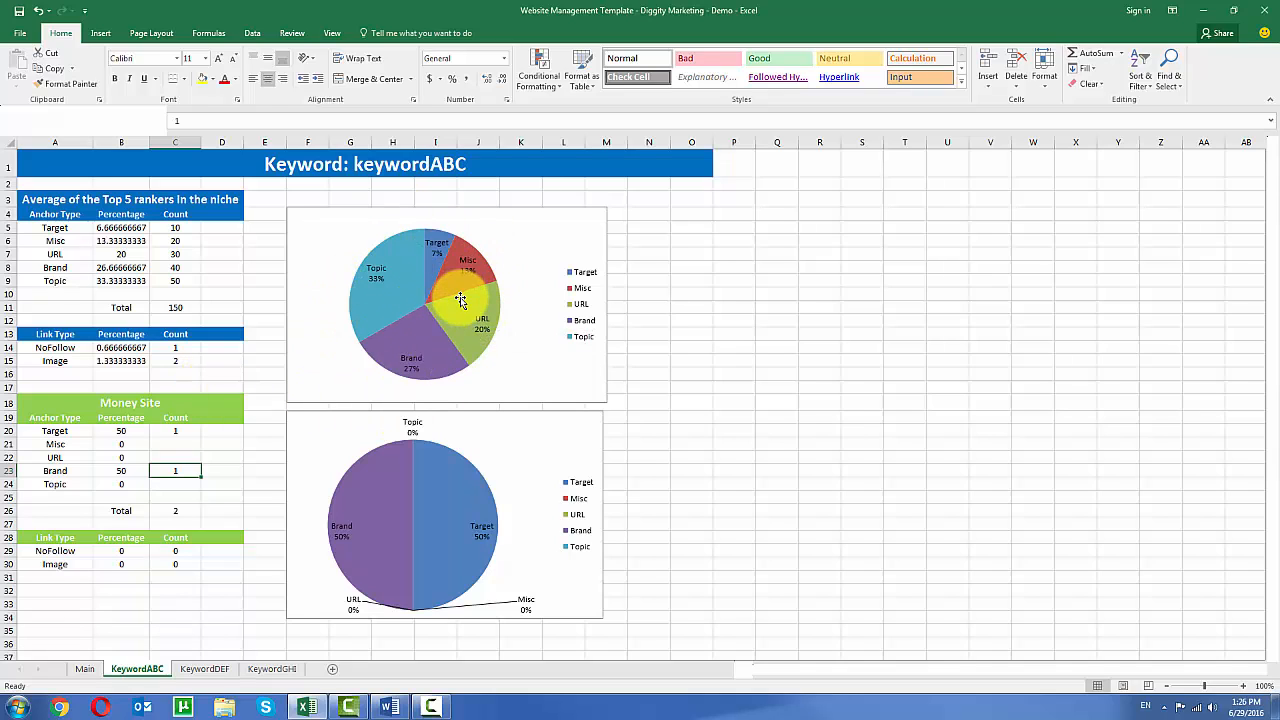
mouse_move(465, 290)
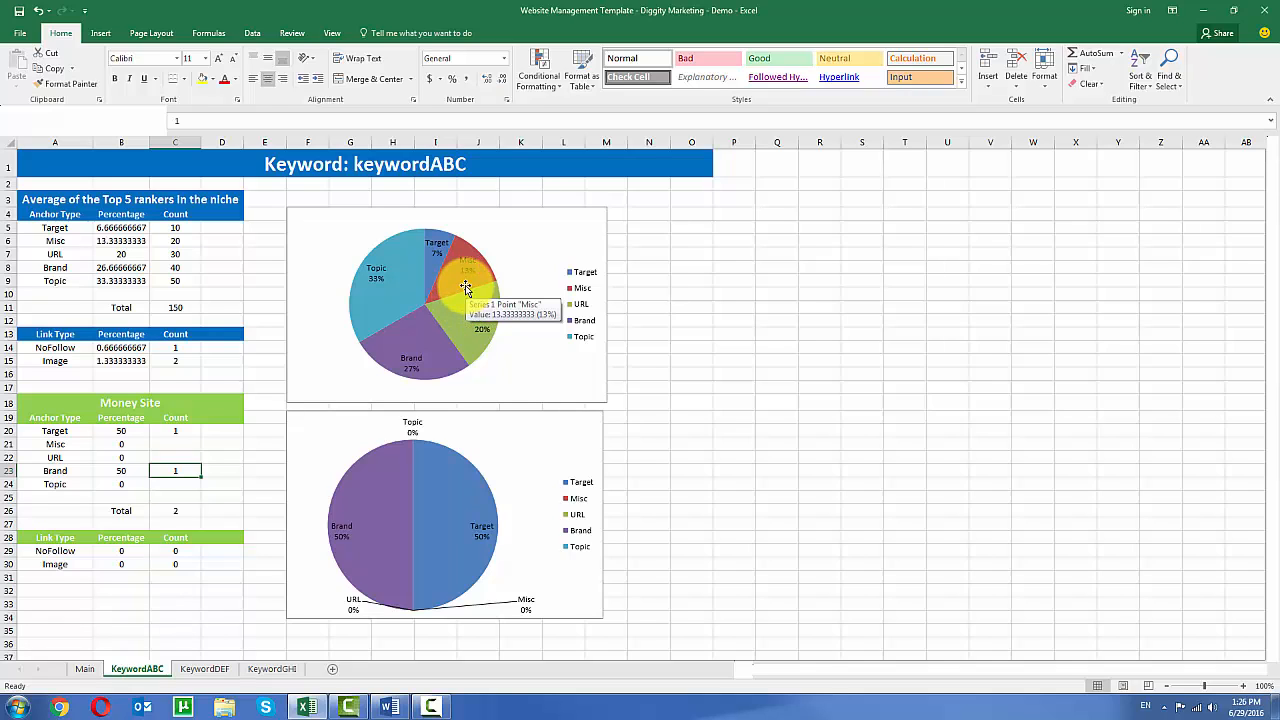
mouse_move(435, 496)
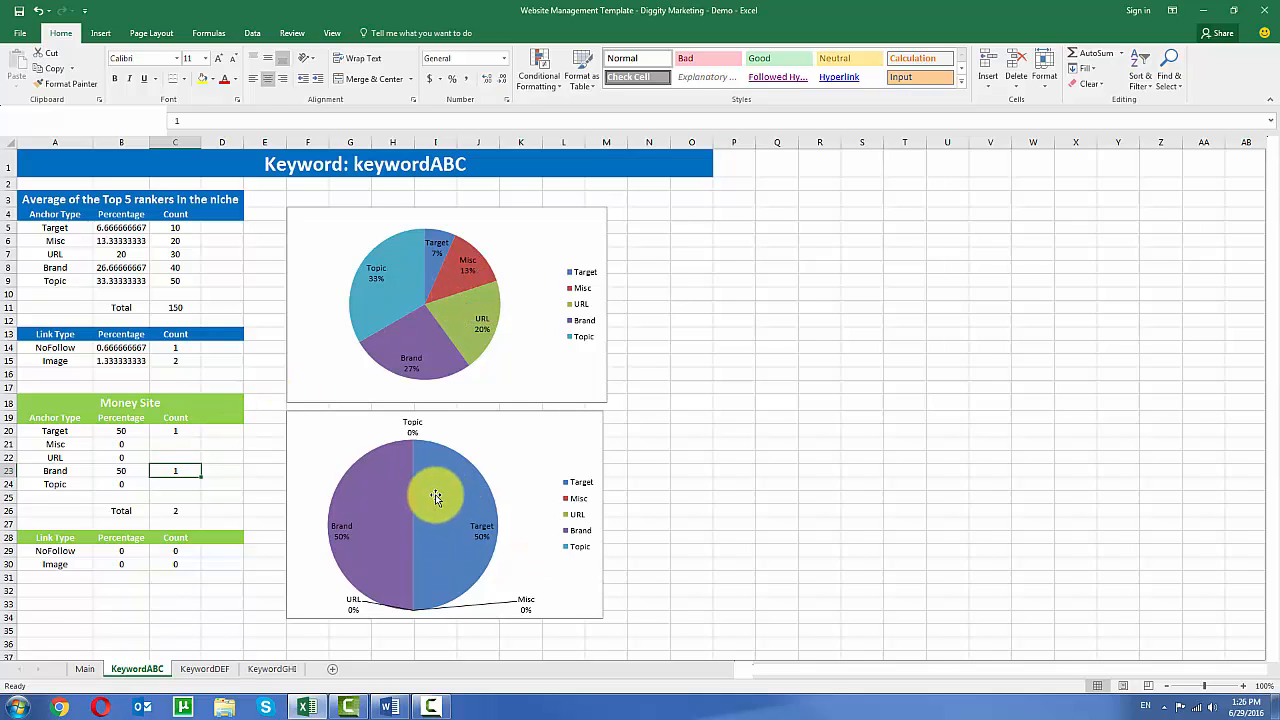
mouse_move(467, 521)
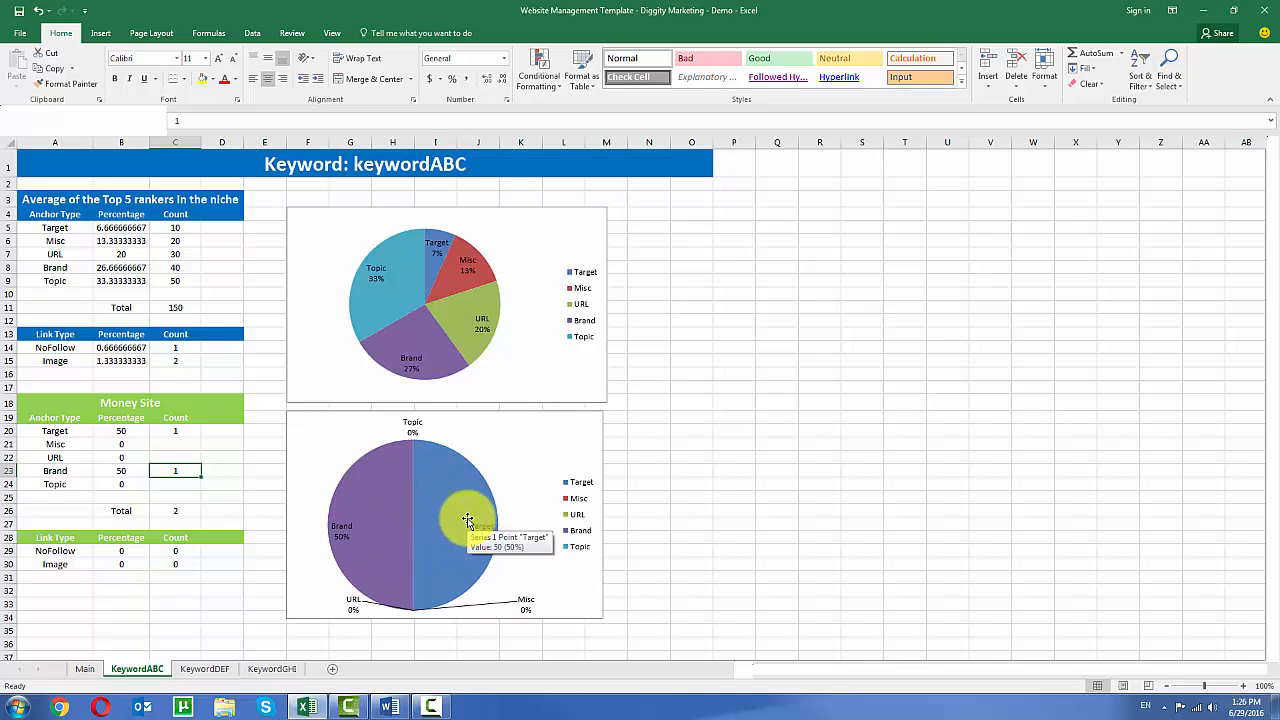
mouse_move(463, 290)
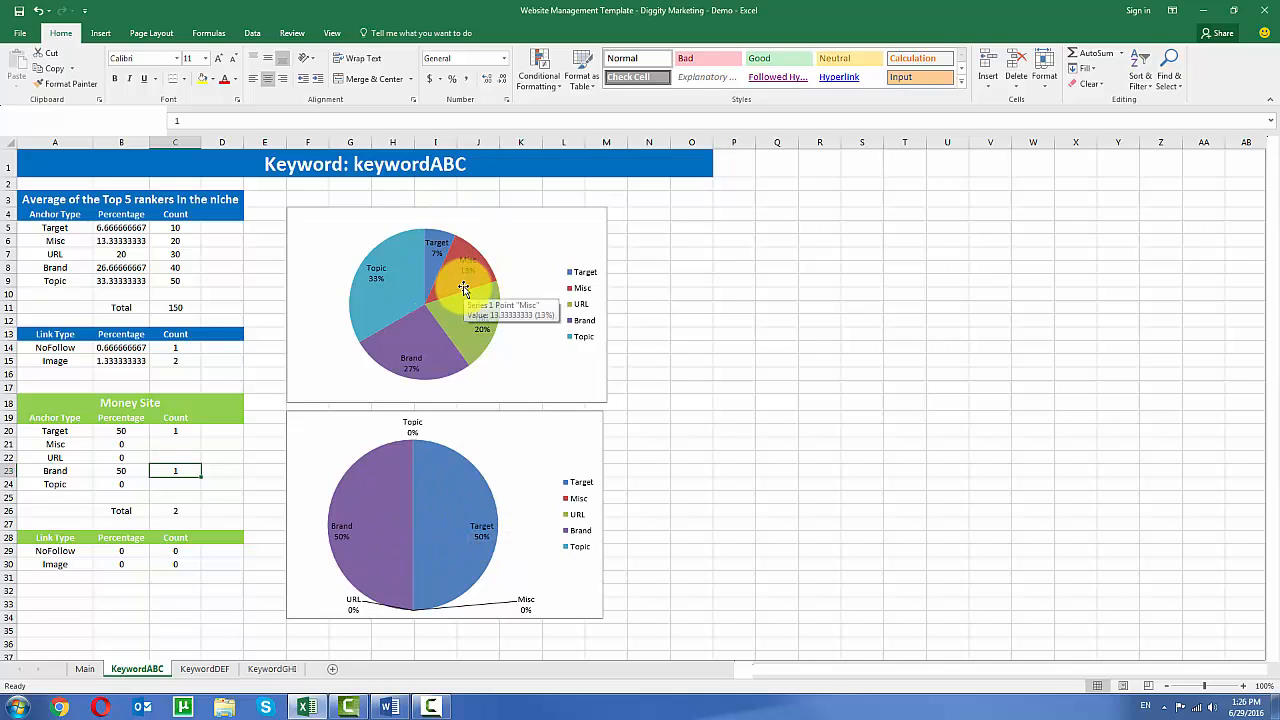
mouse_move(457, 349)
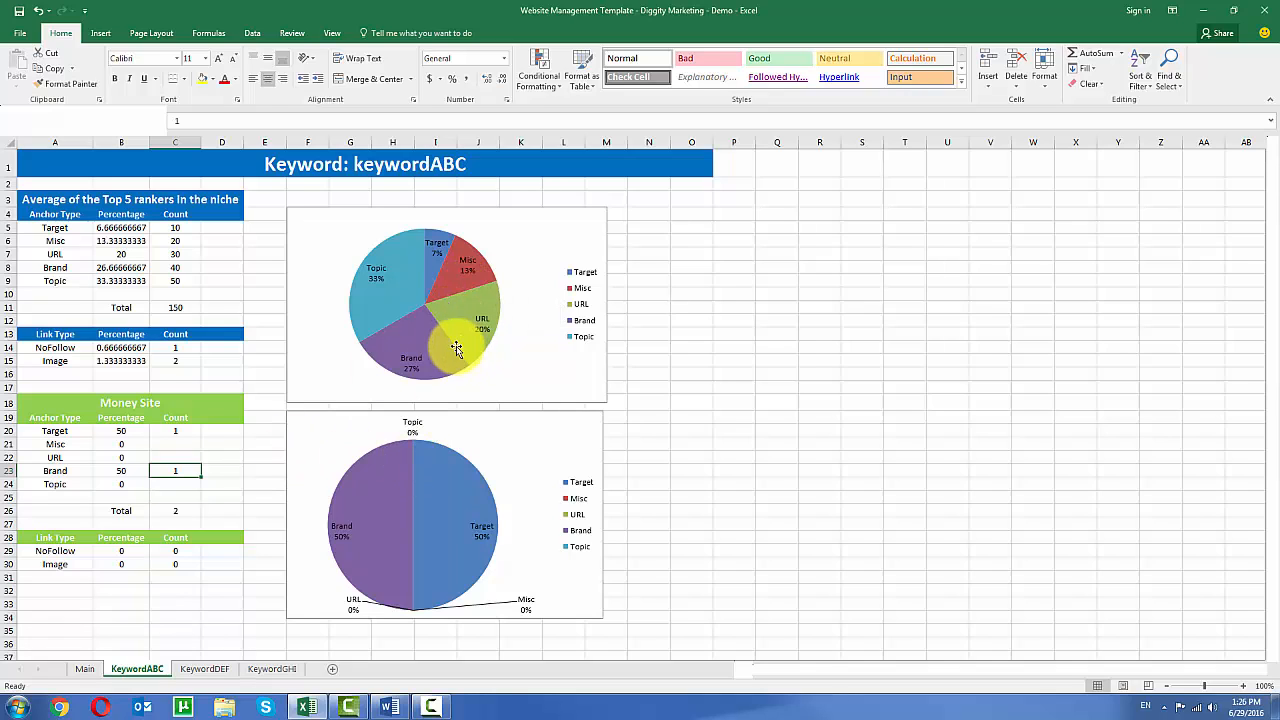
mouse_move(478, 487)
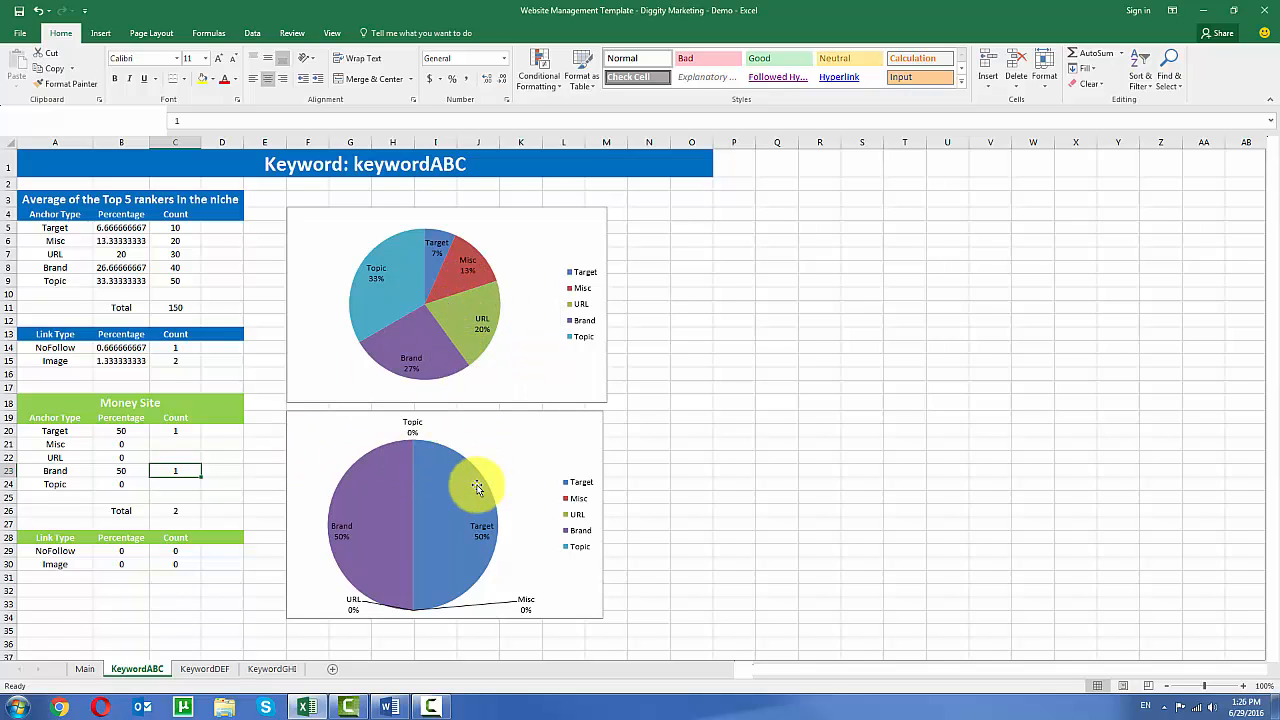
mouse_move(387, 368)
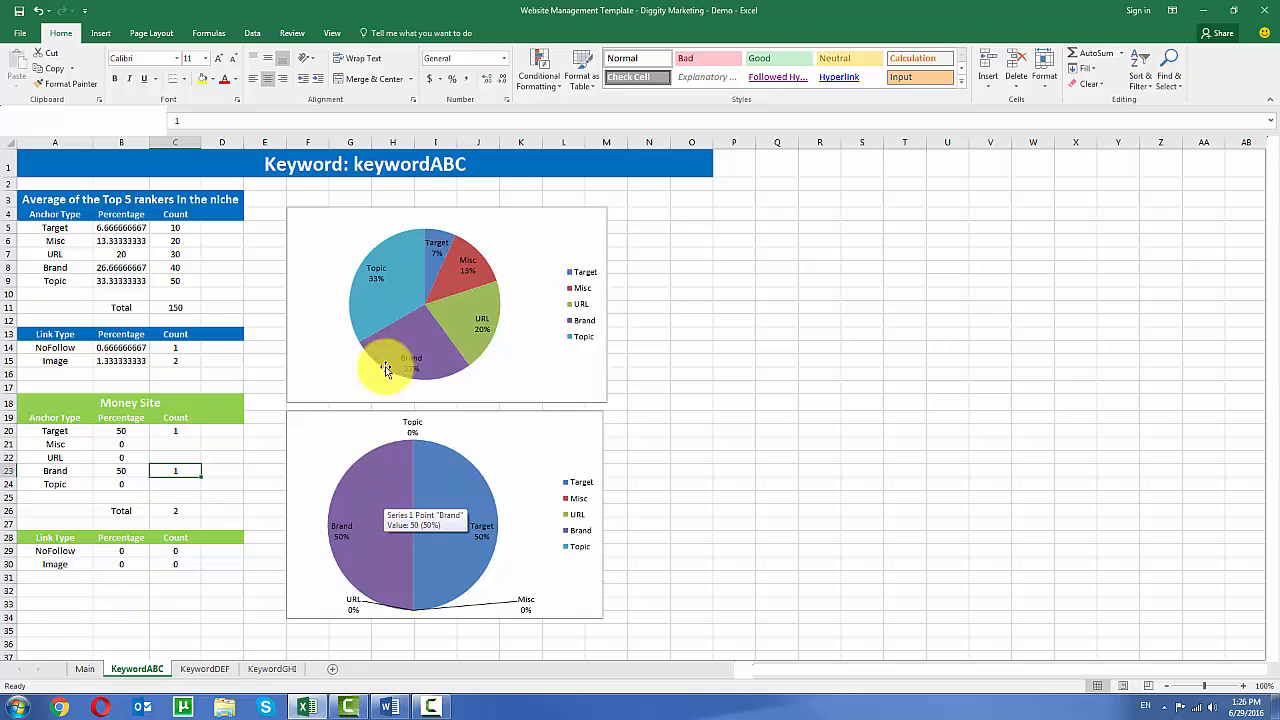
mouse_move(377, 260)
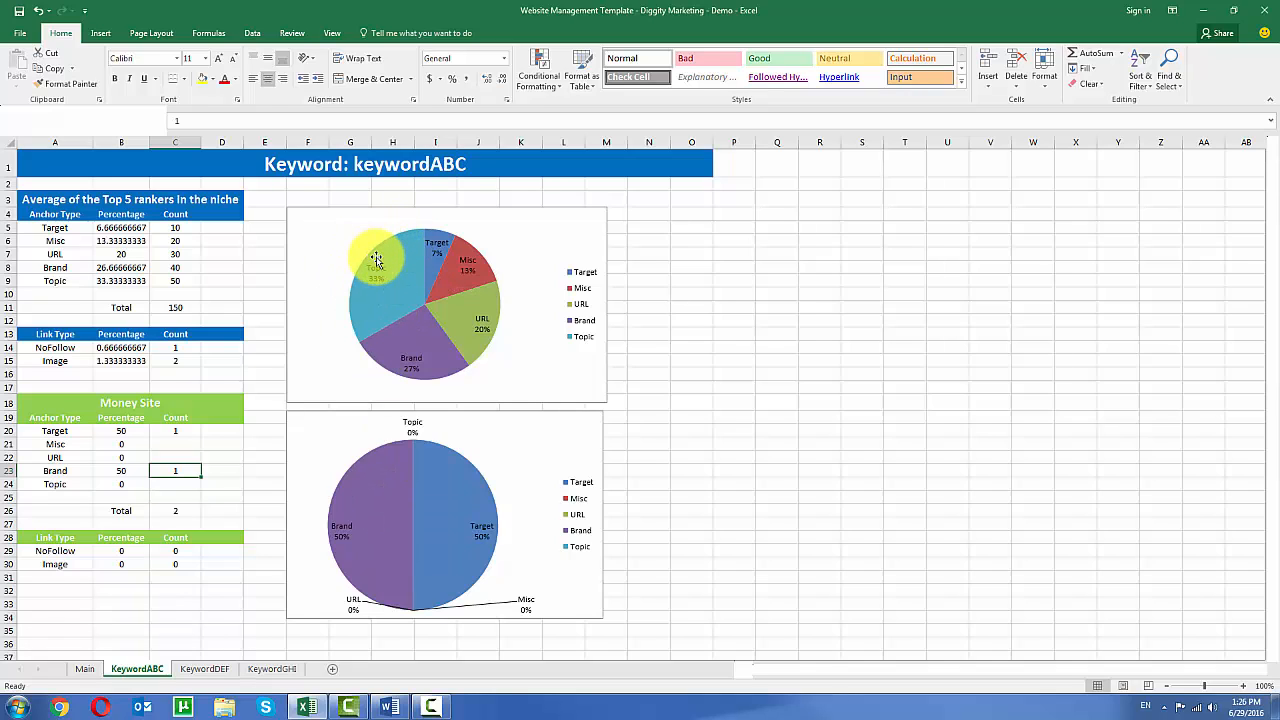
mouse_move(375, 300)
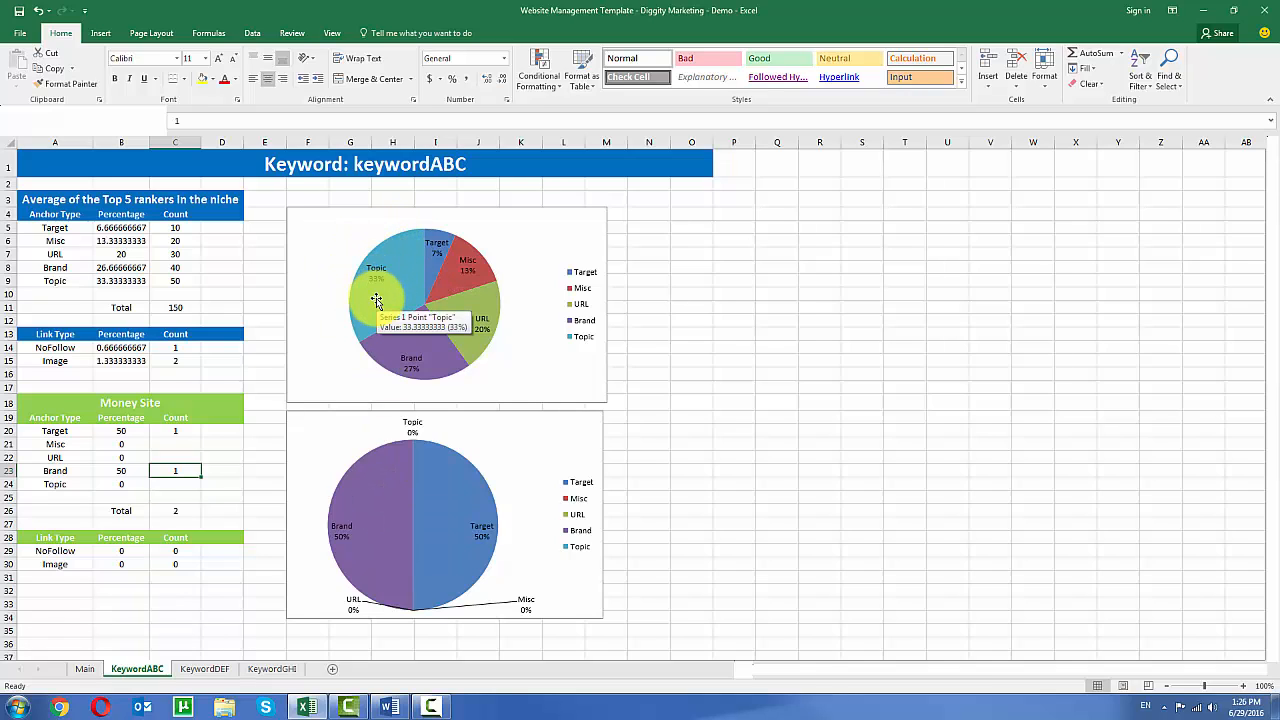
Fill in the Money Site Count column, changing the Brand count to 2
click(175, 484)
text(1)
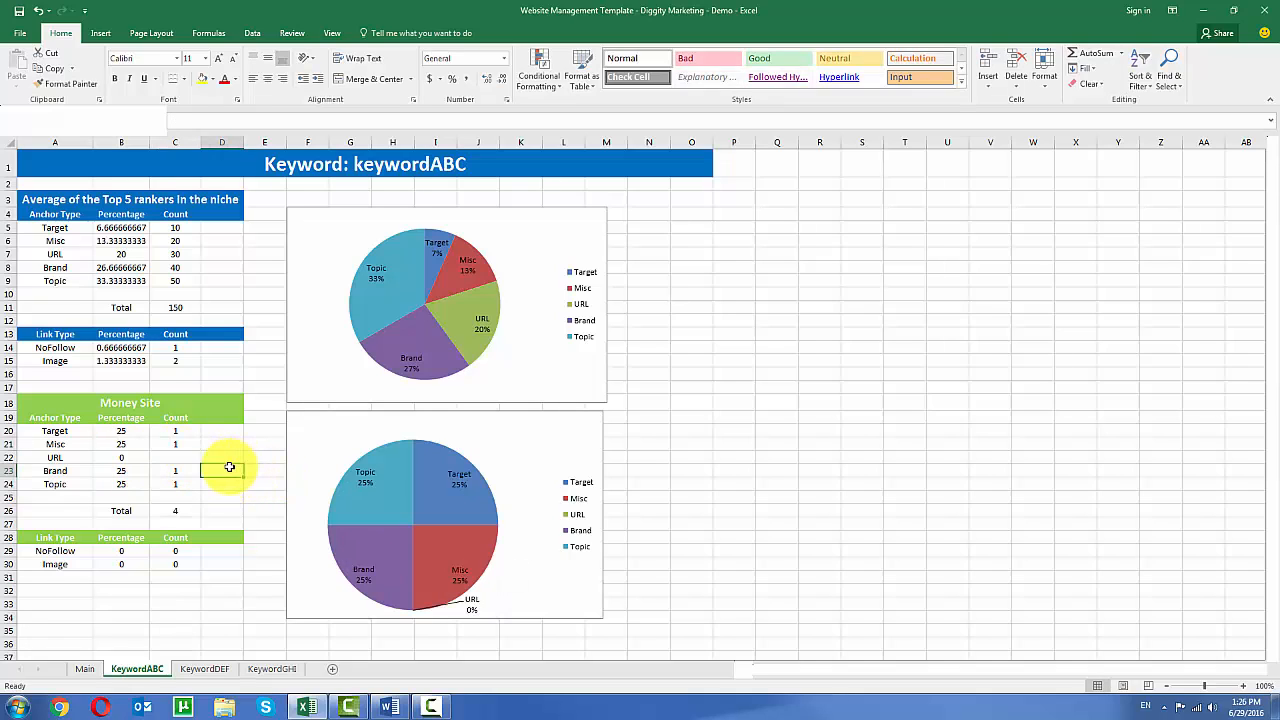
click(175, 471)
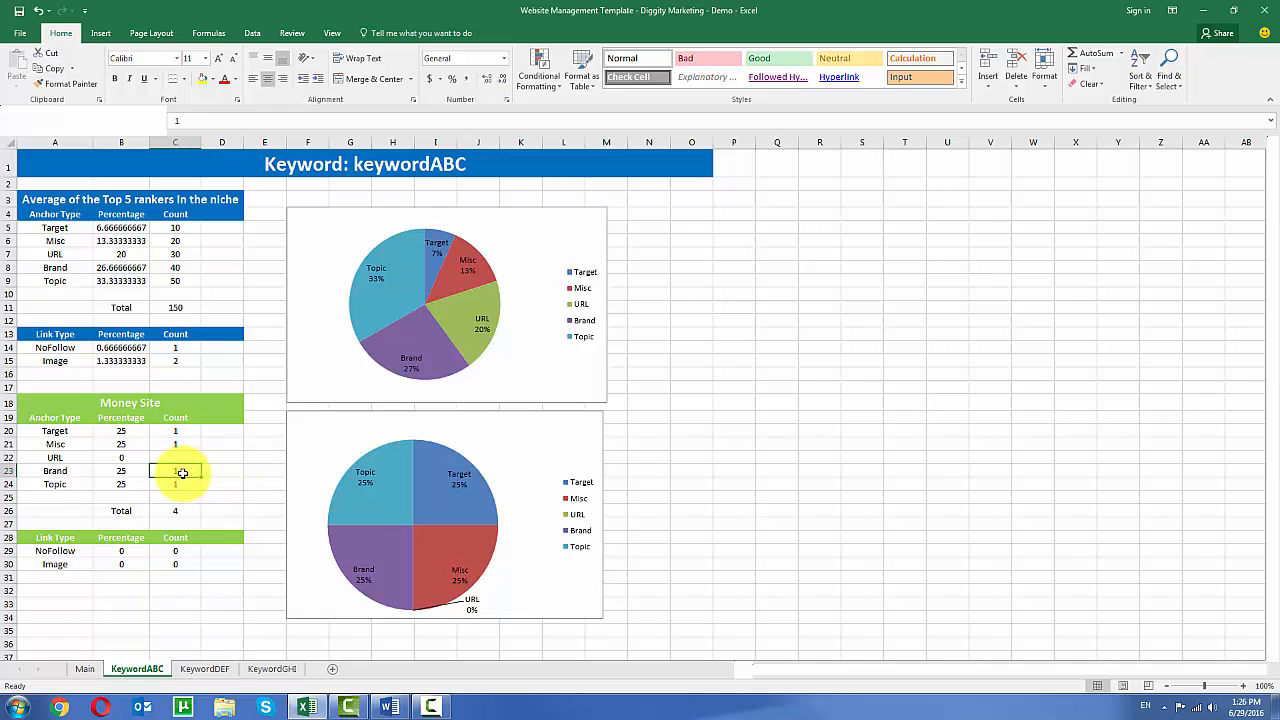
text(2)
click(175, 484)
text(4)
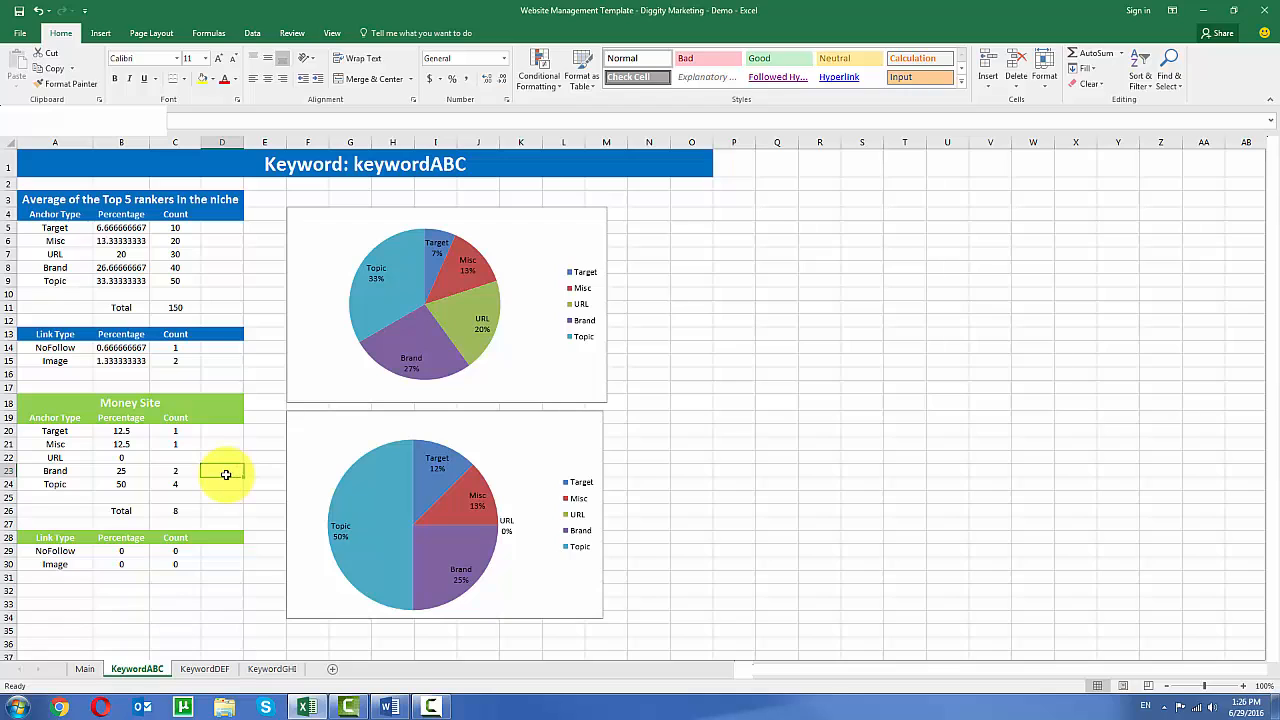
click(175, 457)
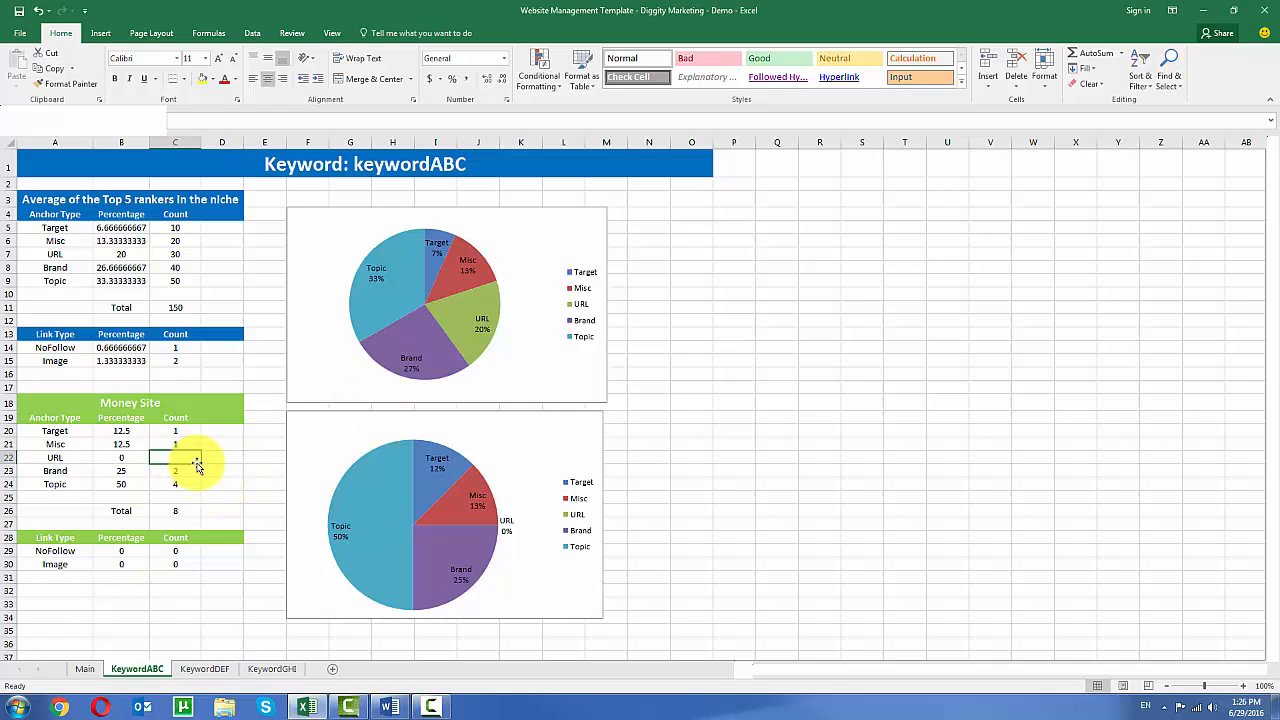